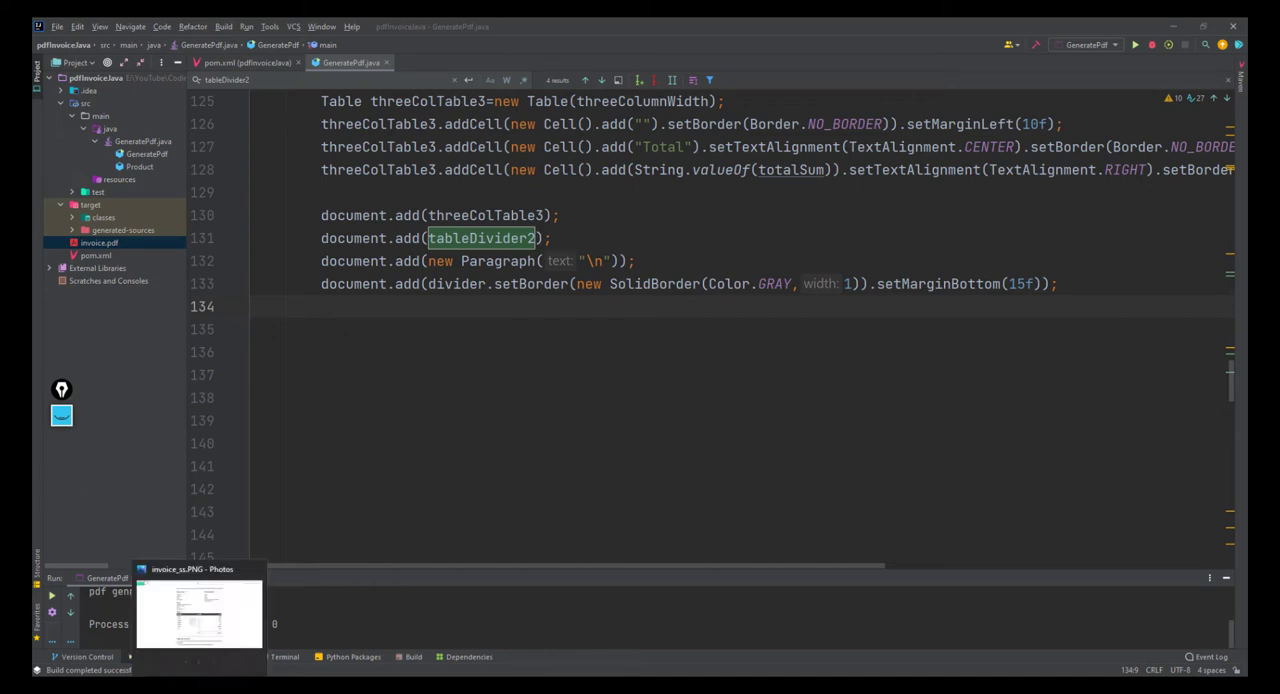
Declare a full-width table with Table tb=new Table(fullwidth);.
left_click(198, 614)
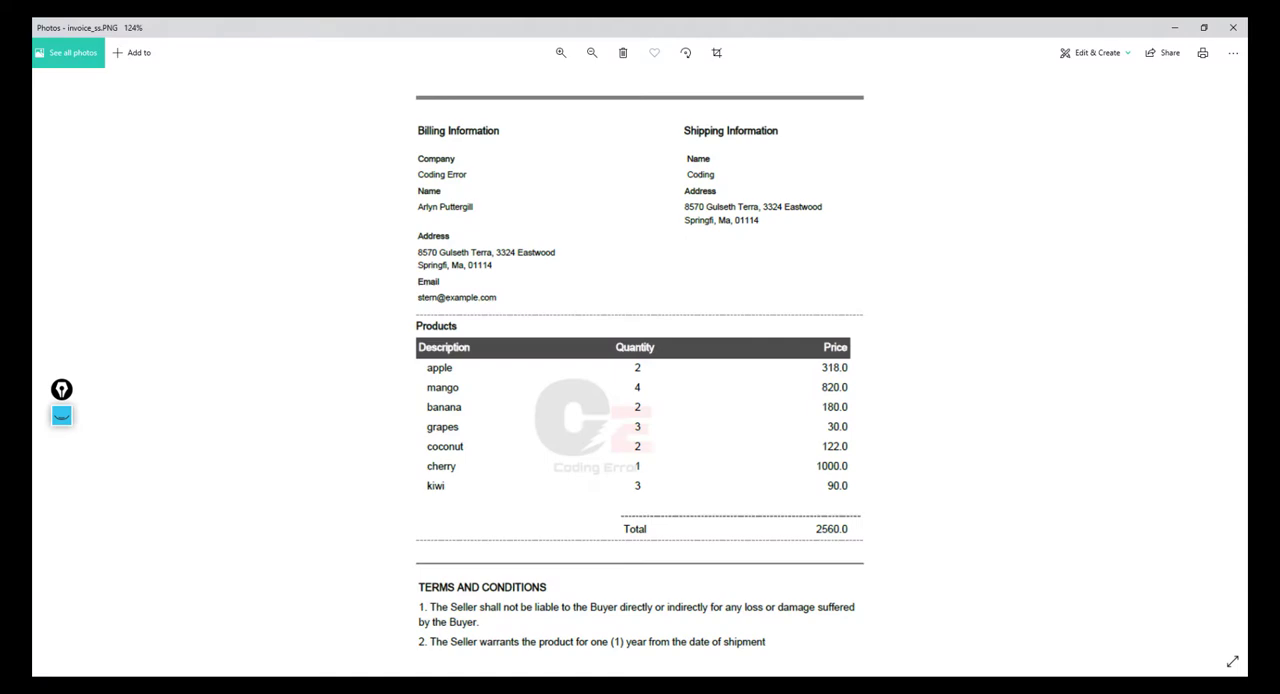
mouse_move(484, 584)
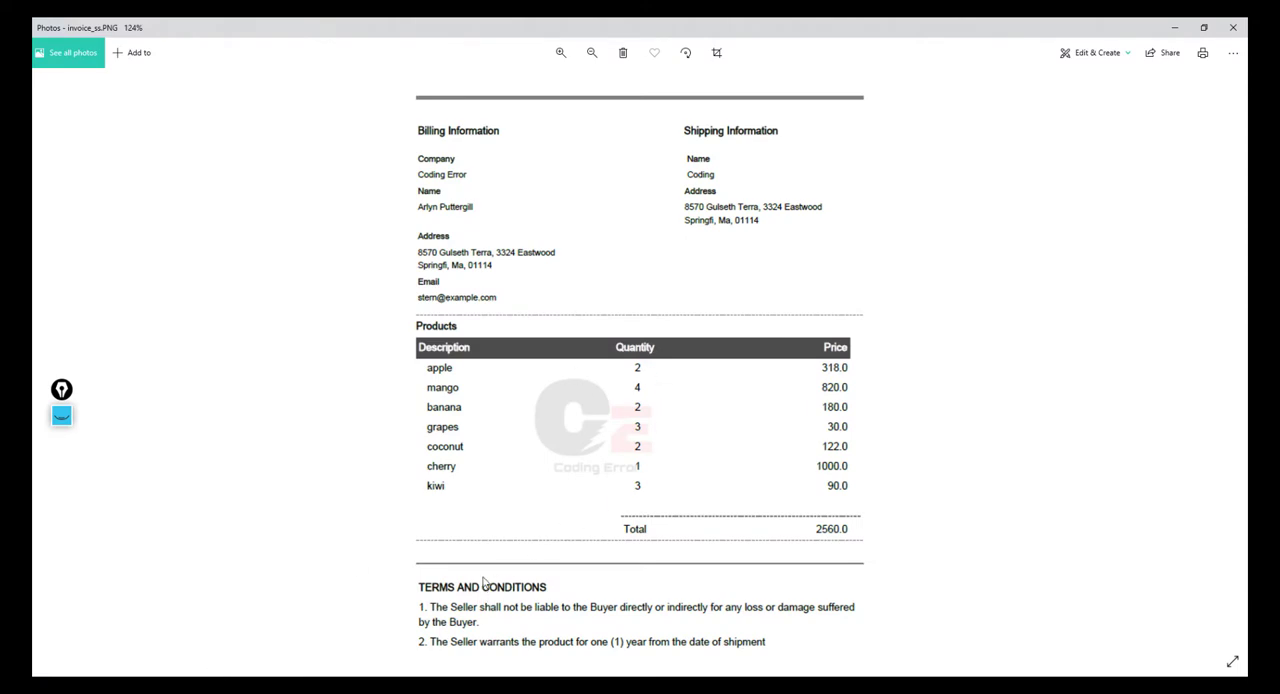
mouse_move(890, 570)
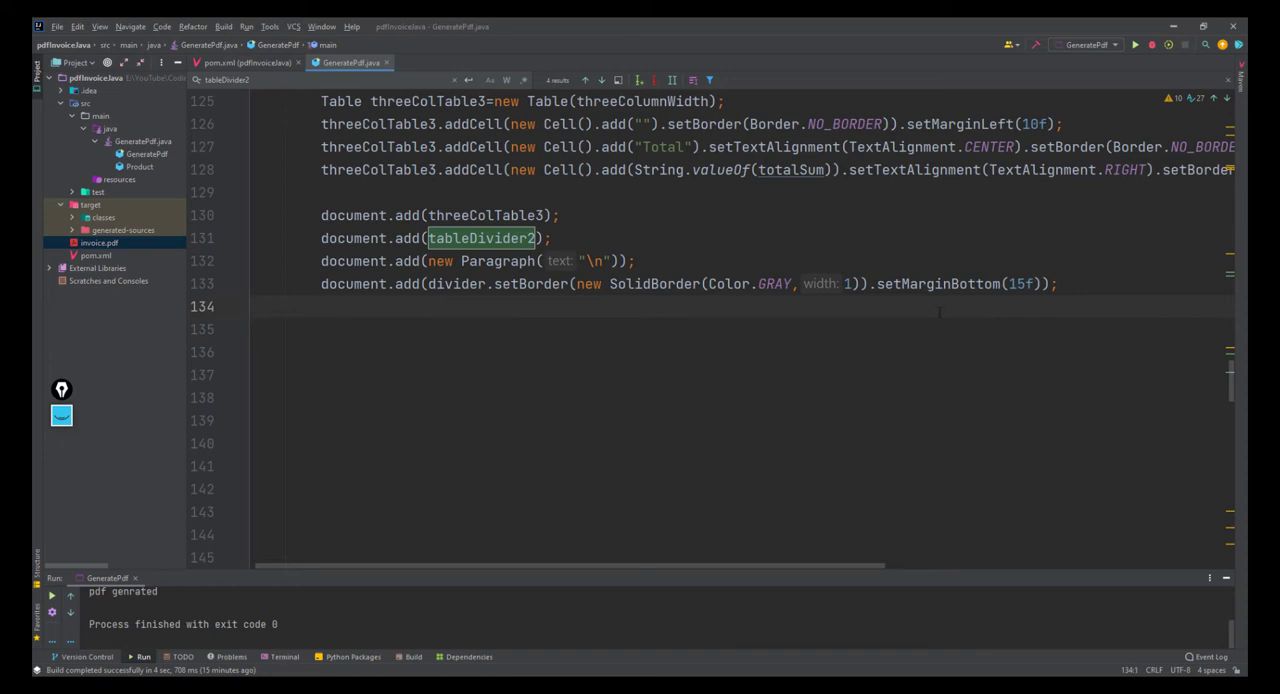
type("Table tb=new Table(fullWidth);")
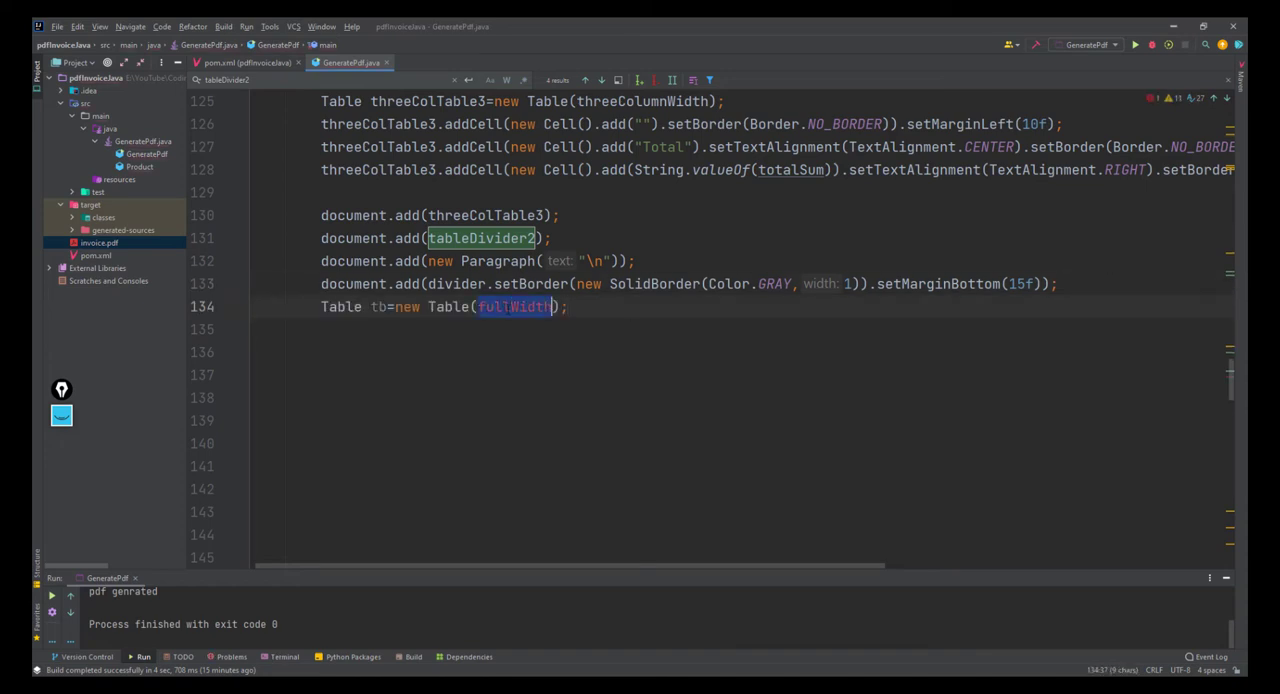
type("fullwidth")
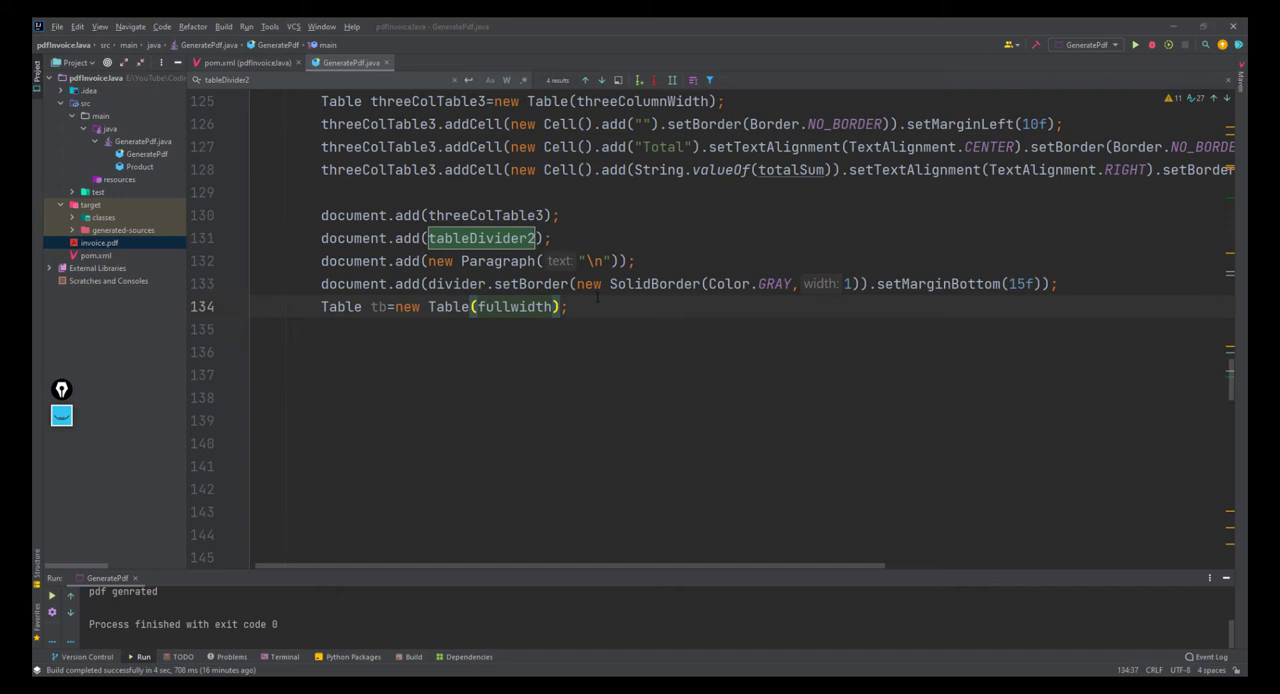
Add a bold borderless cell reading "TERMS AND CONDITIONS\n" to tb using Border.NO_BORDER.
type("tb.addCell(new Cell().add(\"TERMS AND CONDITIONS\\n\").setBold().setBorder(nb));")
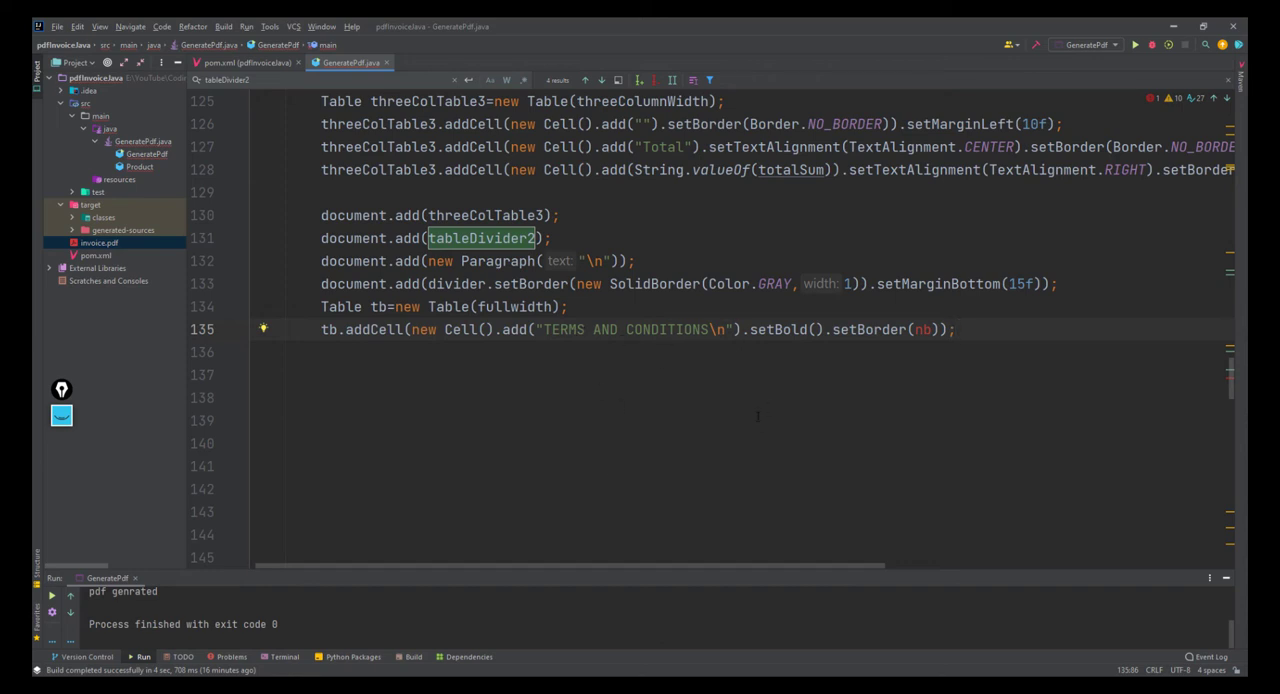
double_click(920, 328)
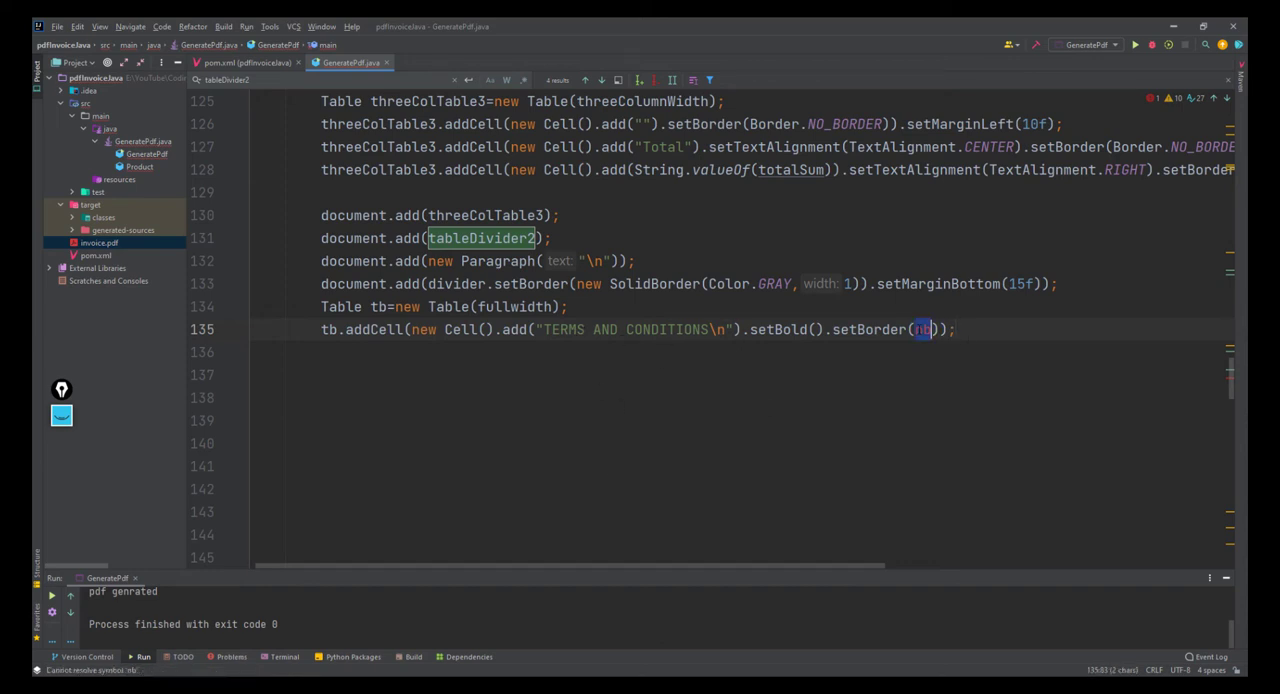
type("Border.NO_BORDER")
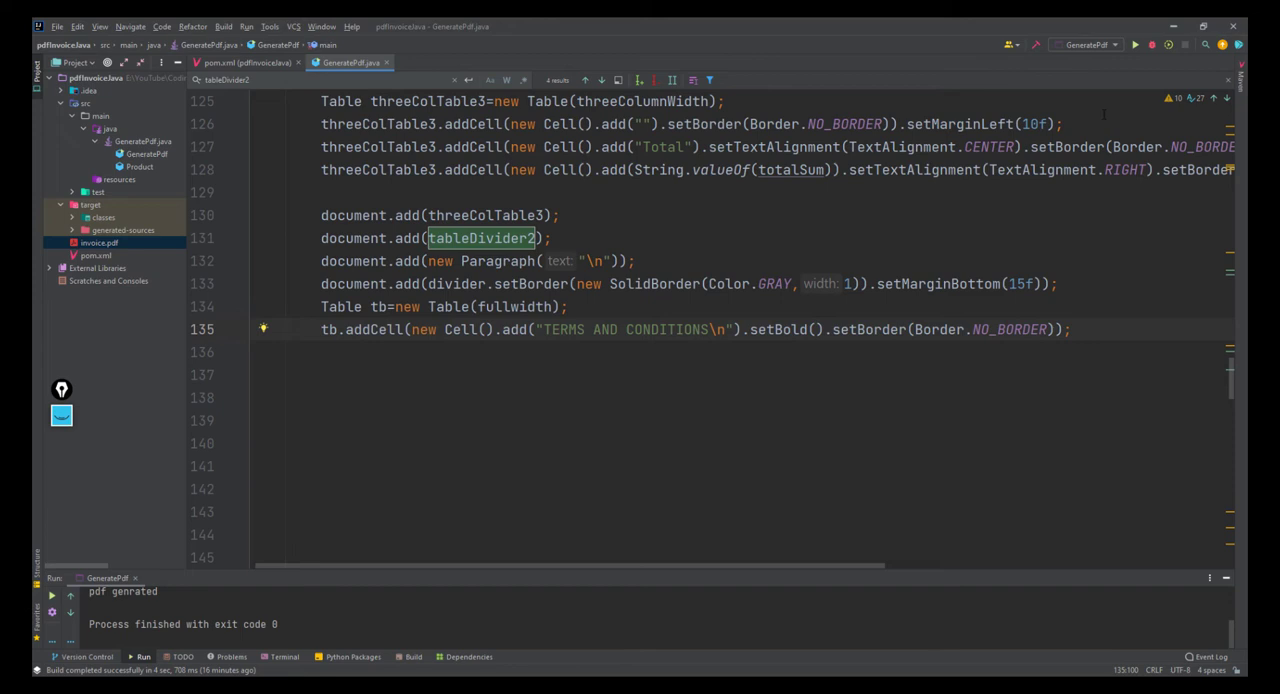
mouse_move(1136, 44)
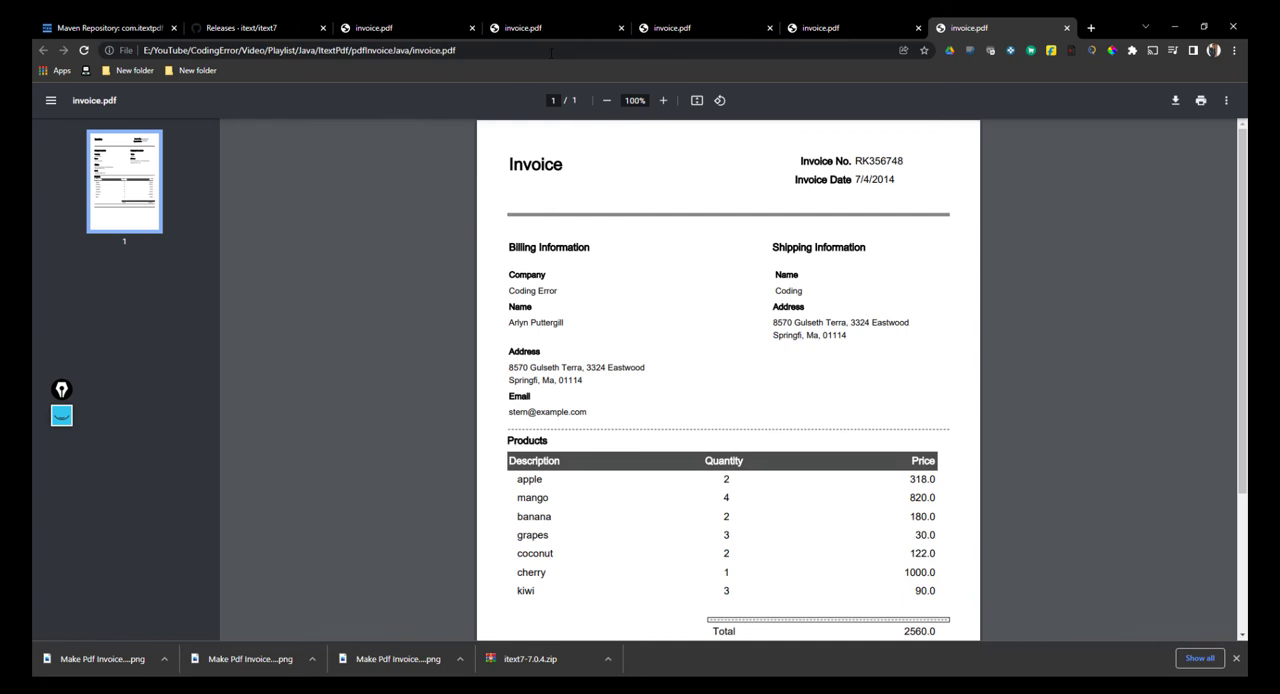
scroll("down", 3)
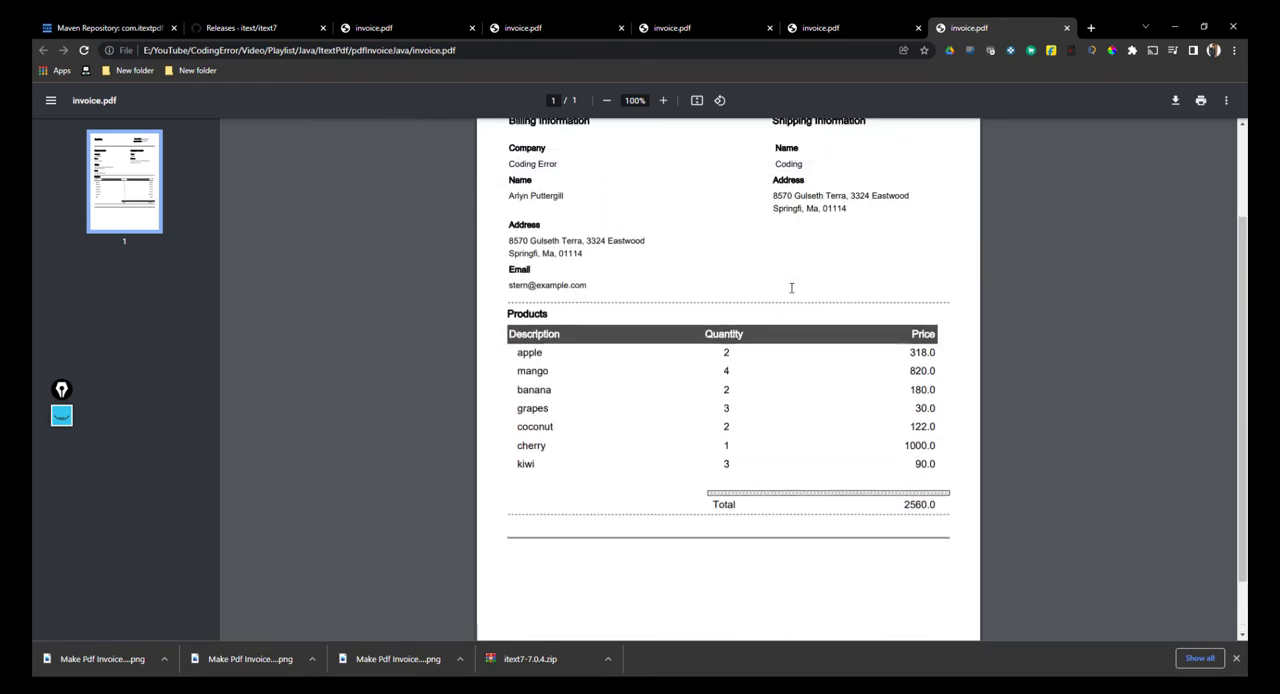
scroll("down", 3)
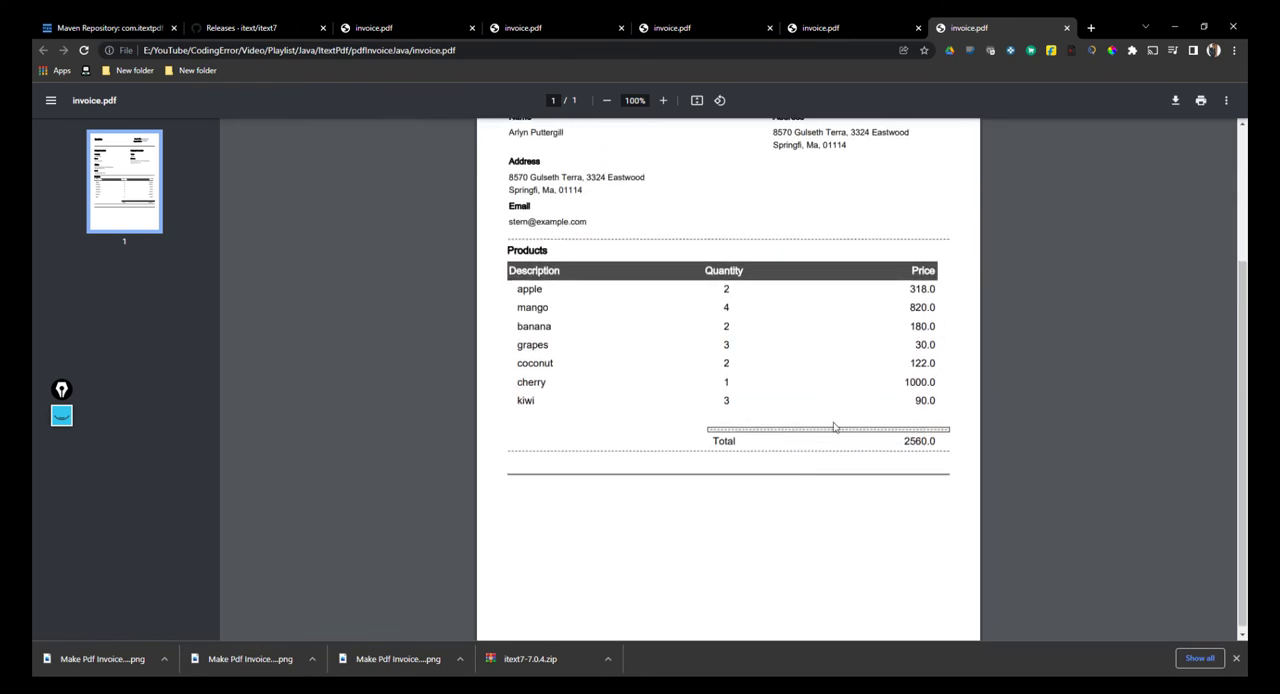
mouse_move(838, 270)
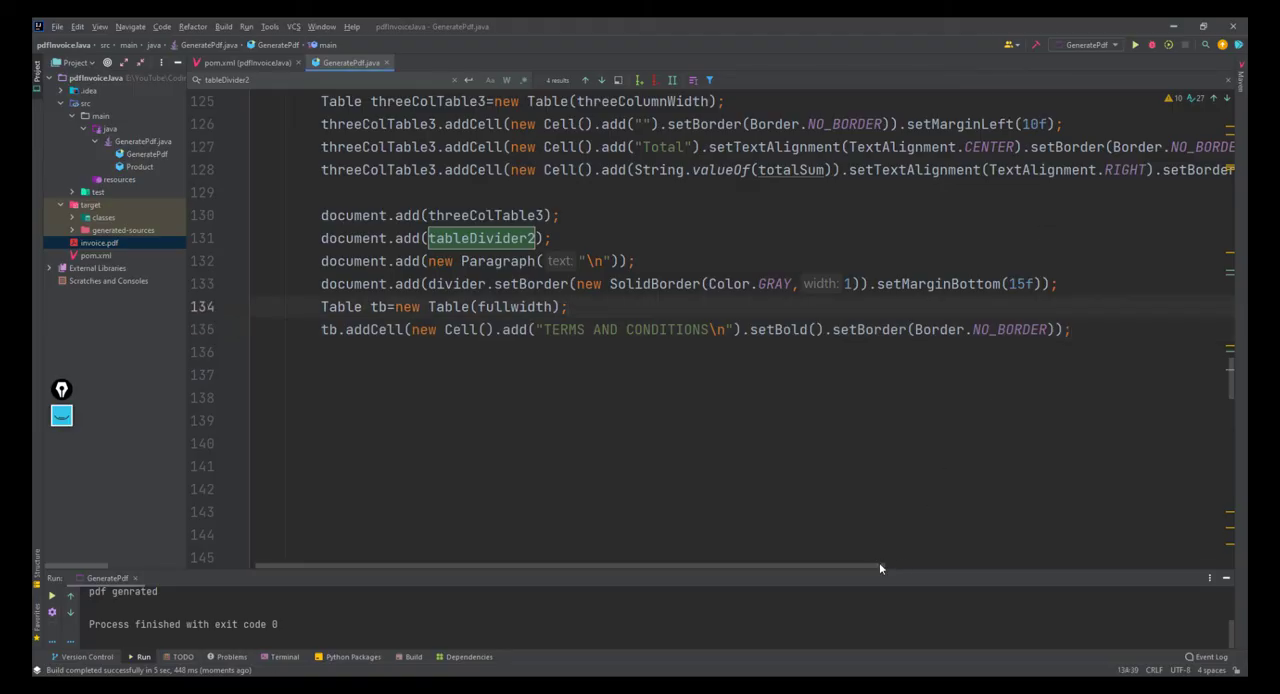
Loop the TncList terms into Border.NO_BORDER cells of tb and add tb to the document.
scroll("right", 3)
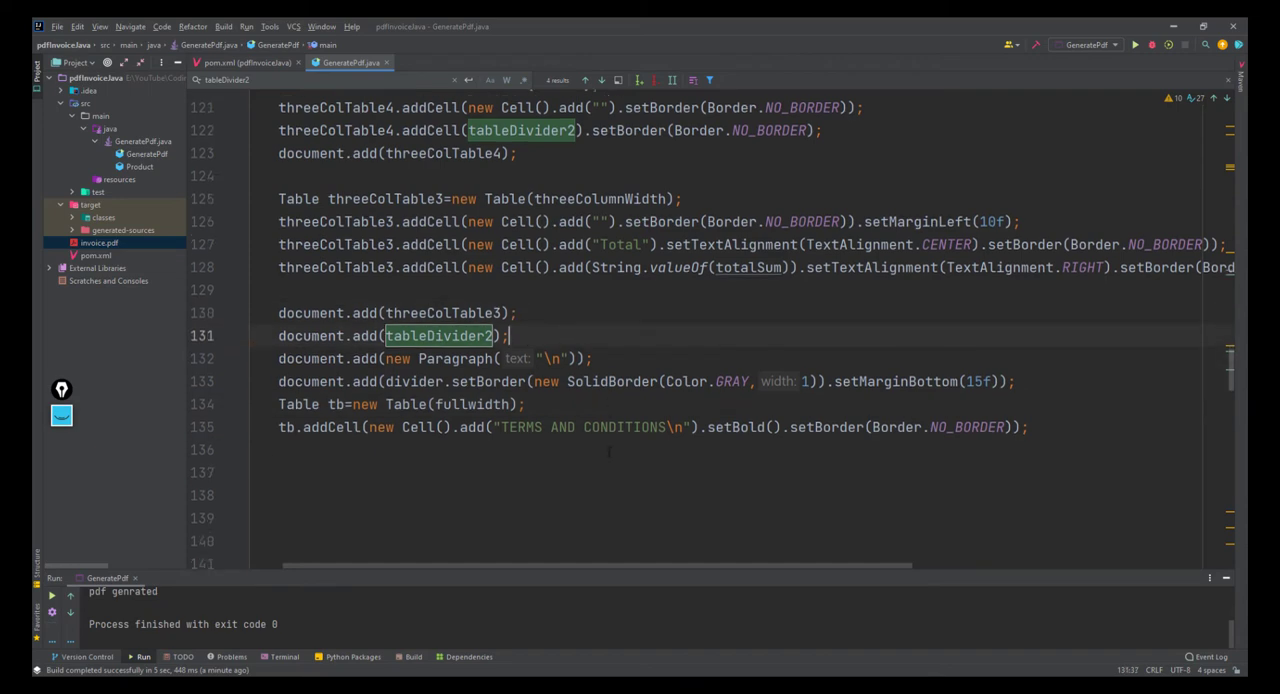
scroll("down", 3)
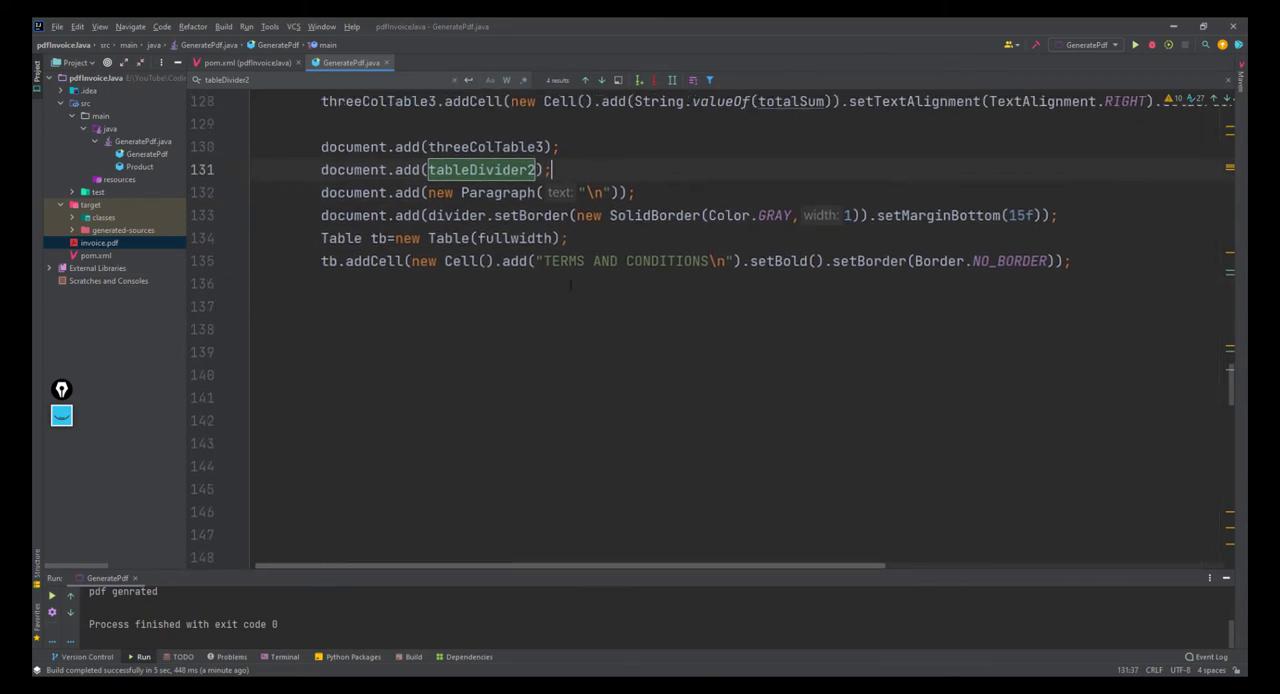
double_click(564, 260)
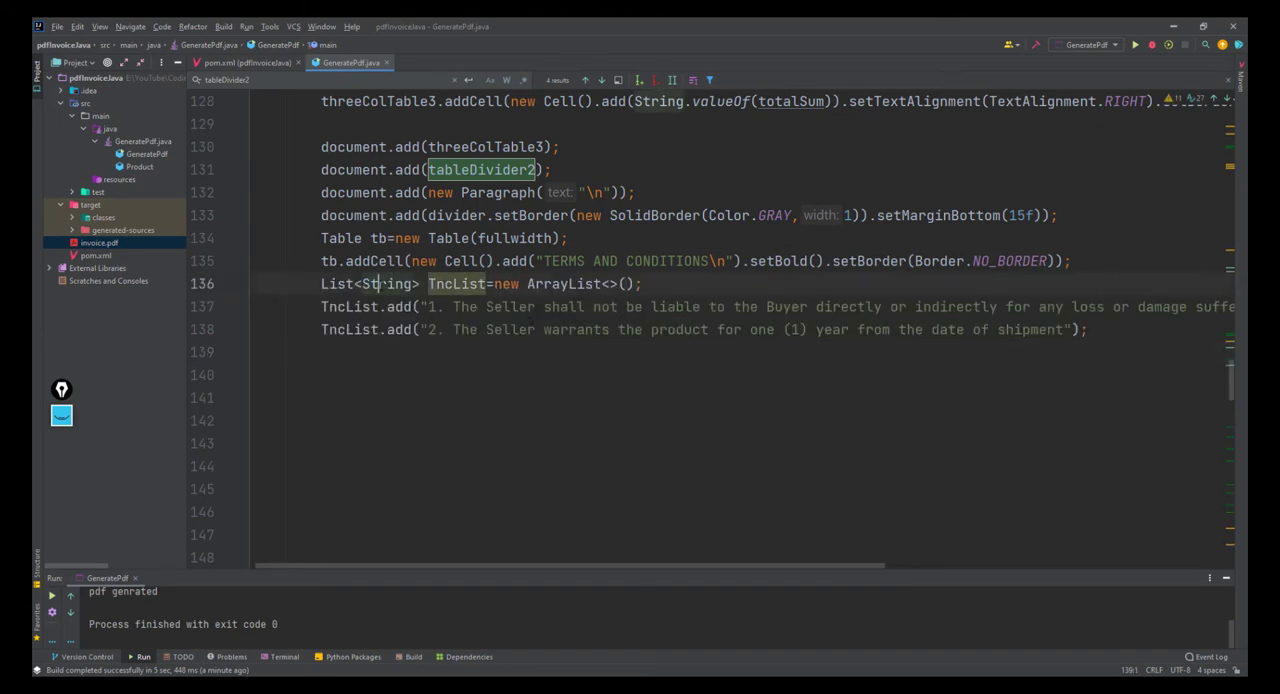
double_click(384, 284)
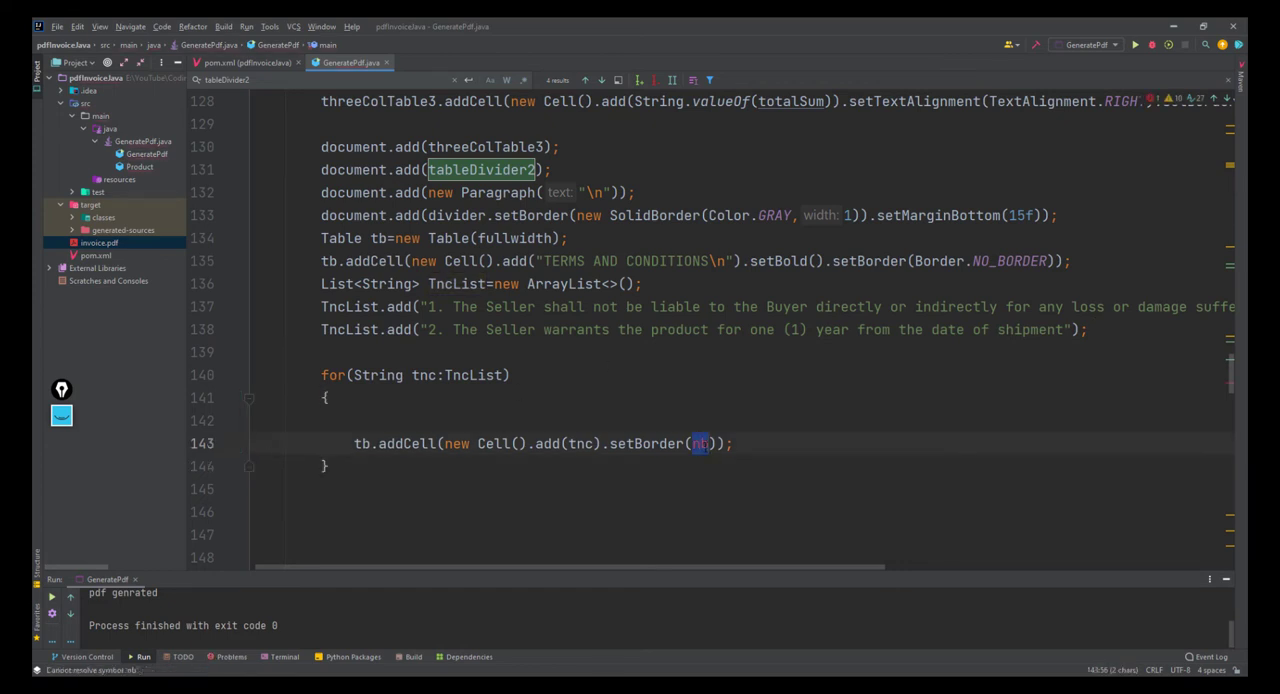
type("Border.NO_BORDER")
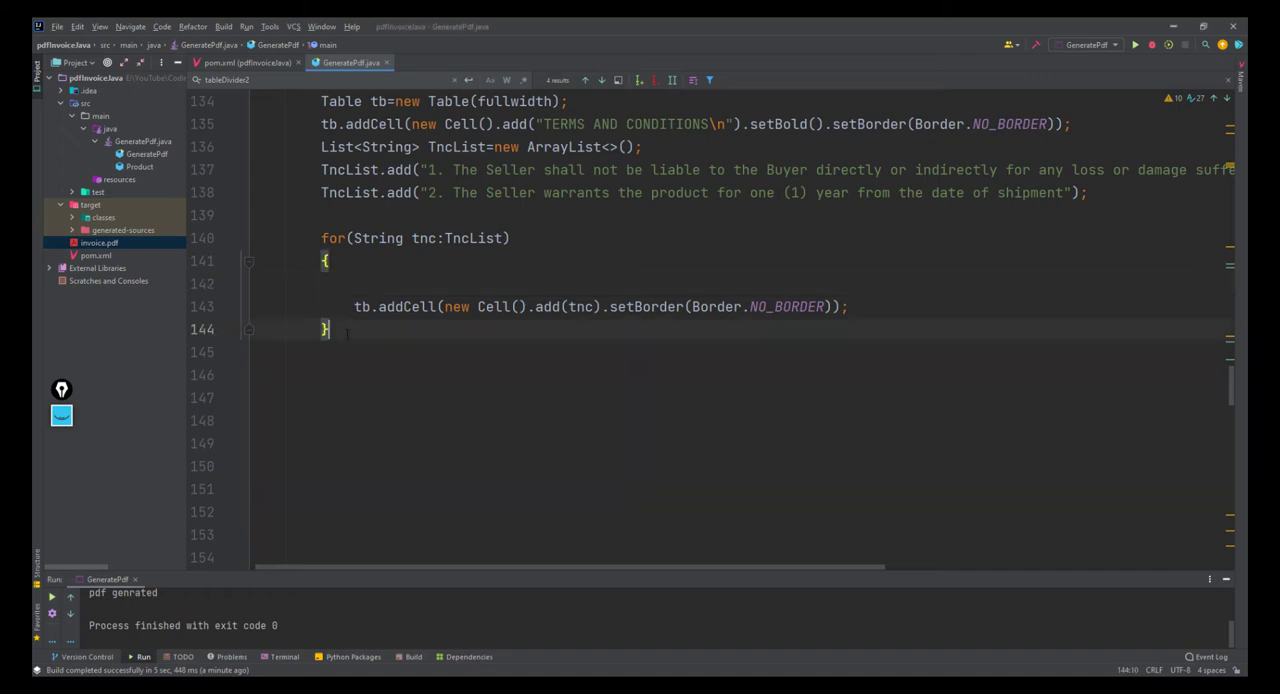
type("document.add(tb);")
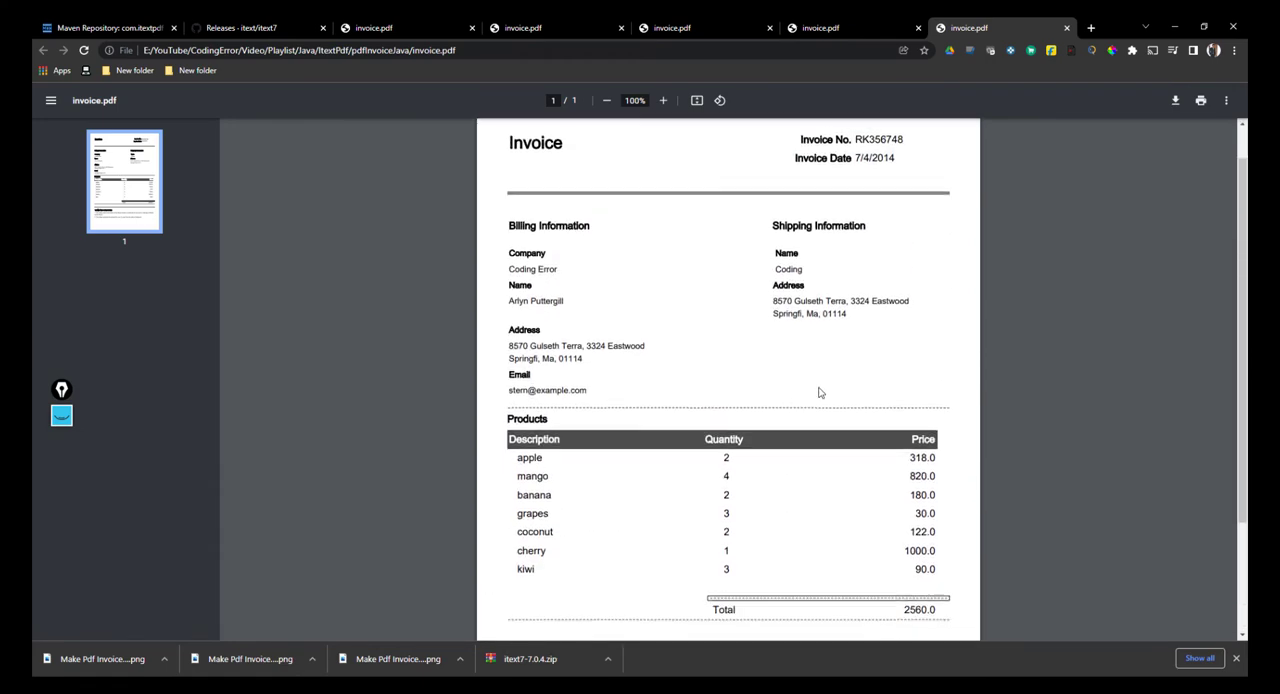
scroll("down", 3)
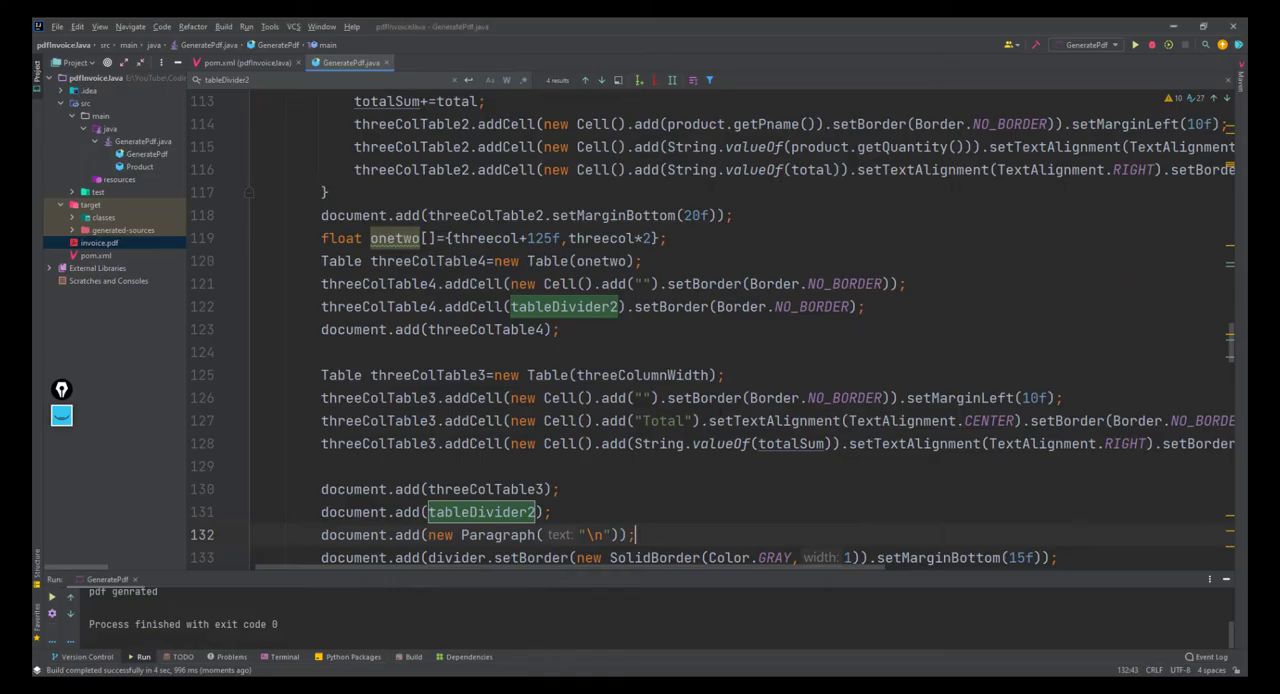
Change line 122 to addCell(new Cell().add(tableDivider2)).setBorder(Border.NO_BORDER).
scroll("down", 3)
type("new")
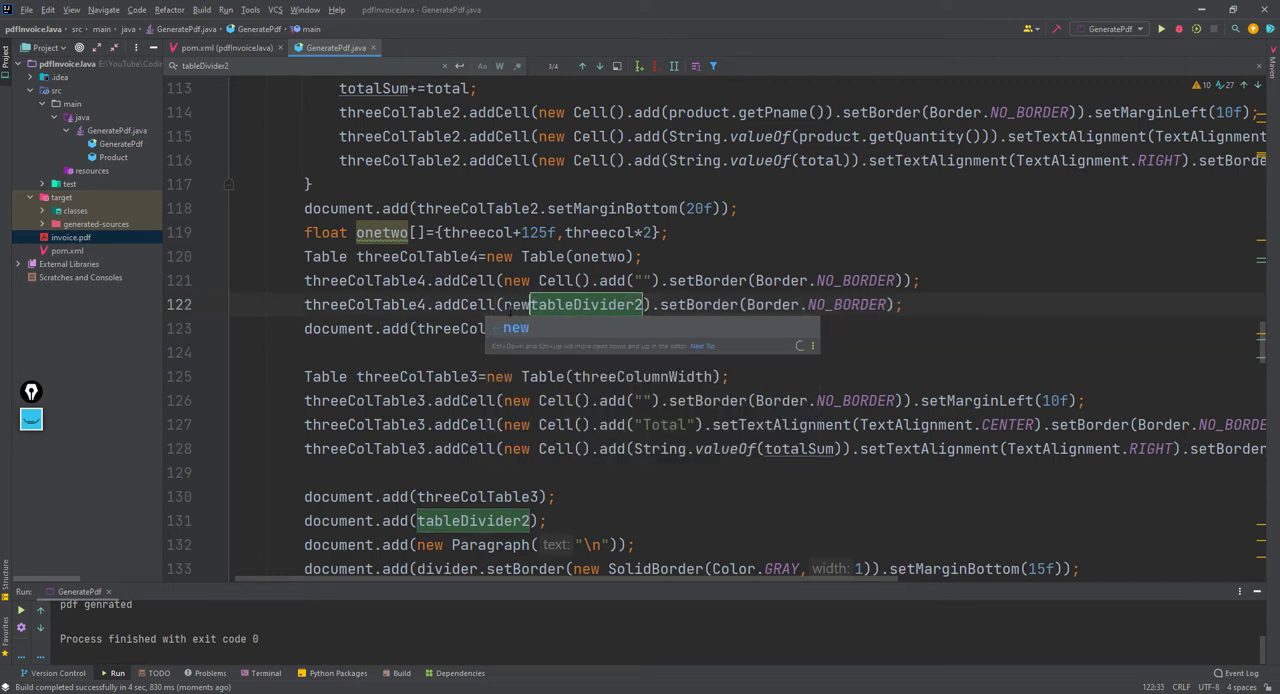
type("Cell().add(")
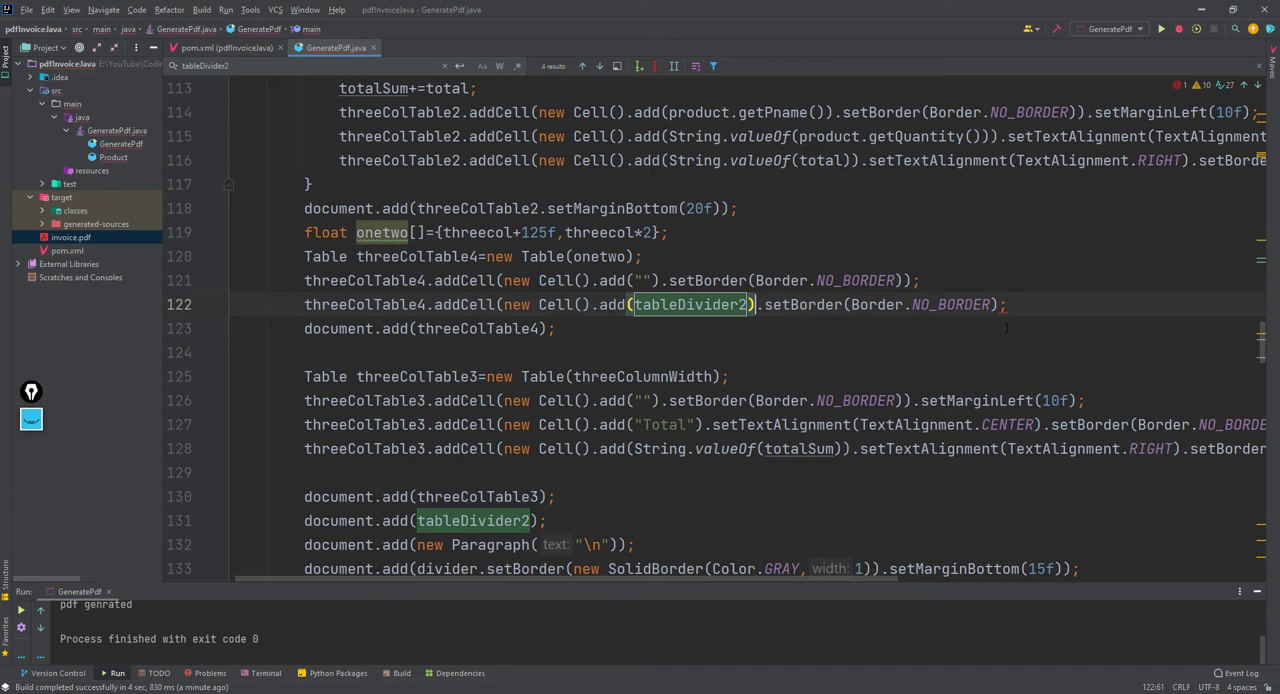
type(")")
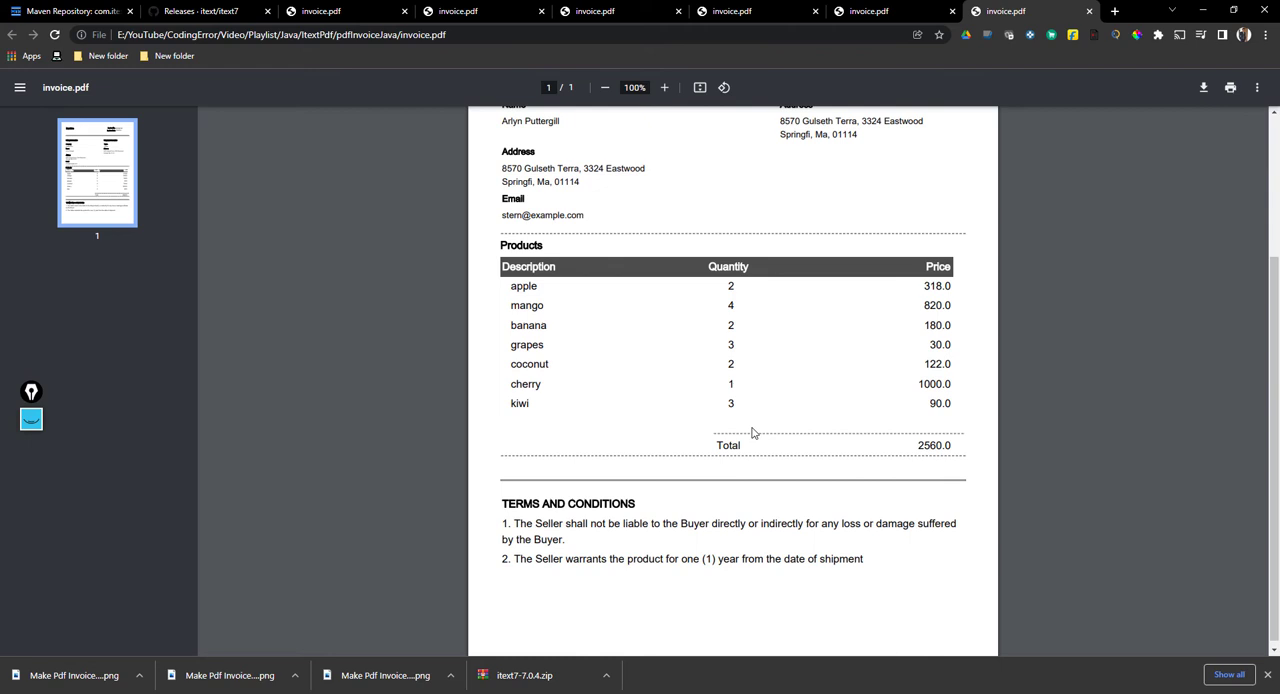
mouse_move(930, 440)
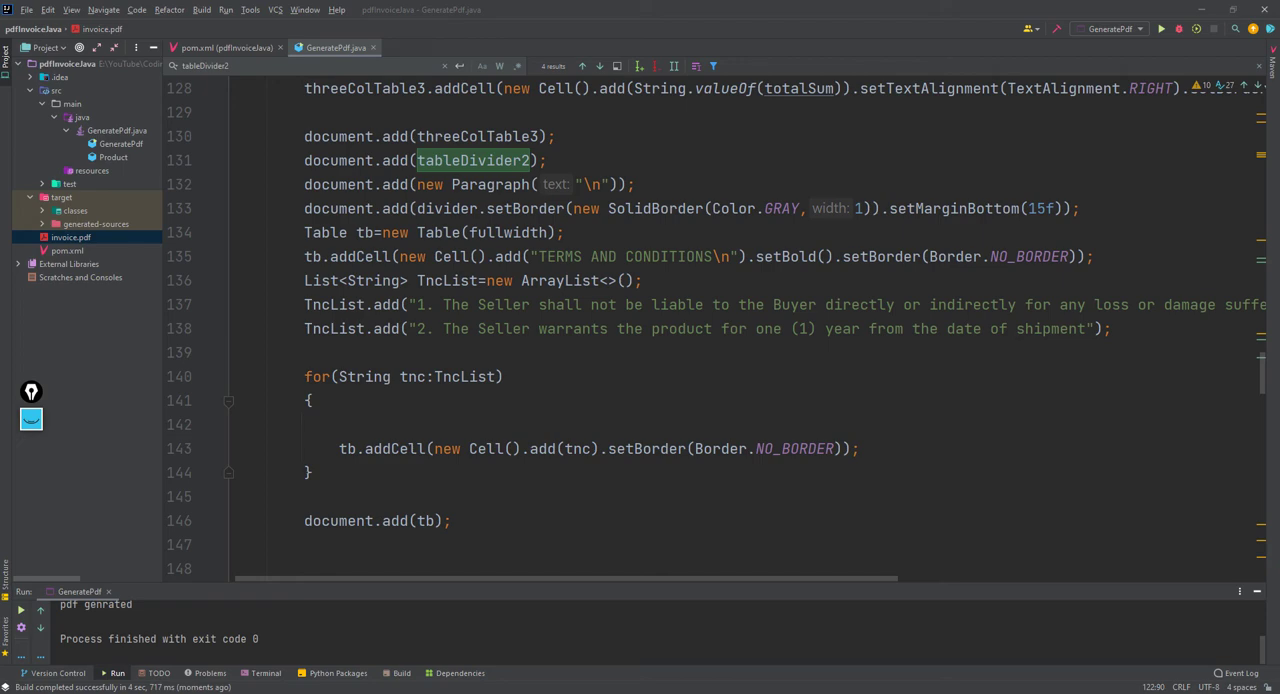
mouse_move(110, 112)
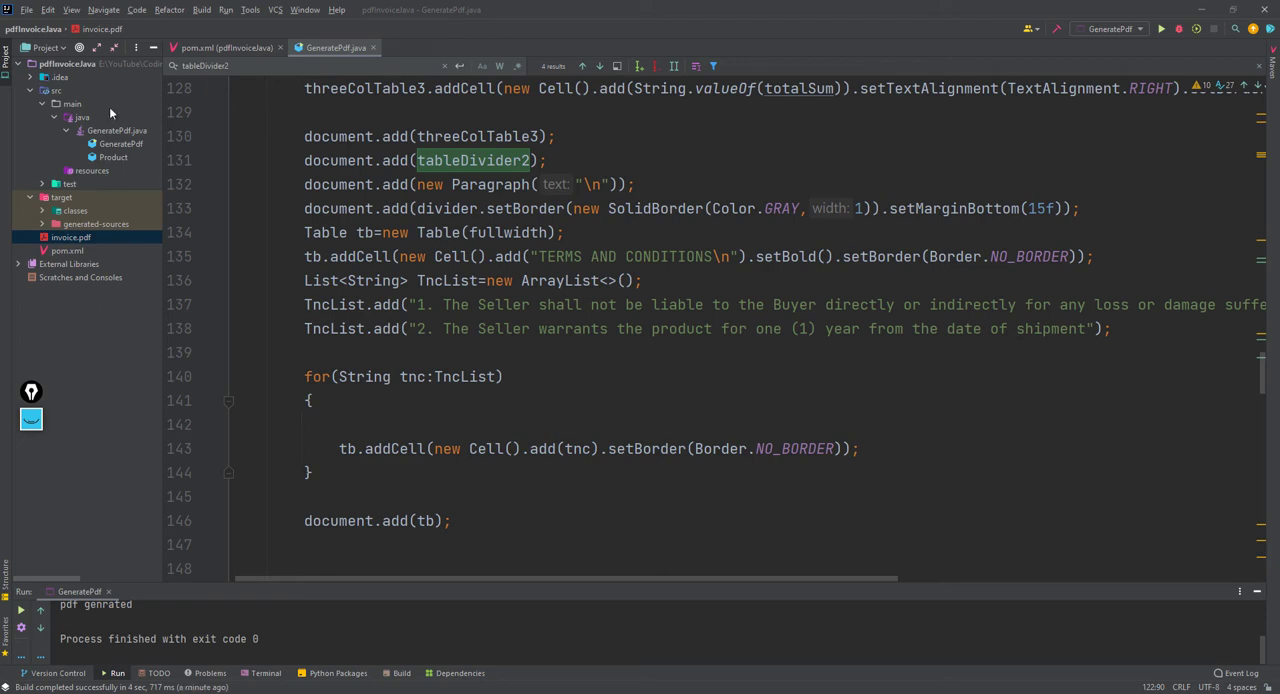
mouse_move(122, 136)
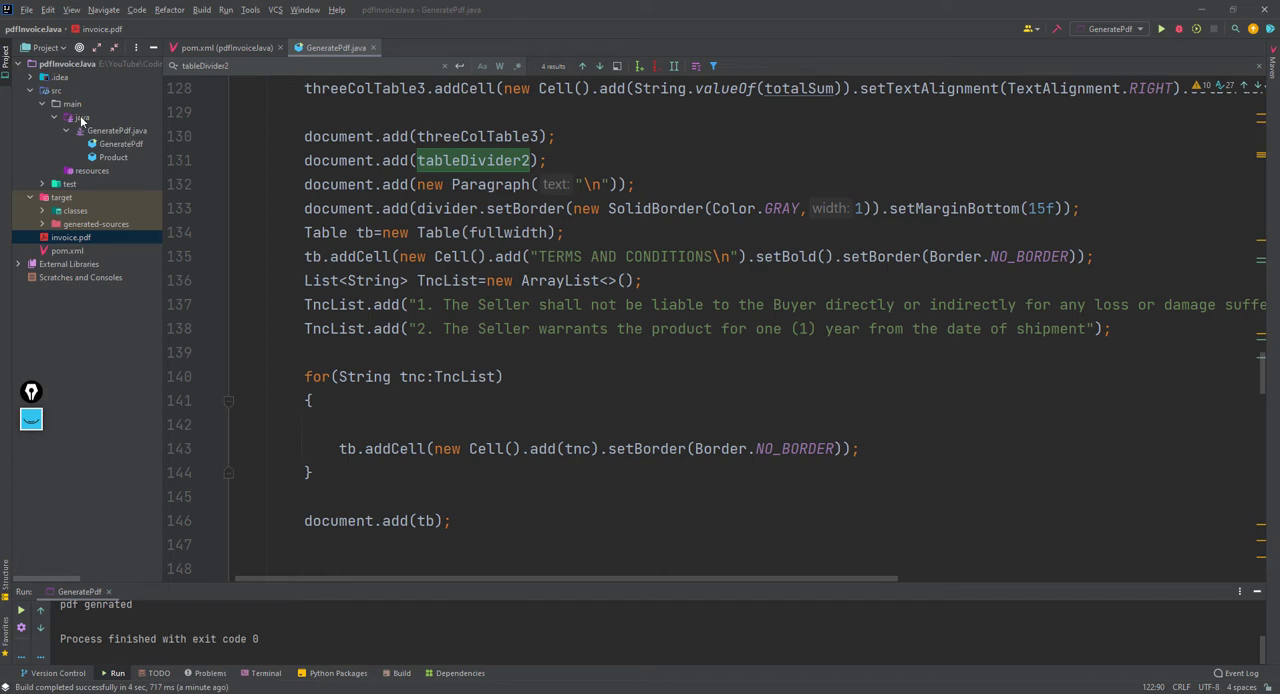
Paste the circle logo PNG into src/main/java, confirm the copy, and reopen GeneratePdf.java.
right_click(80, 118)
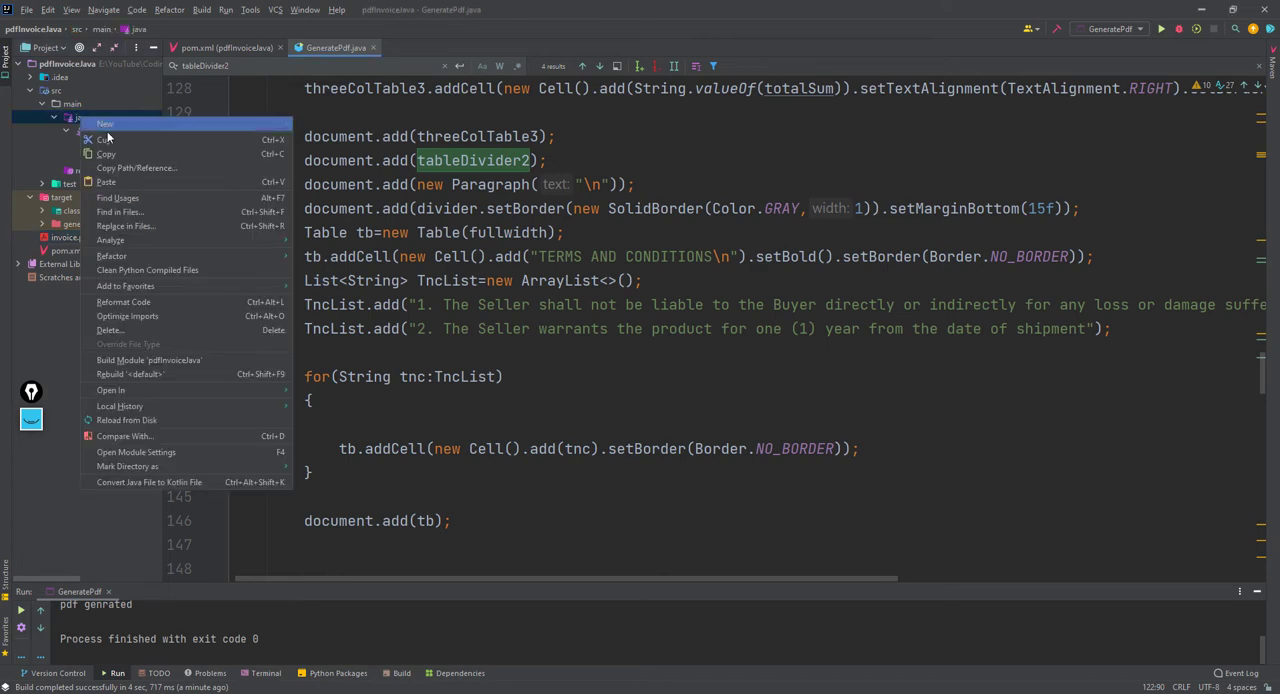
left_click(104, 140)
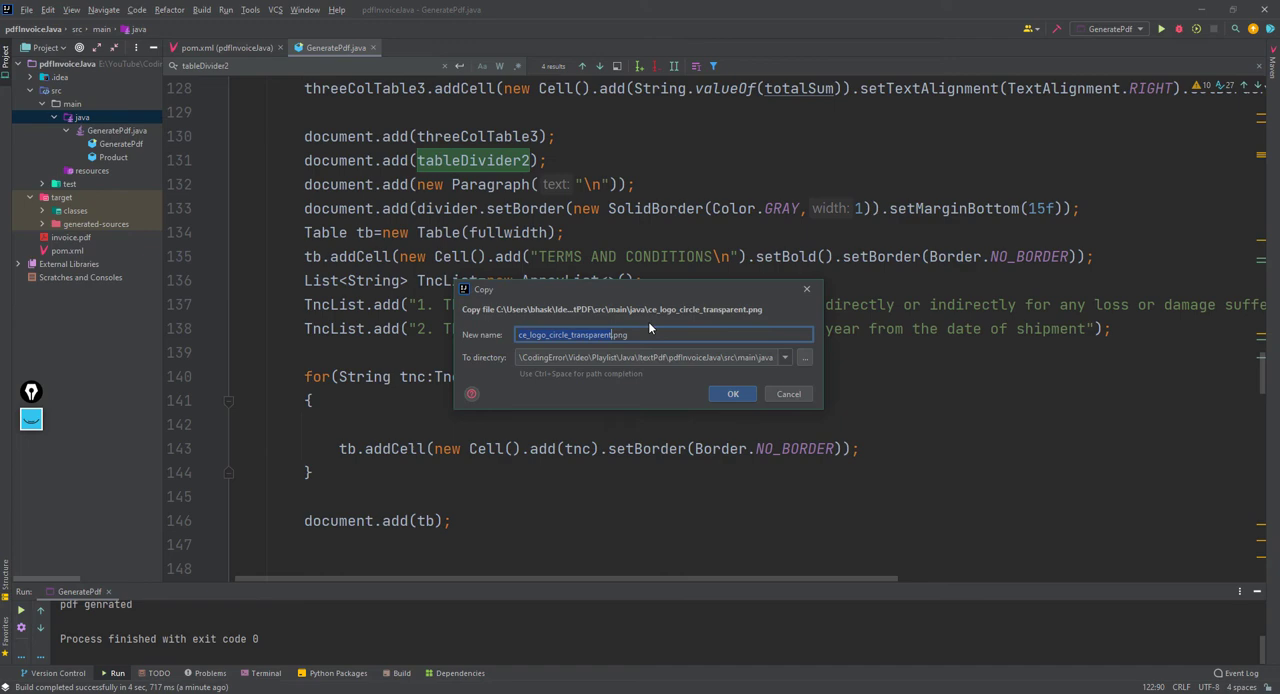
left_click(732, 394)
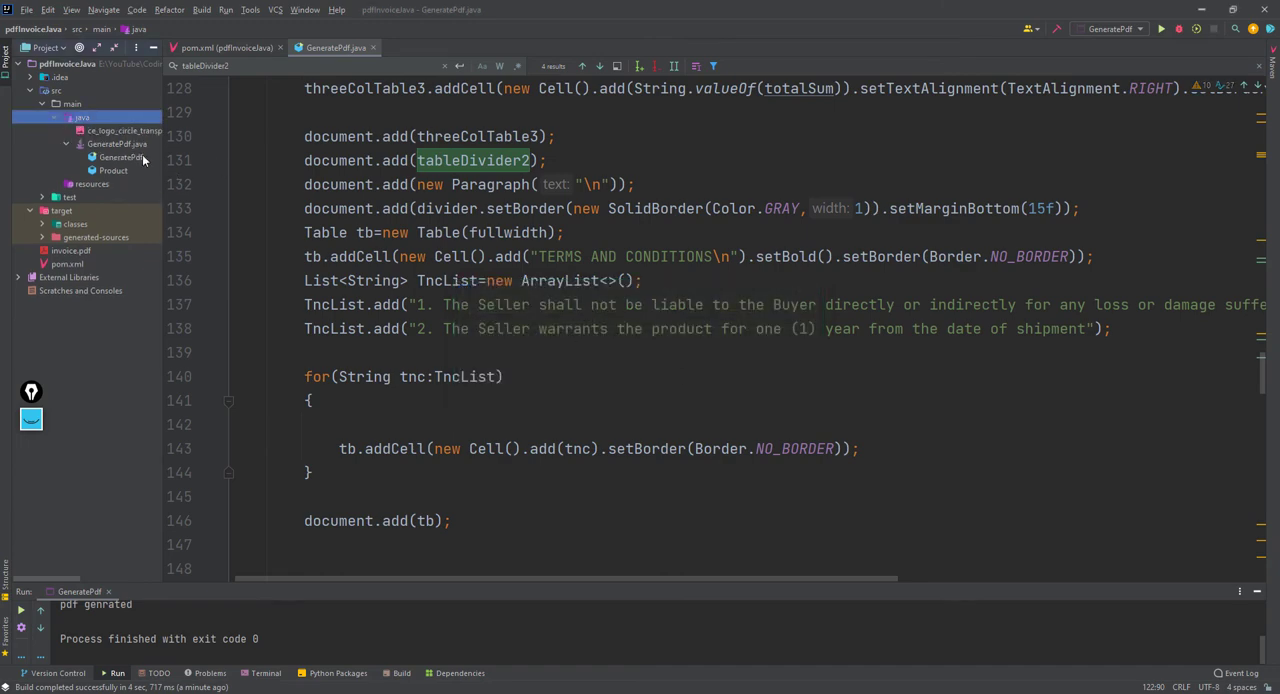
double_click(124, 132)
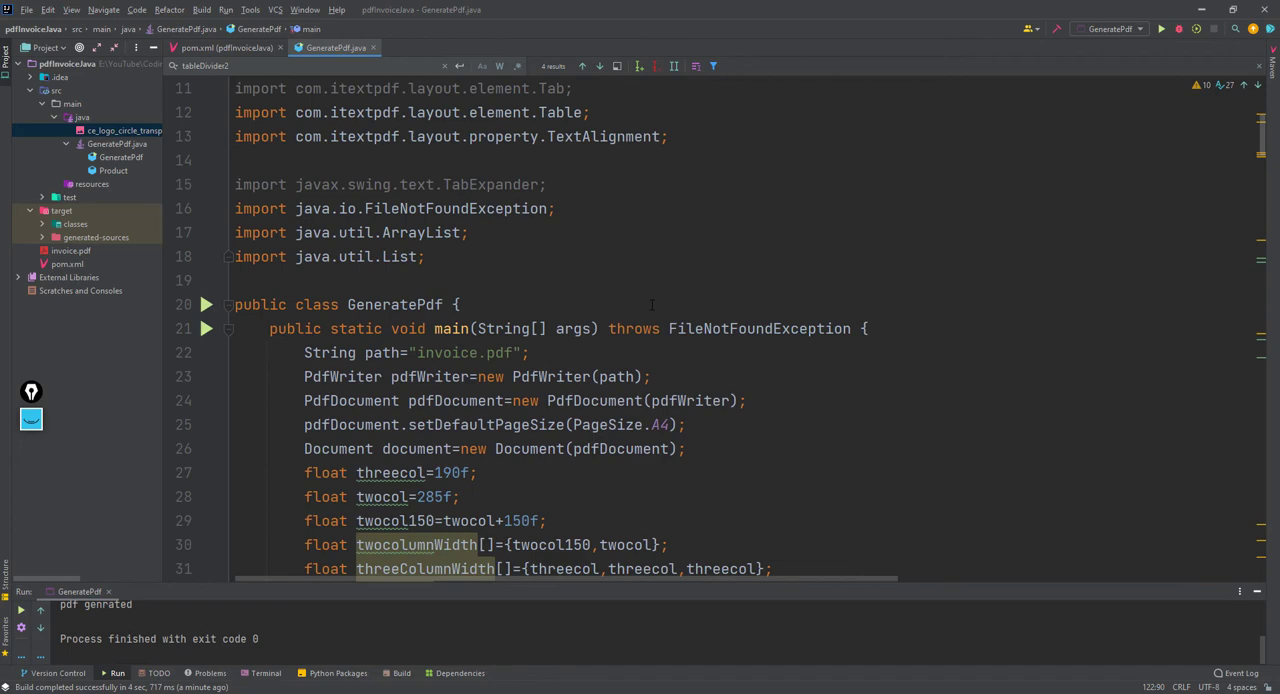
scroll("down", 3)
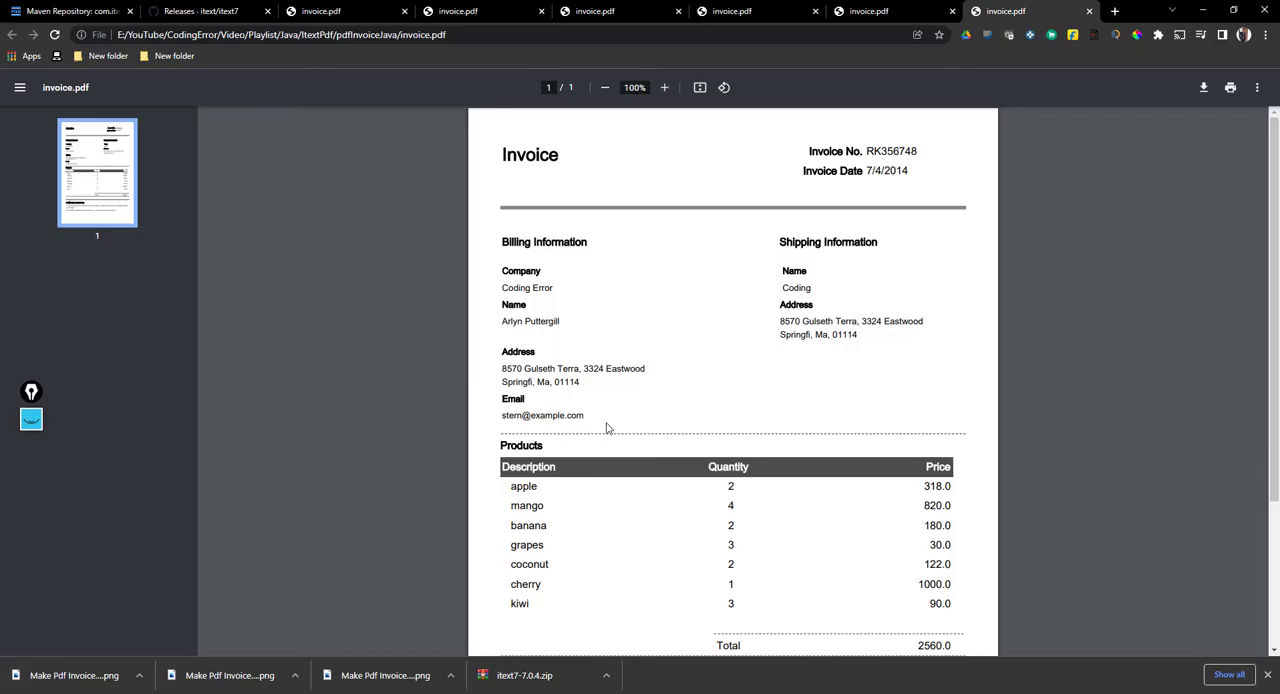
scroll("down", 3)
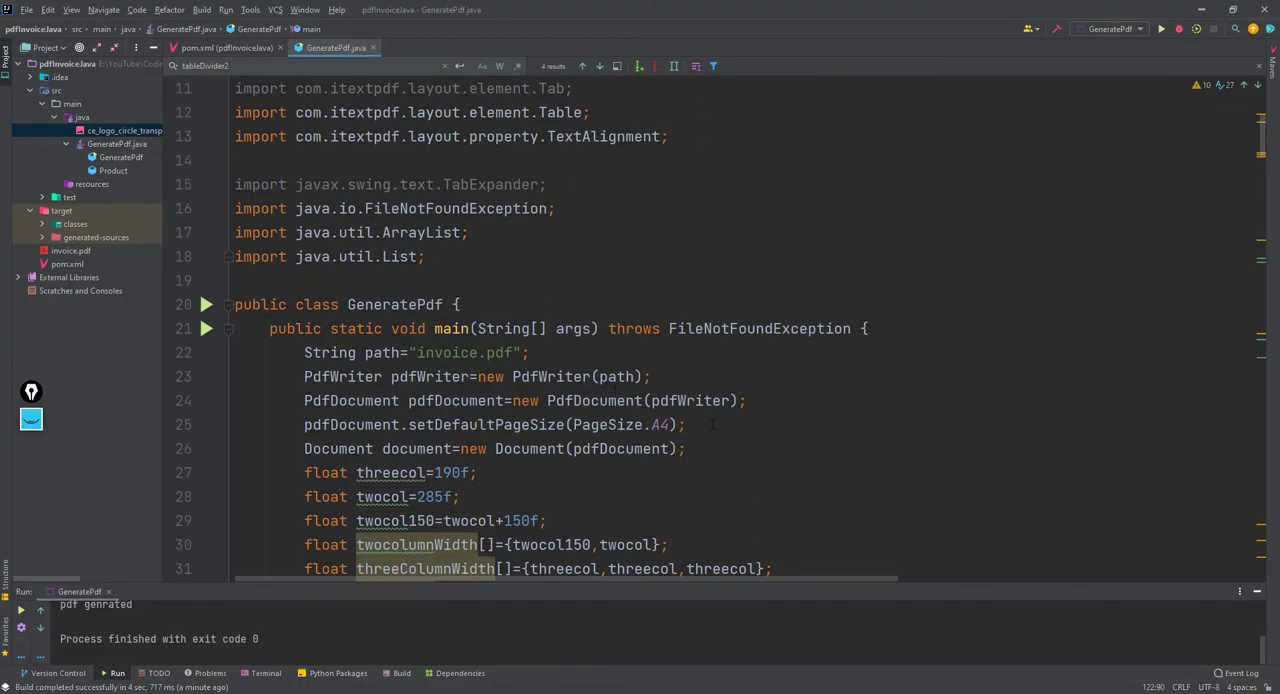
Start declaring String imagePath on a new line after the Document creation.
key("Enter")
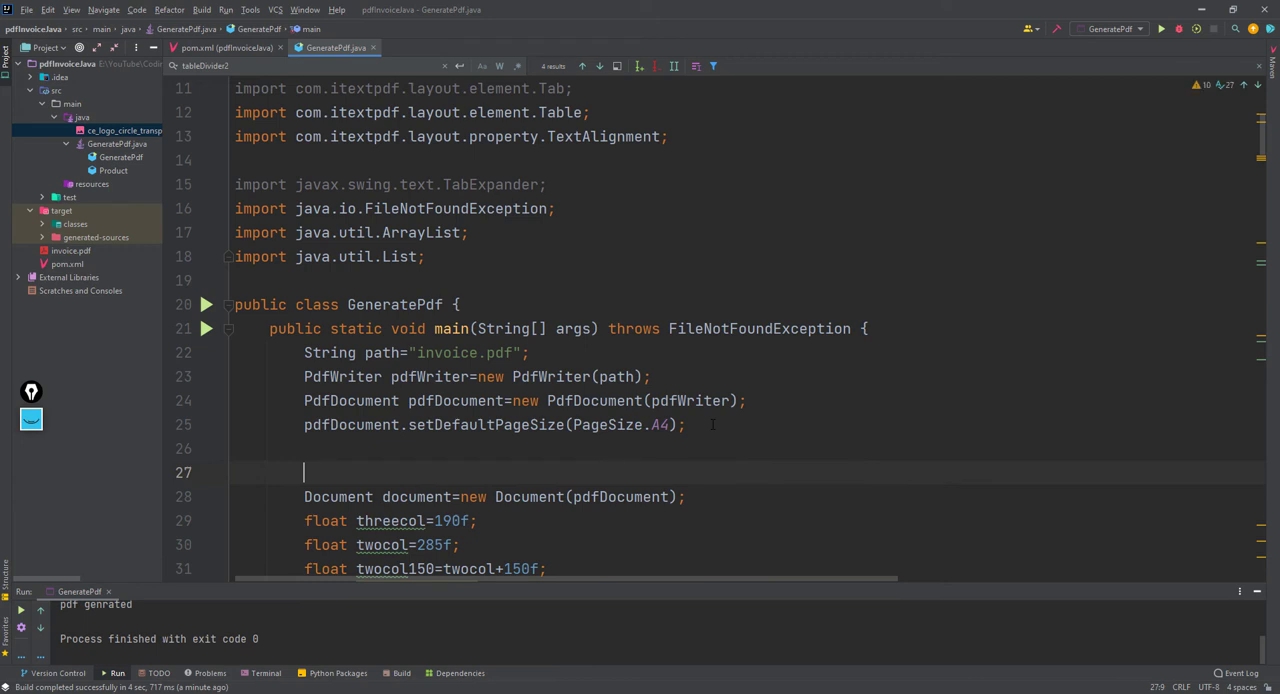
scroll("down", 3)
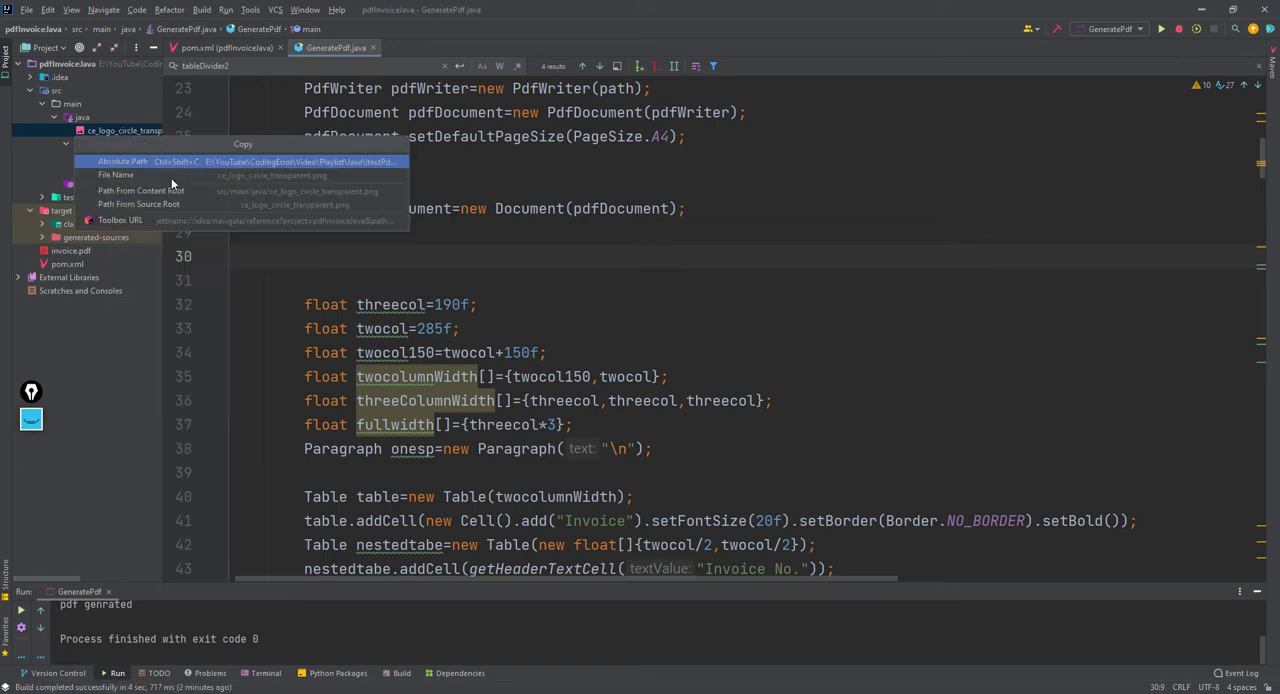
left_click(122, 160)
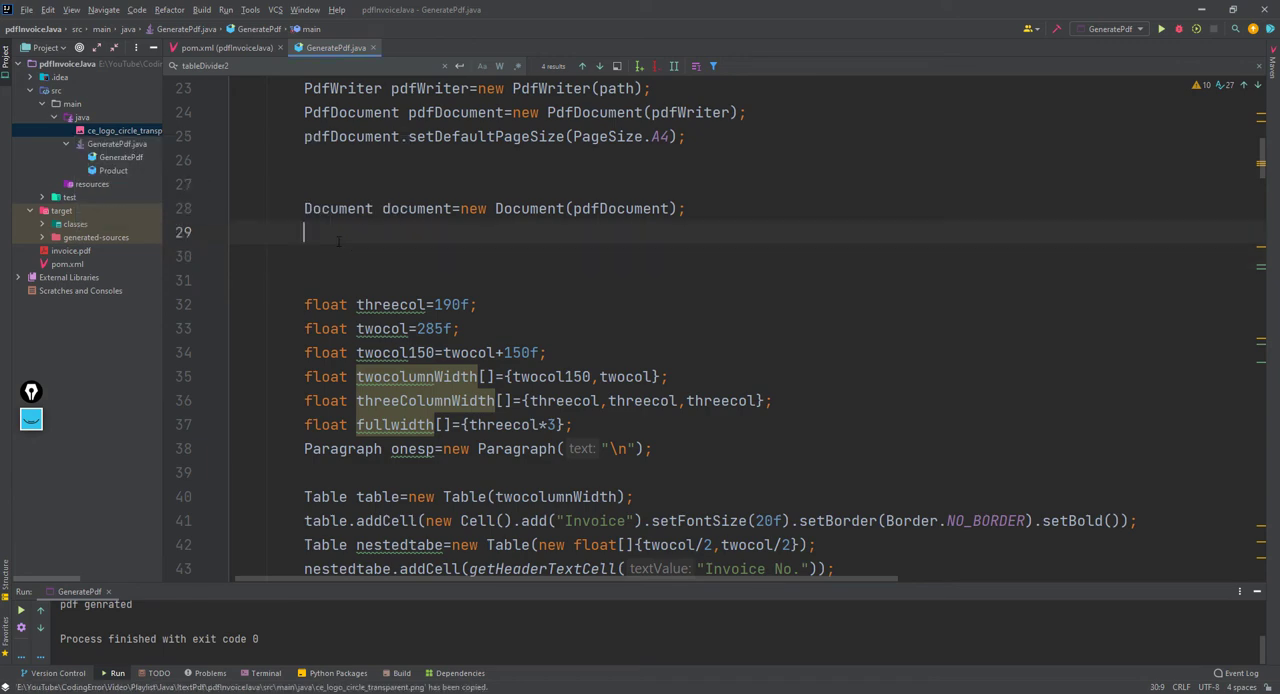
type("String")
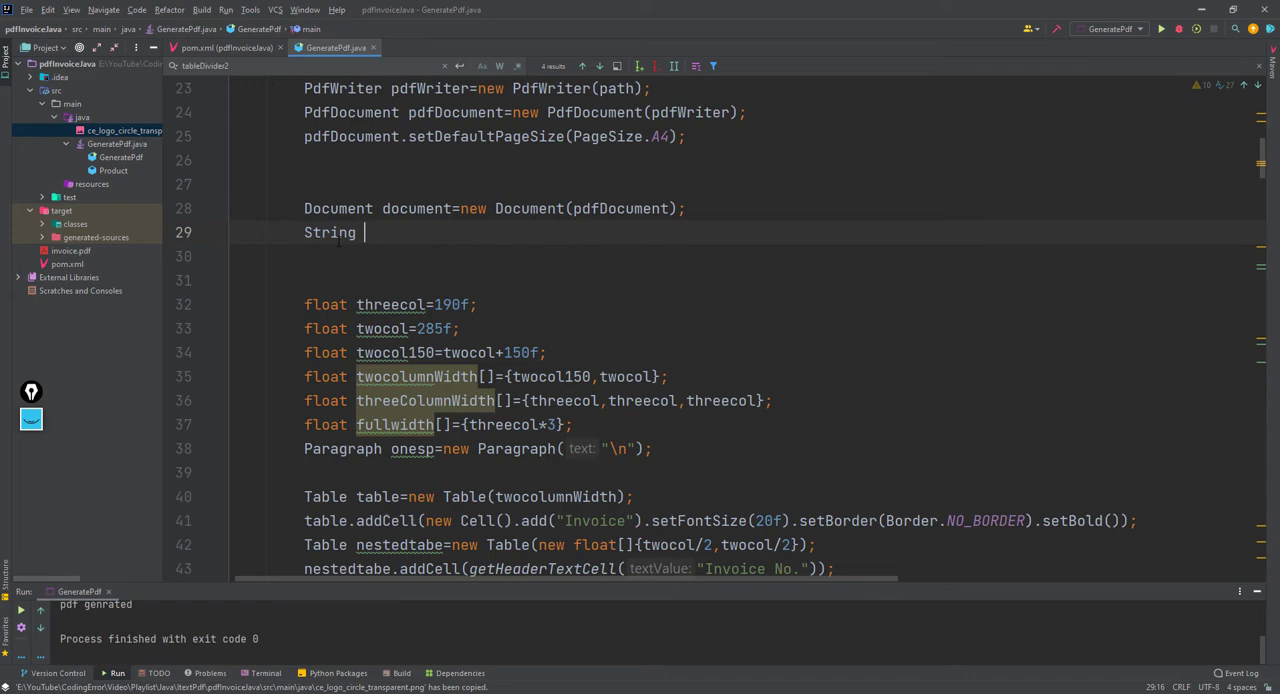
type("image")
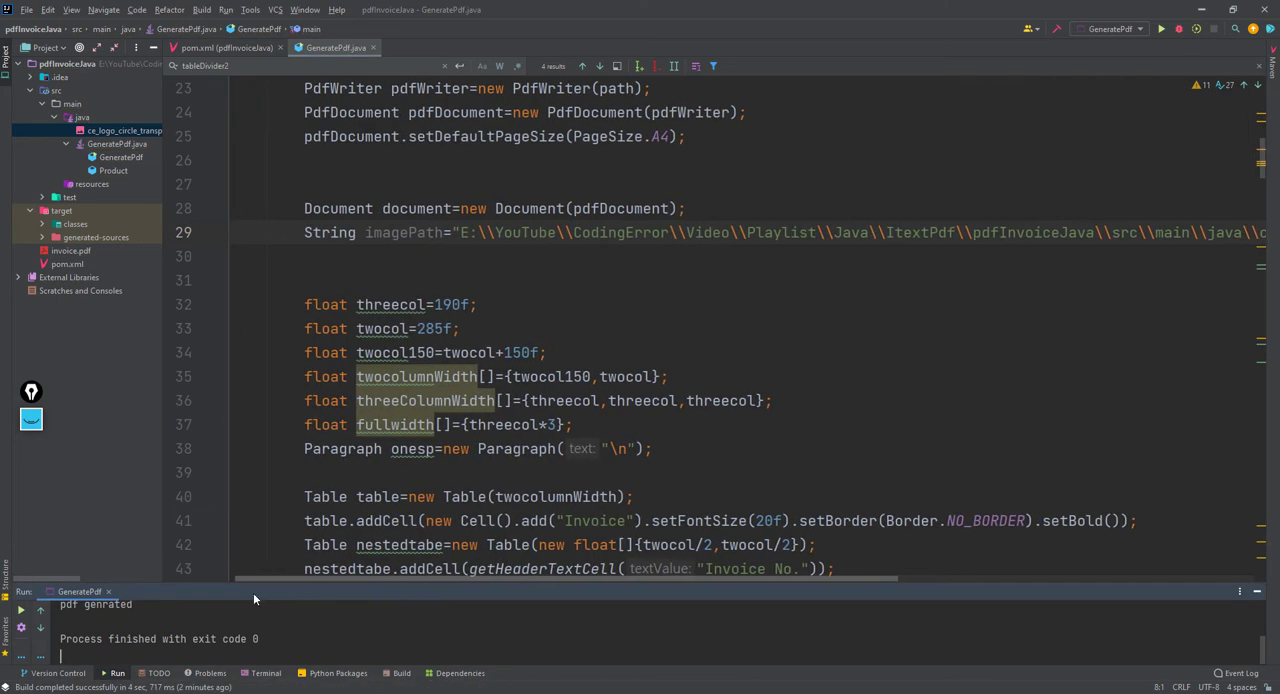
Copy the logo file's absolute path from the Project view to use as imagePath's value.
right_click(80, 116)
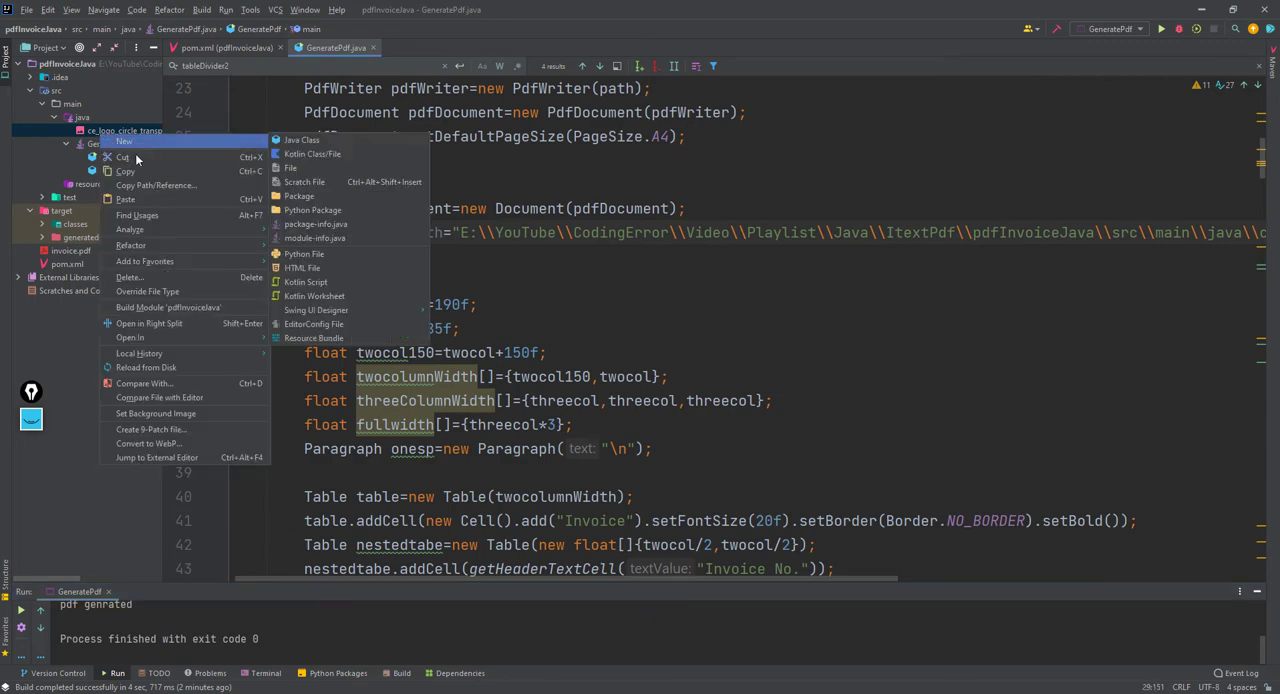
mouse_move(156, 184)
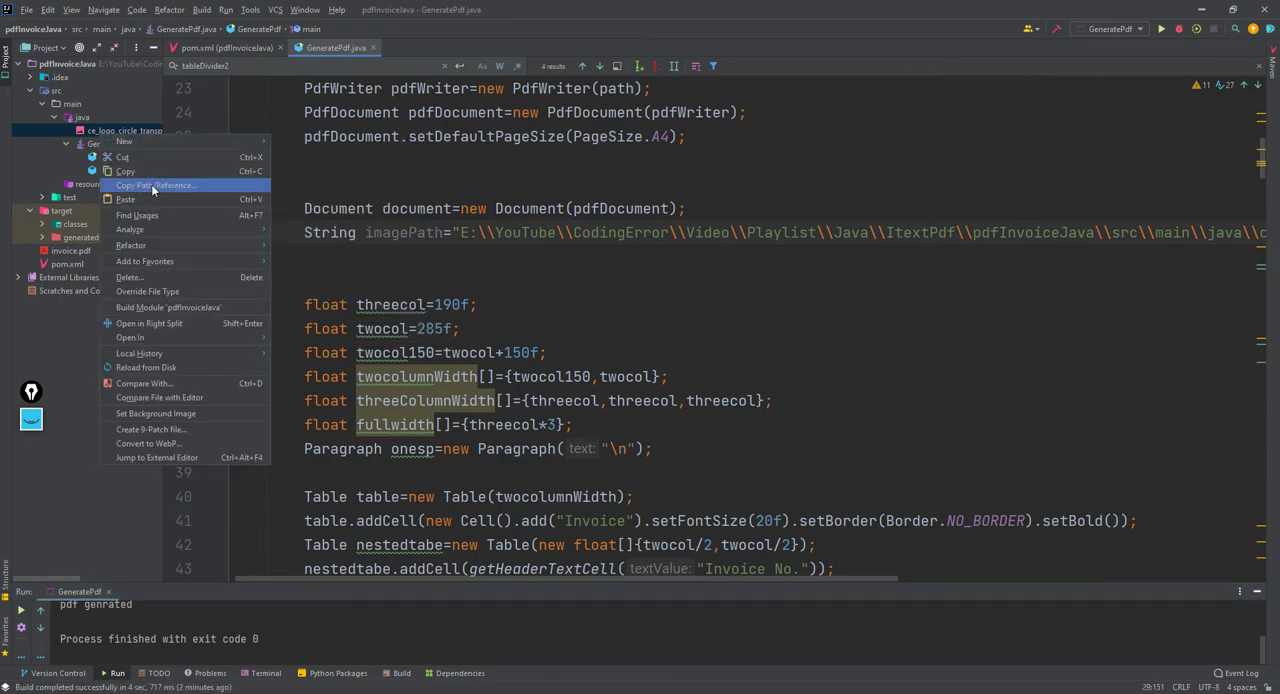
left_click(156, 184)
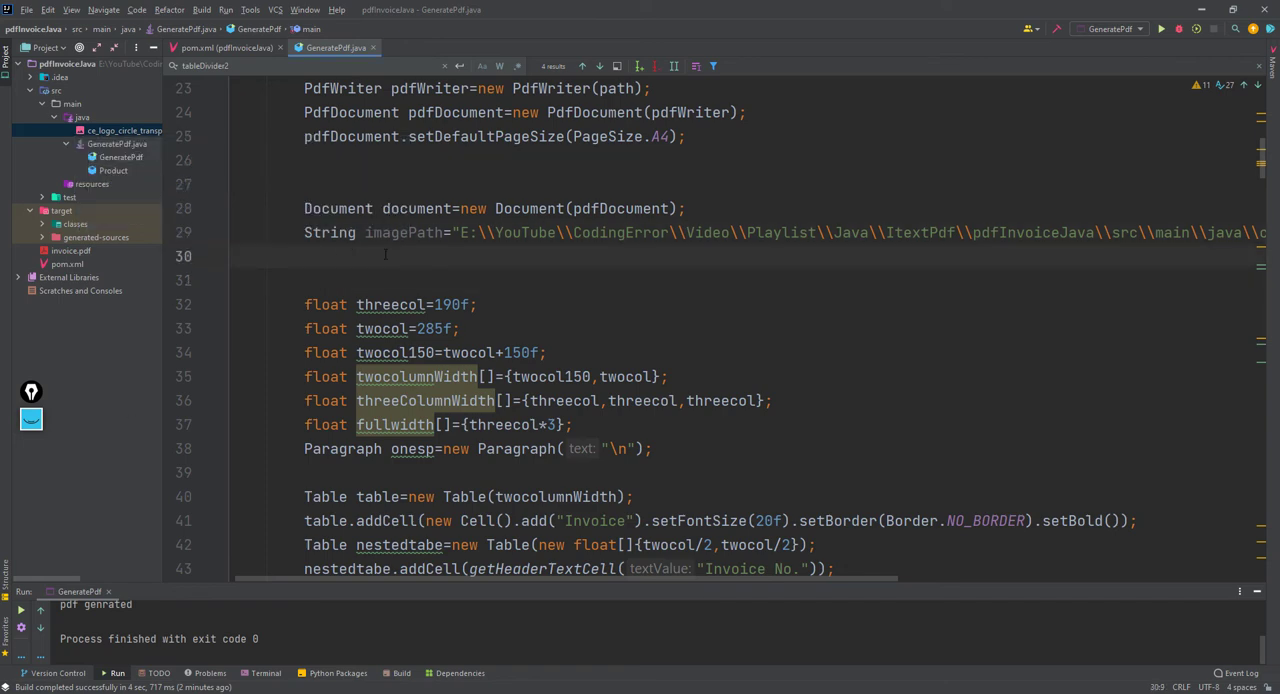
Write ImageData imageData = ImageDataFactory.create(imagePath);.
type("Imag")
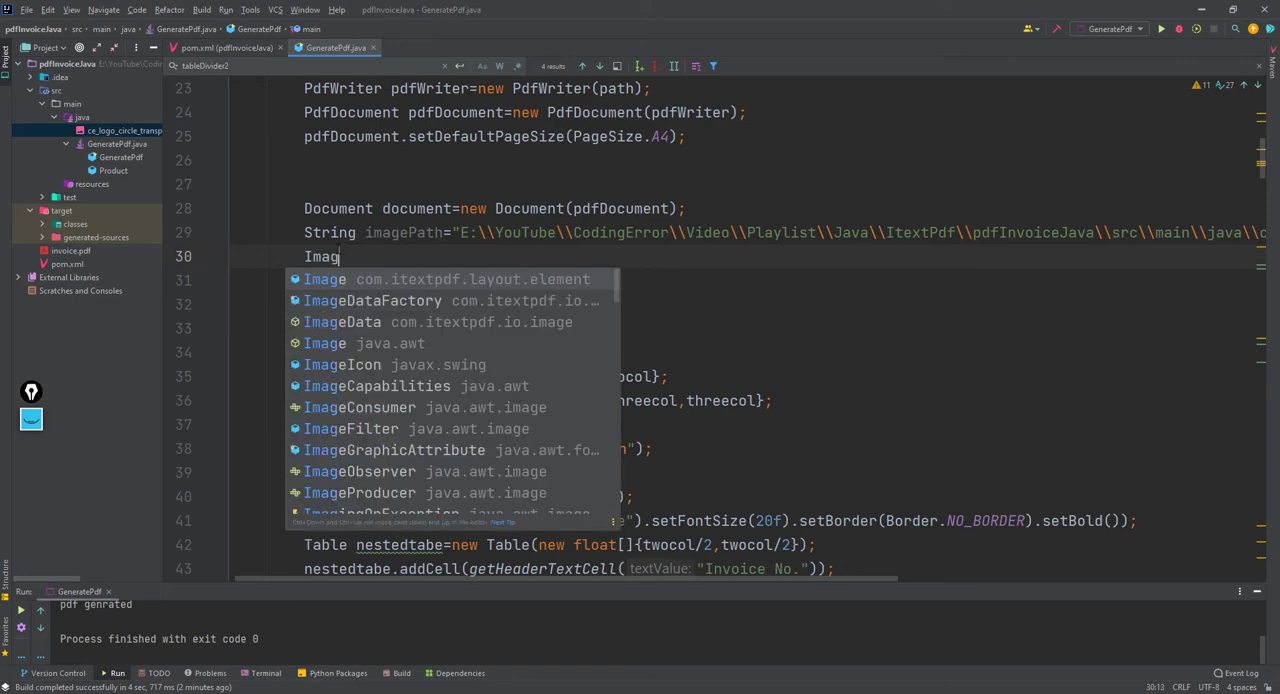
type("Data")
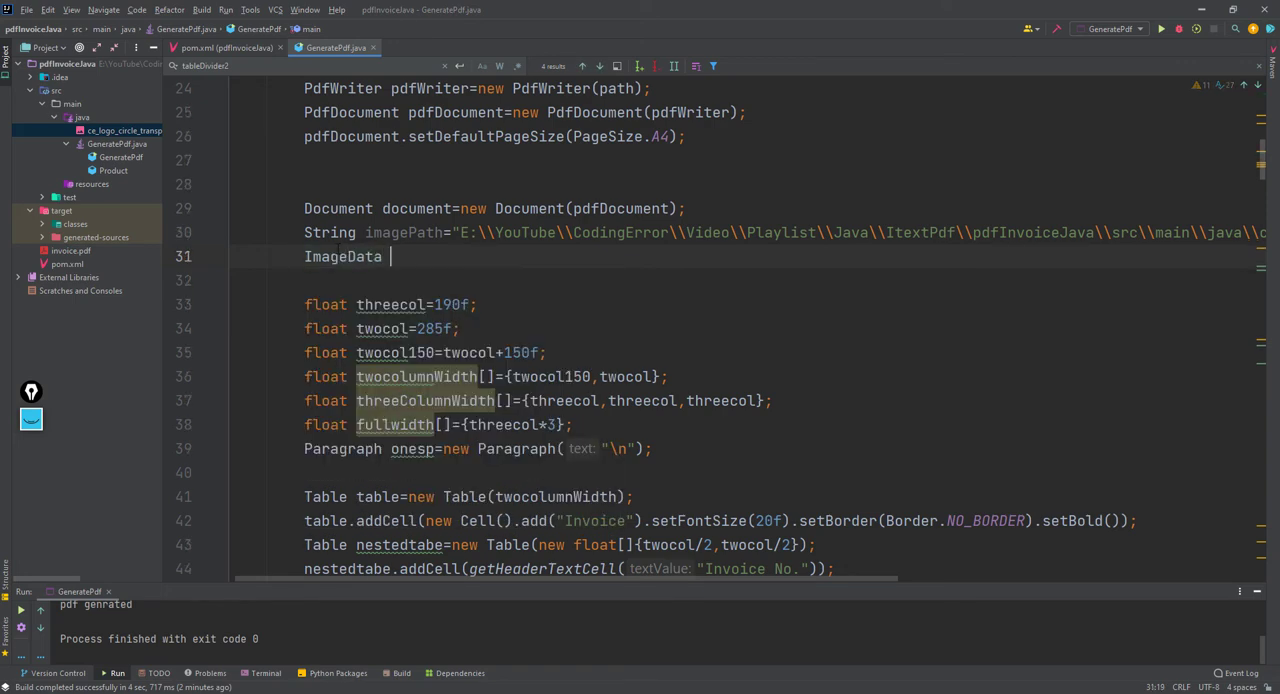
type("imageData")
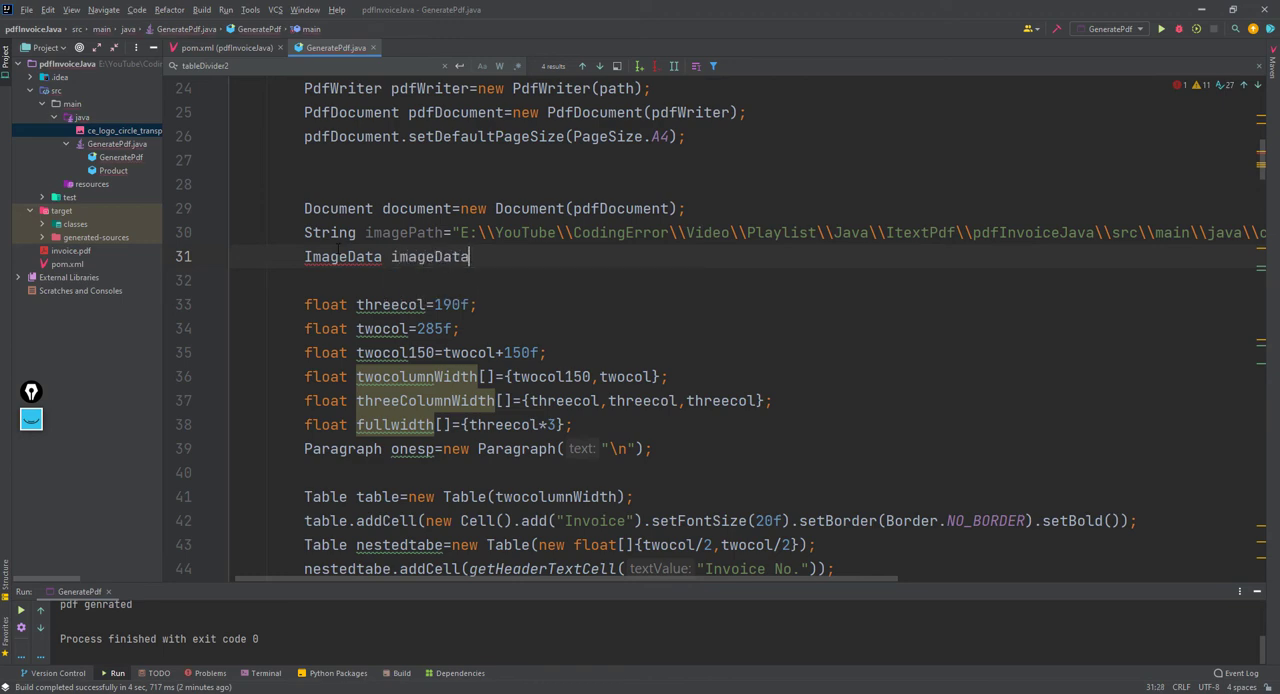
type("=new I")
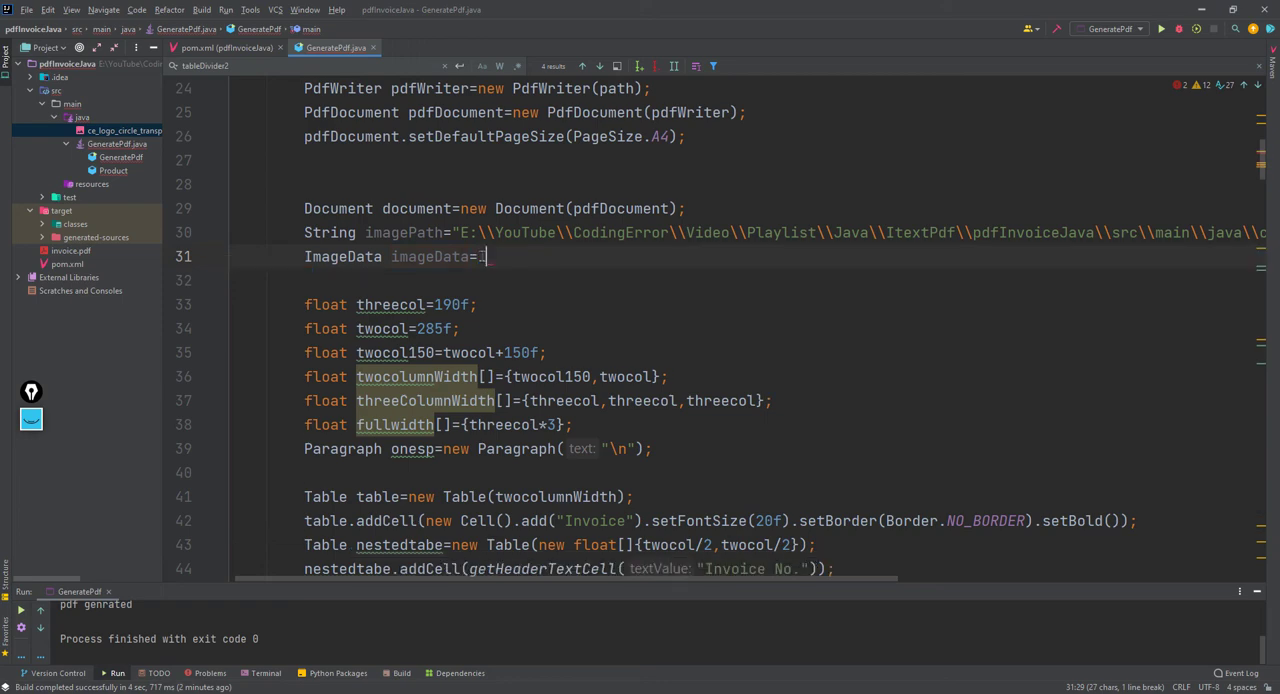
type("mageF")
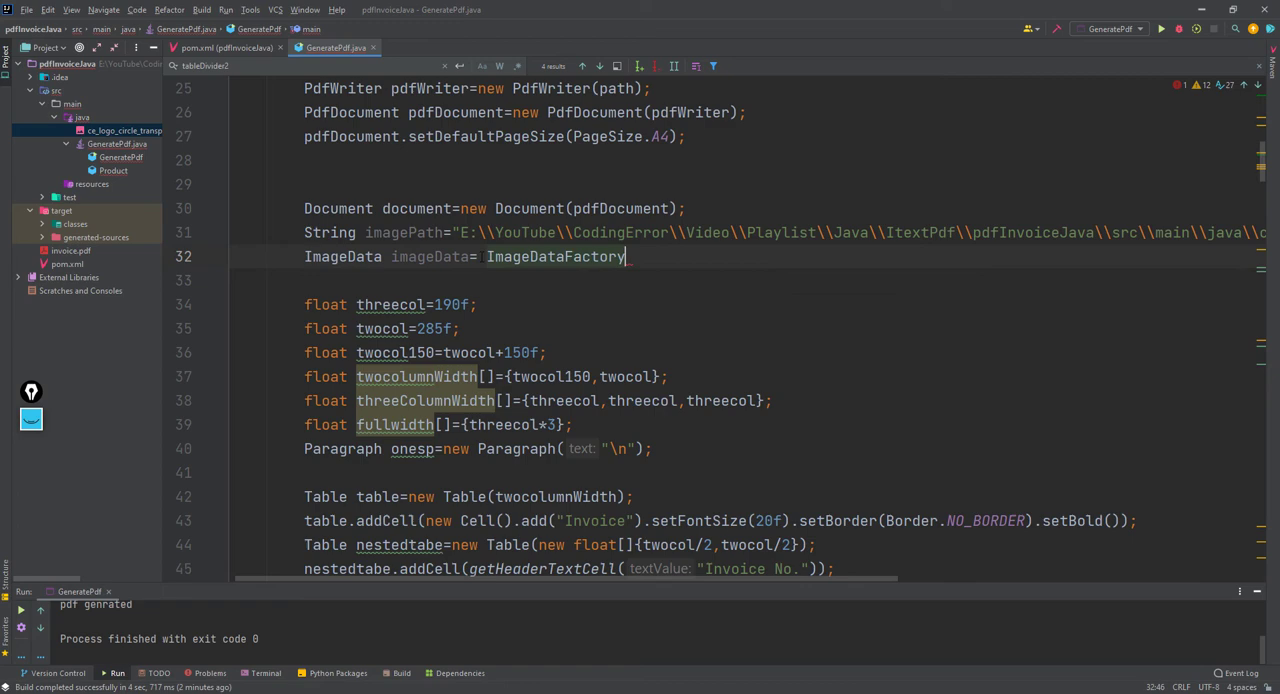
type(".create(")
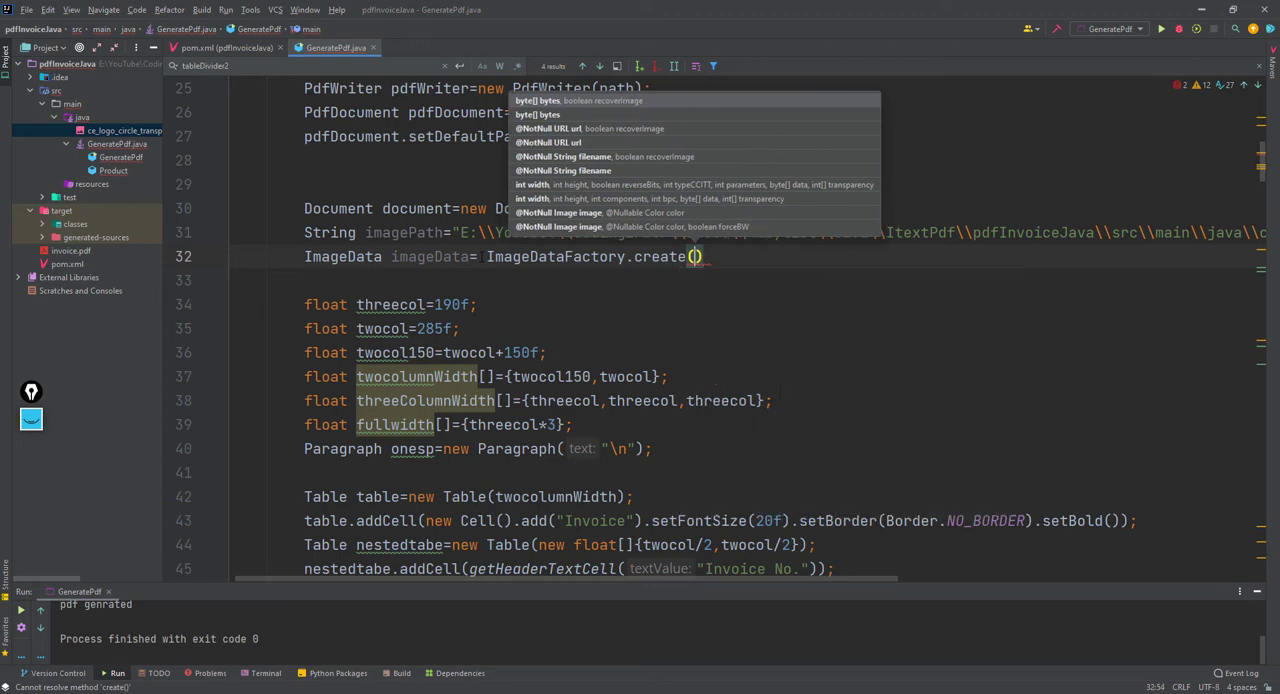
type("imagePath")
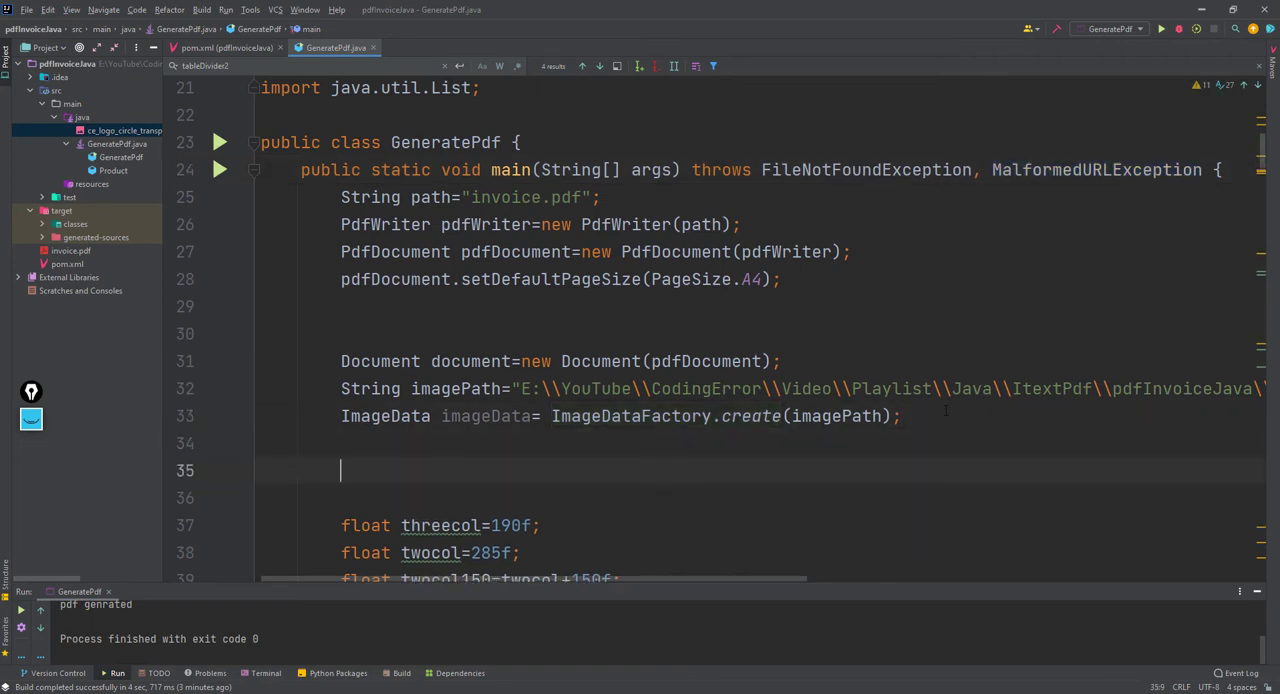
Write Image image = new Image(imageData); using the iText Image class.
type("Ima")
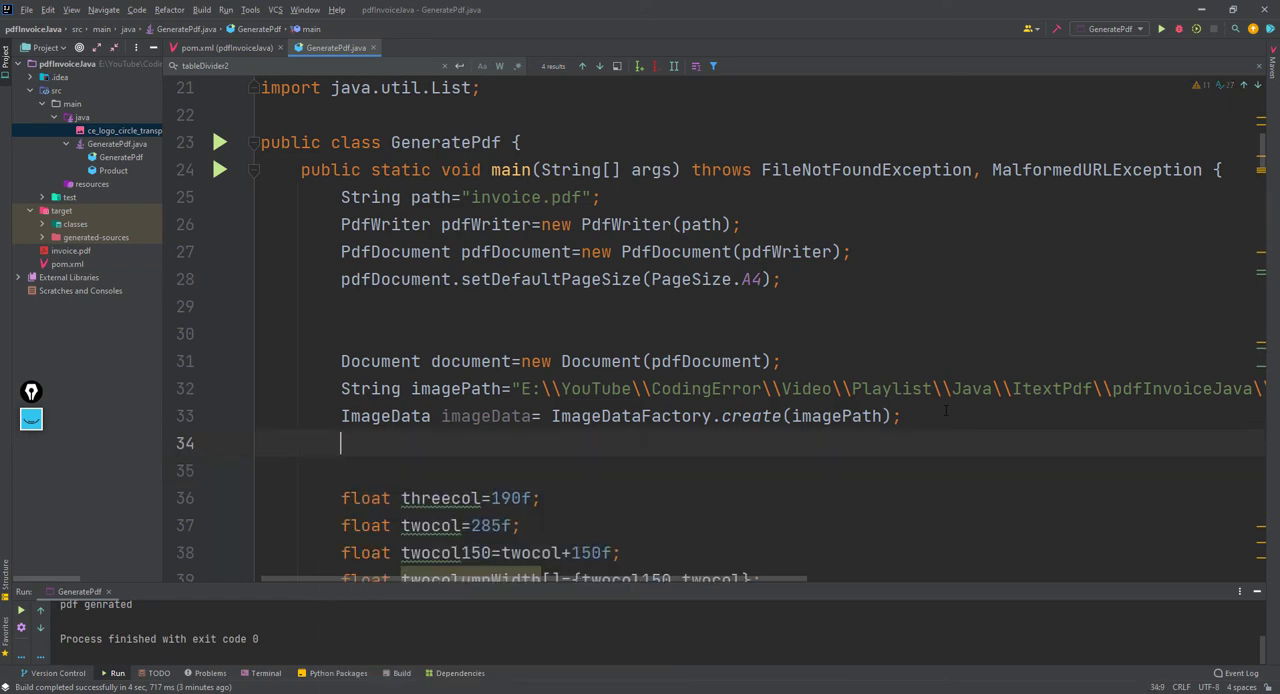
type("Image")
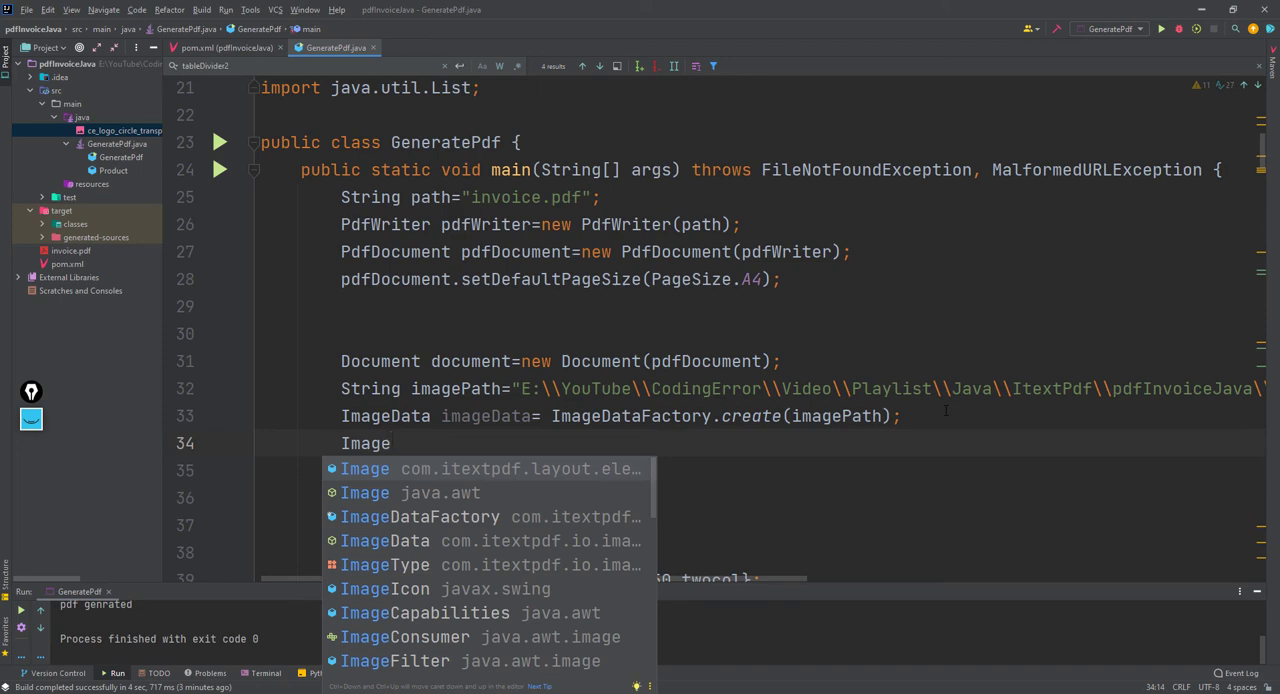
mouse_move(430, 508)
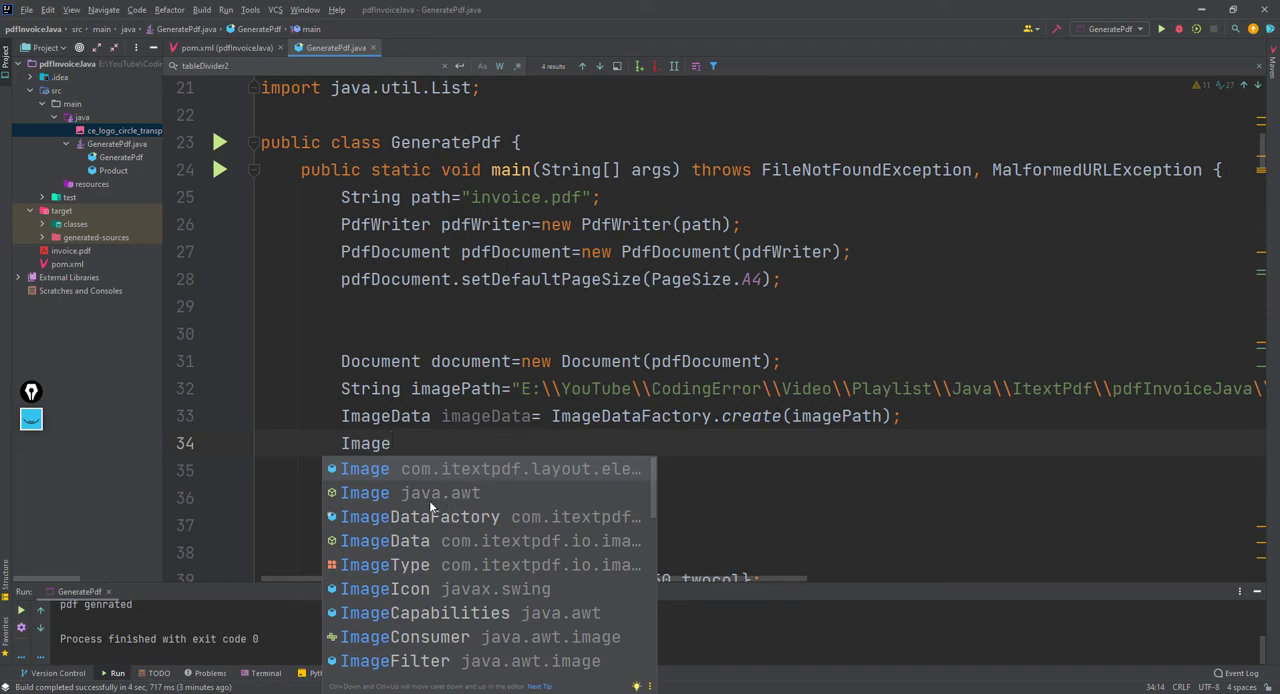
mouse_move(444, 478)
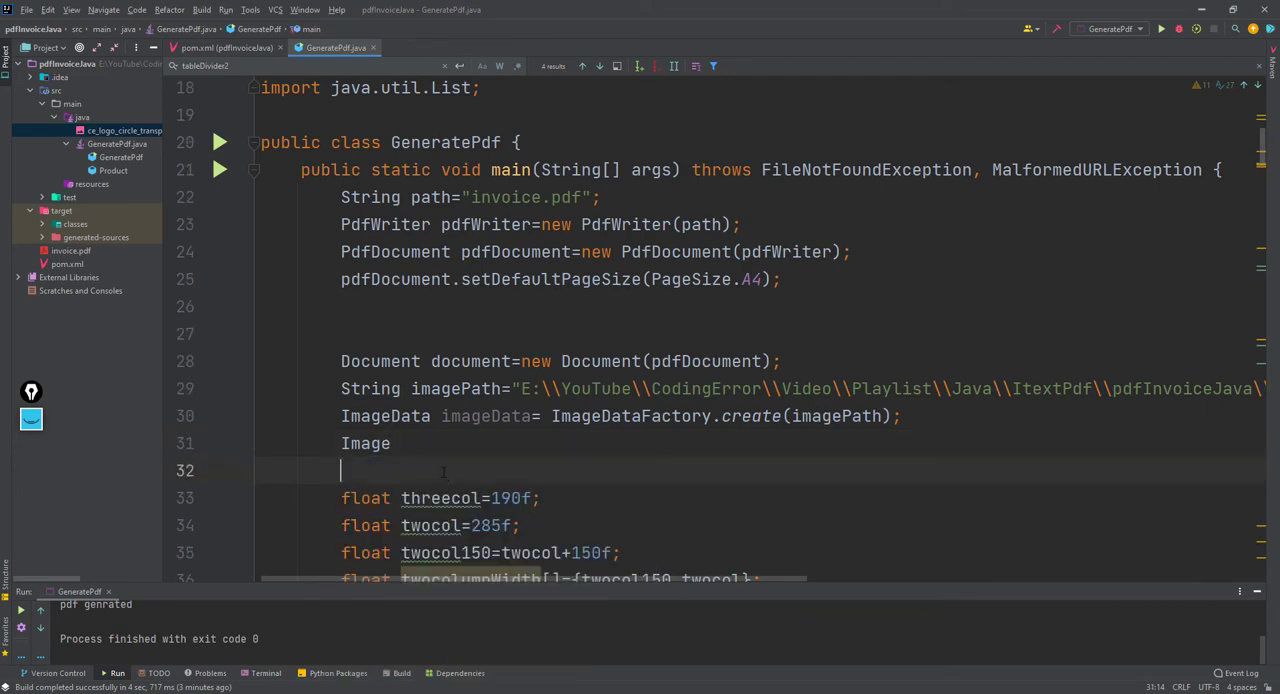
type("u")
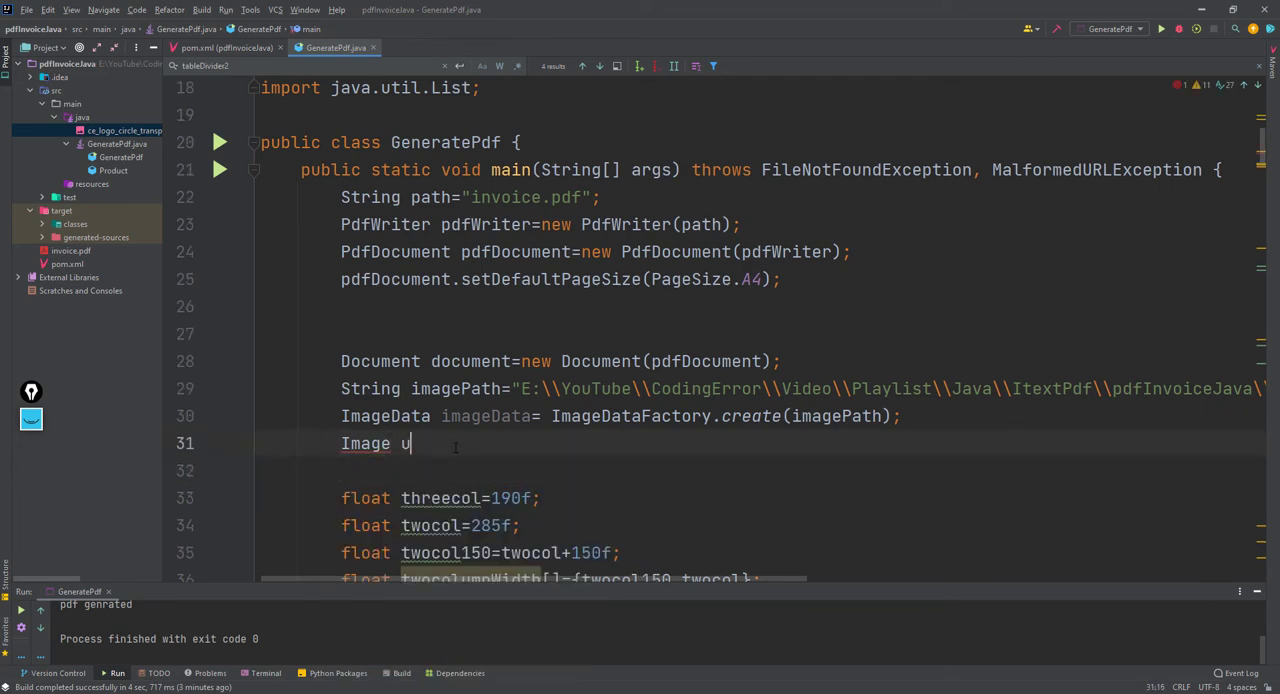
type("mage")
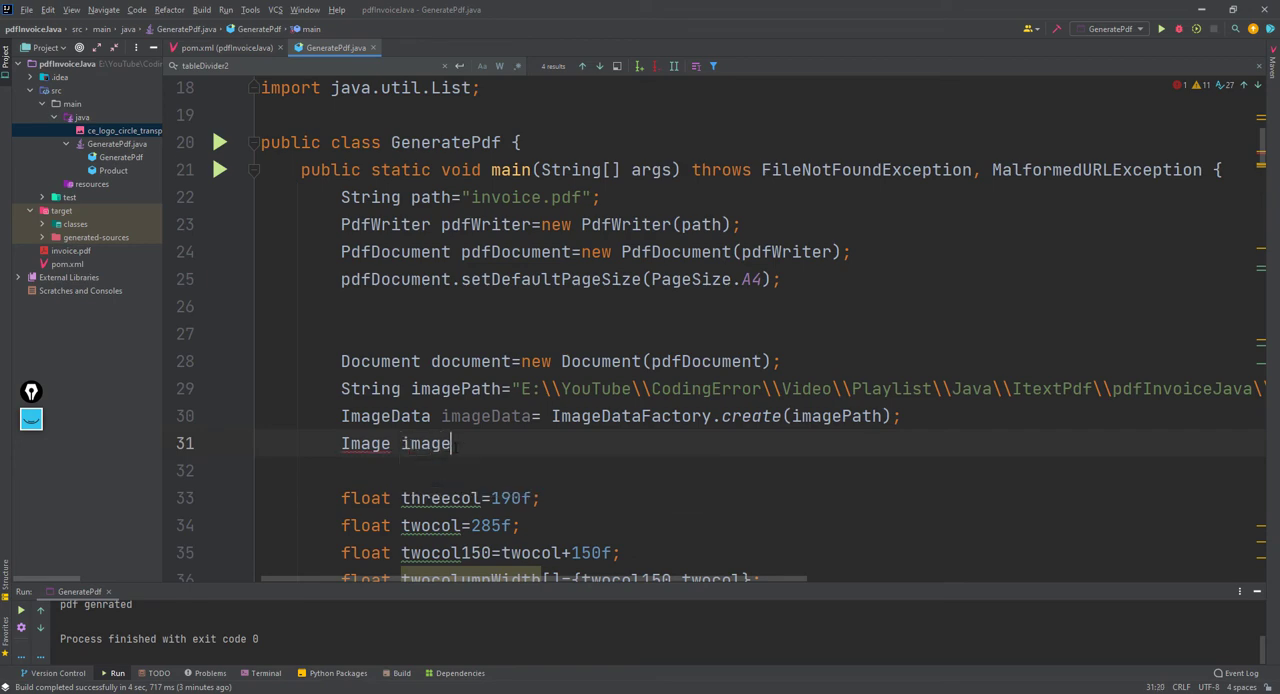
type("=new")
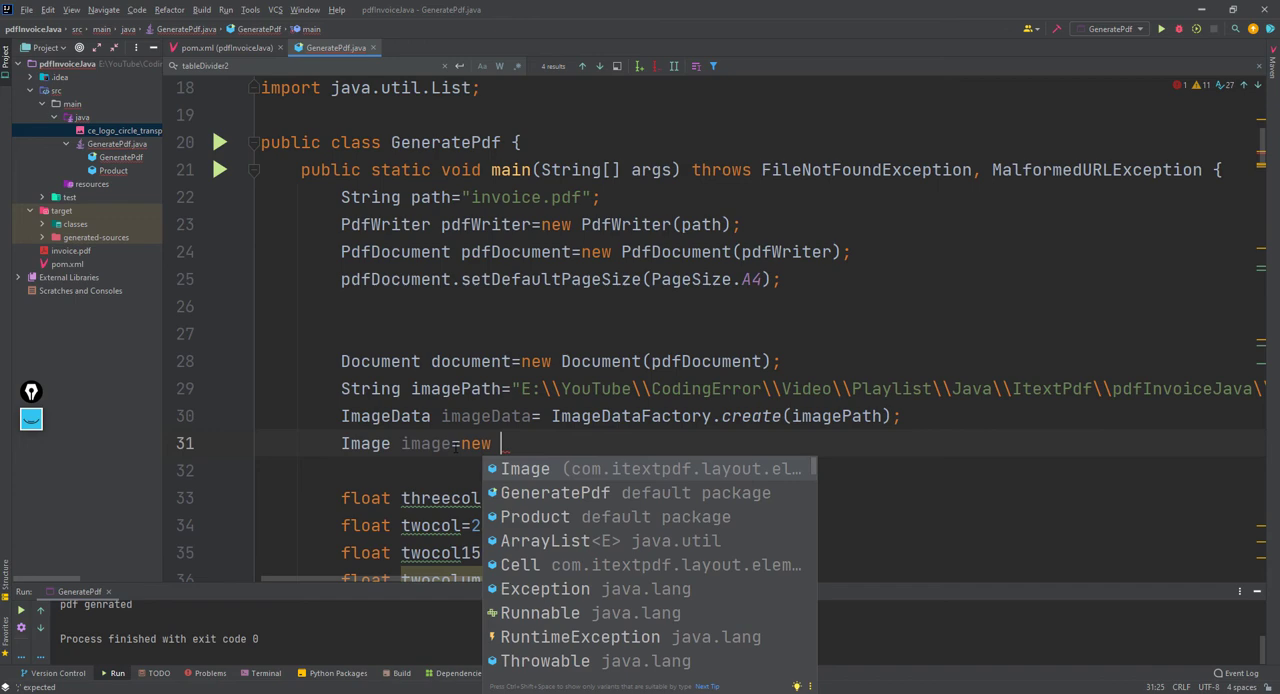
left_click(524, 468)
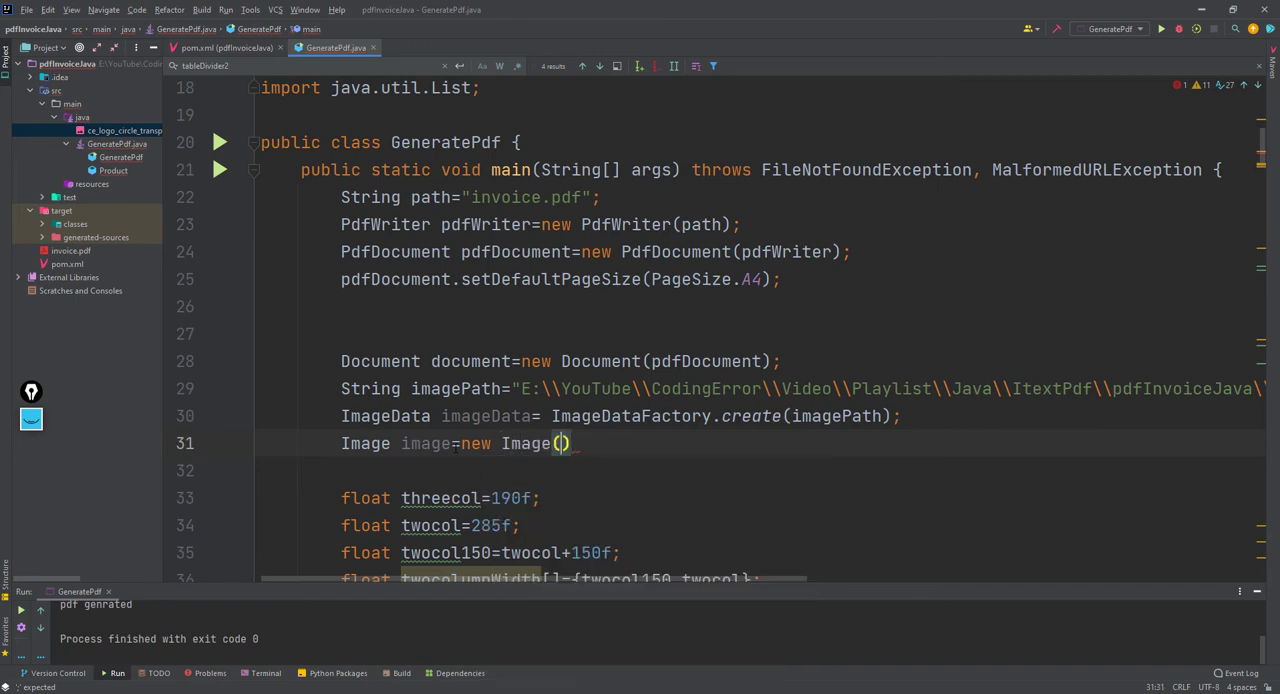
type("imageData")
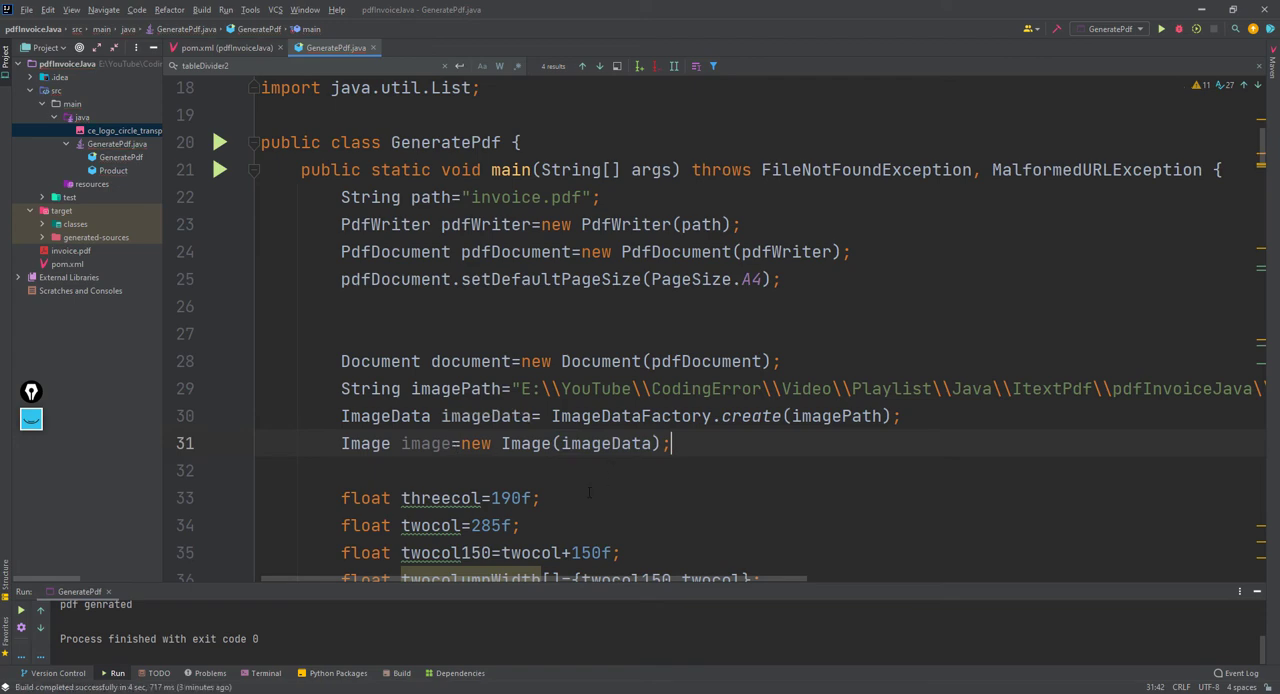
mouse_move(588, 492)
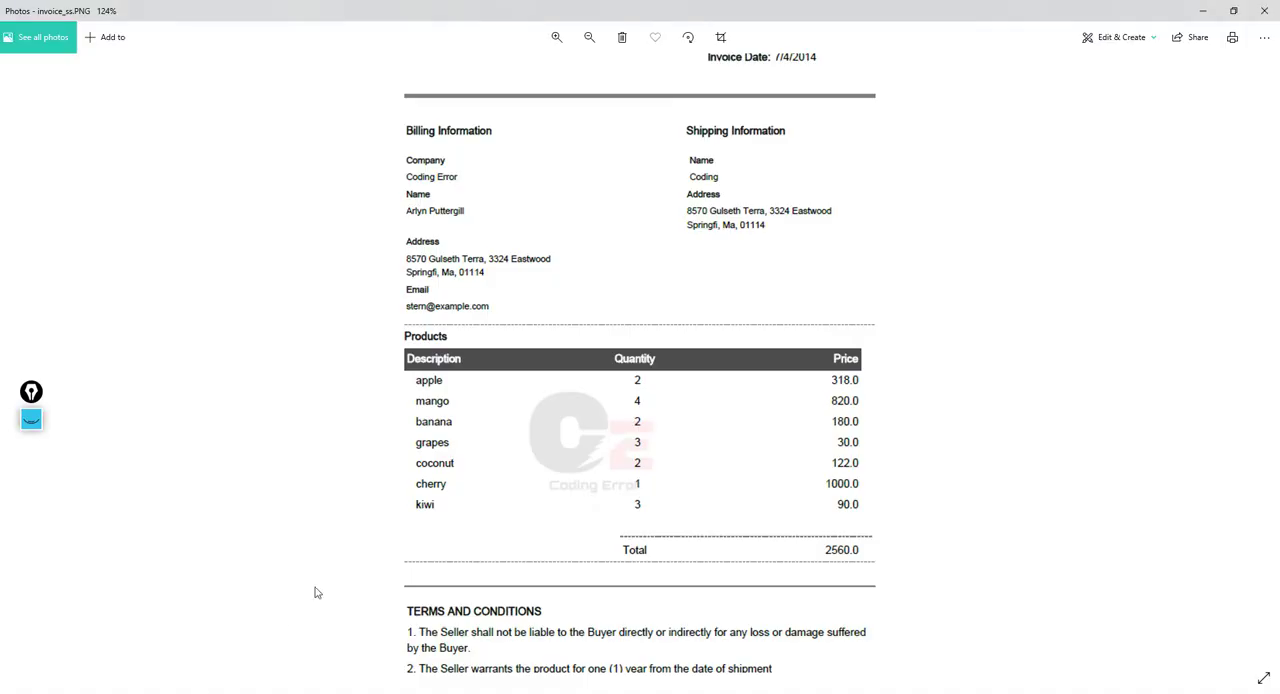
mouse_move(600, 394)
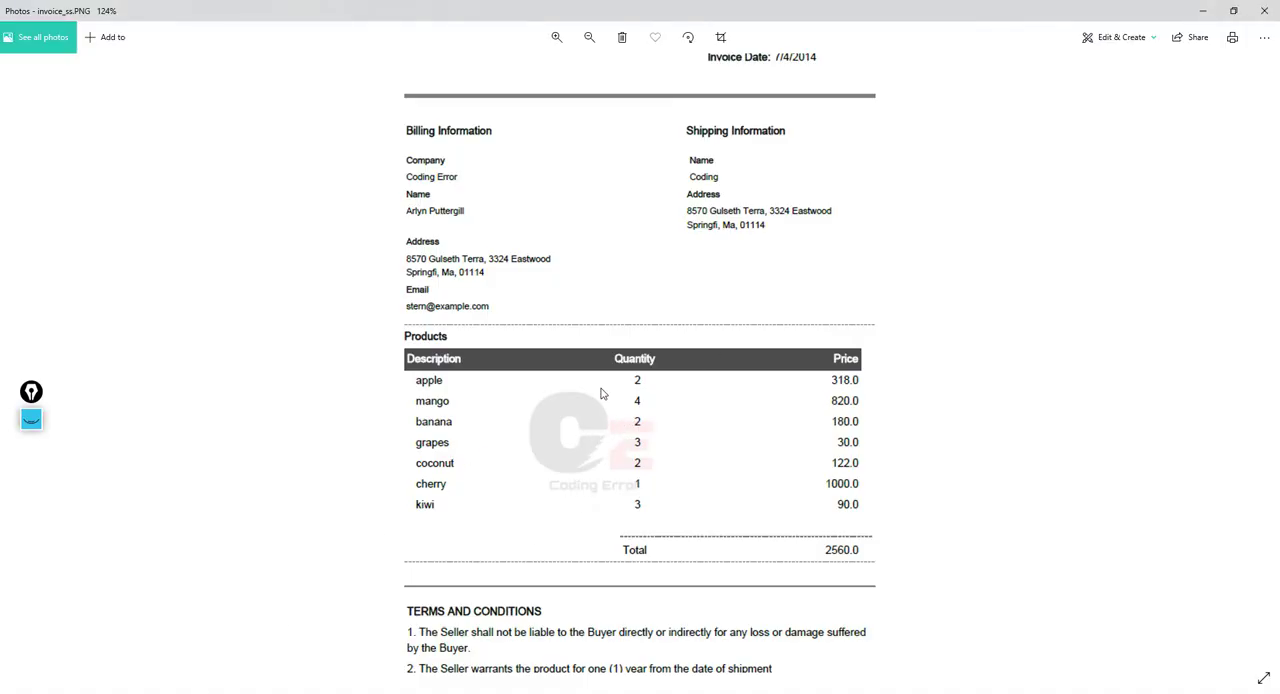
mouse_move(474, 672)
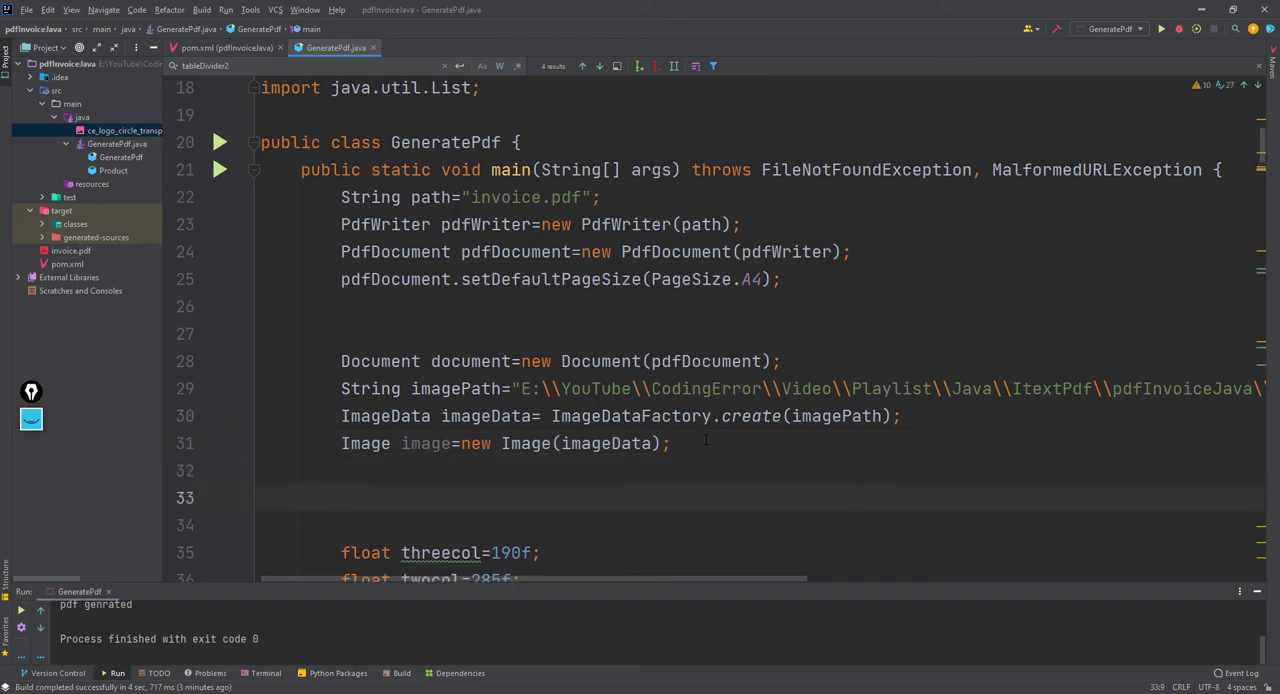
Write float x = pdfDocument.getDefaultPageSize().getWidth();.
type("float")
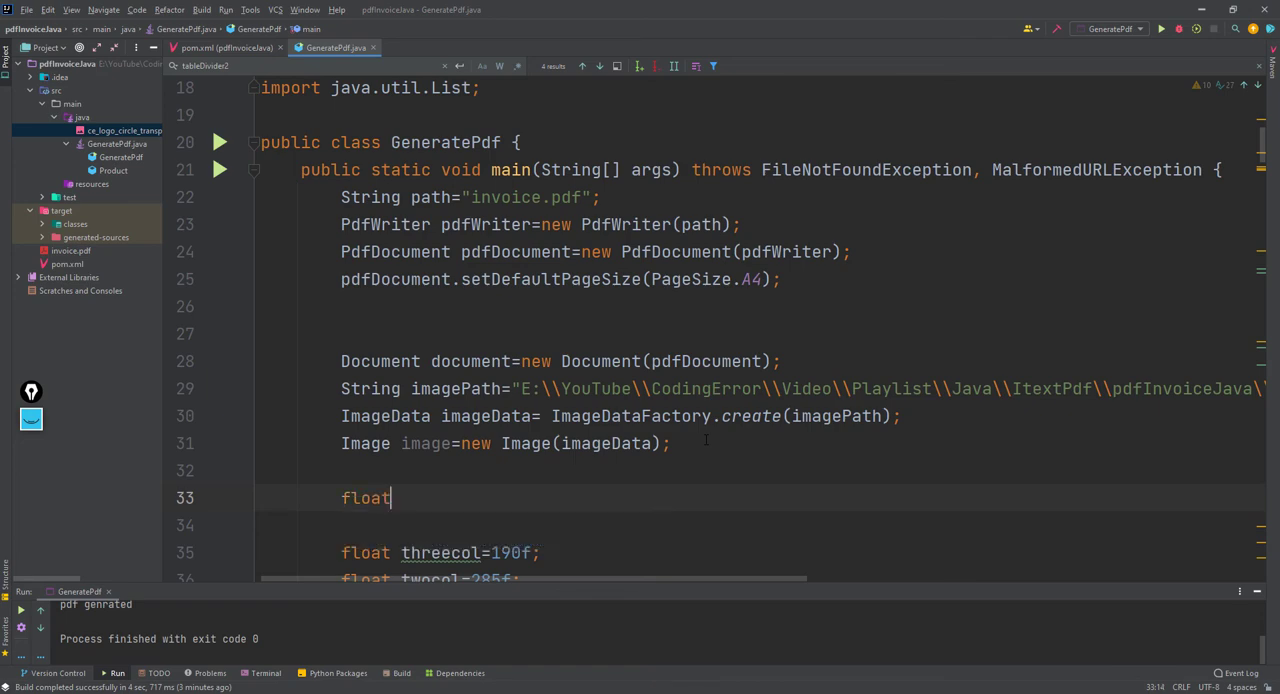
type("x=")
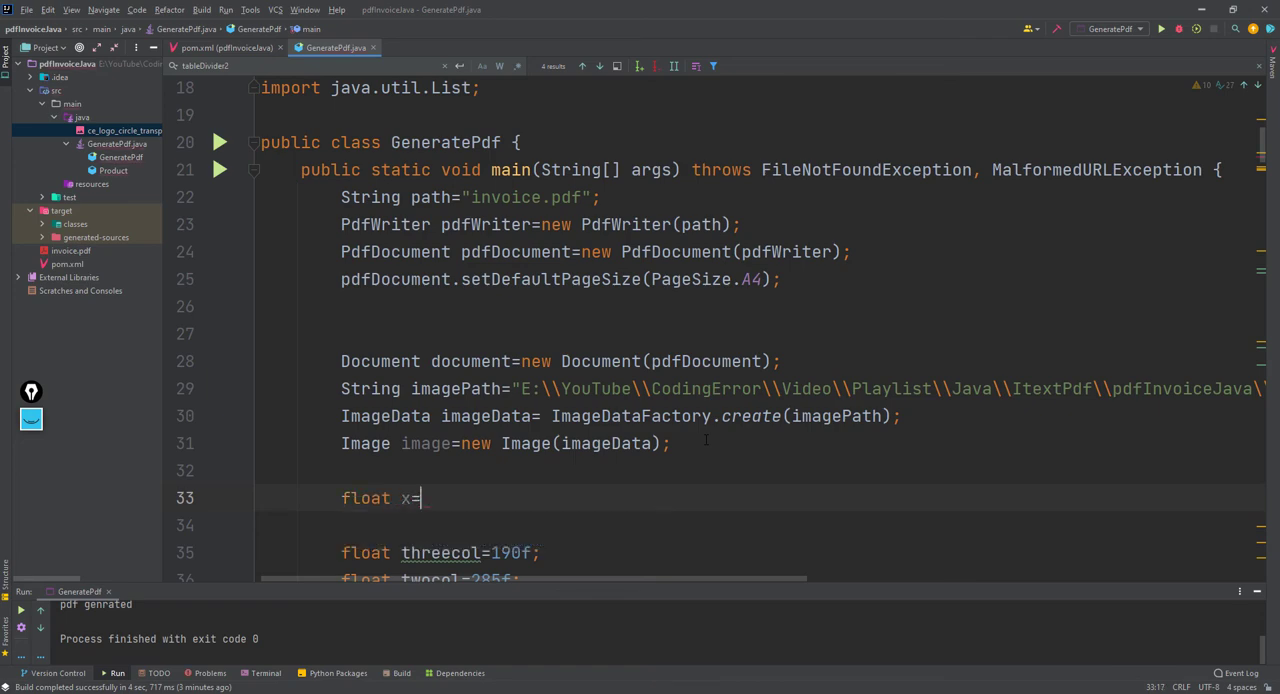
type("pdf")
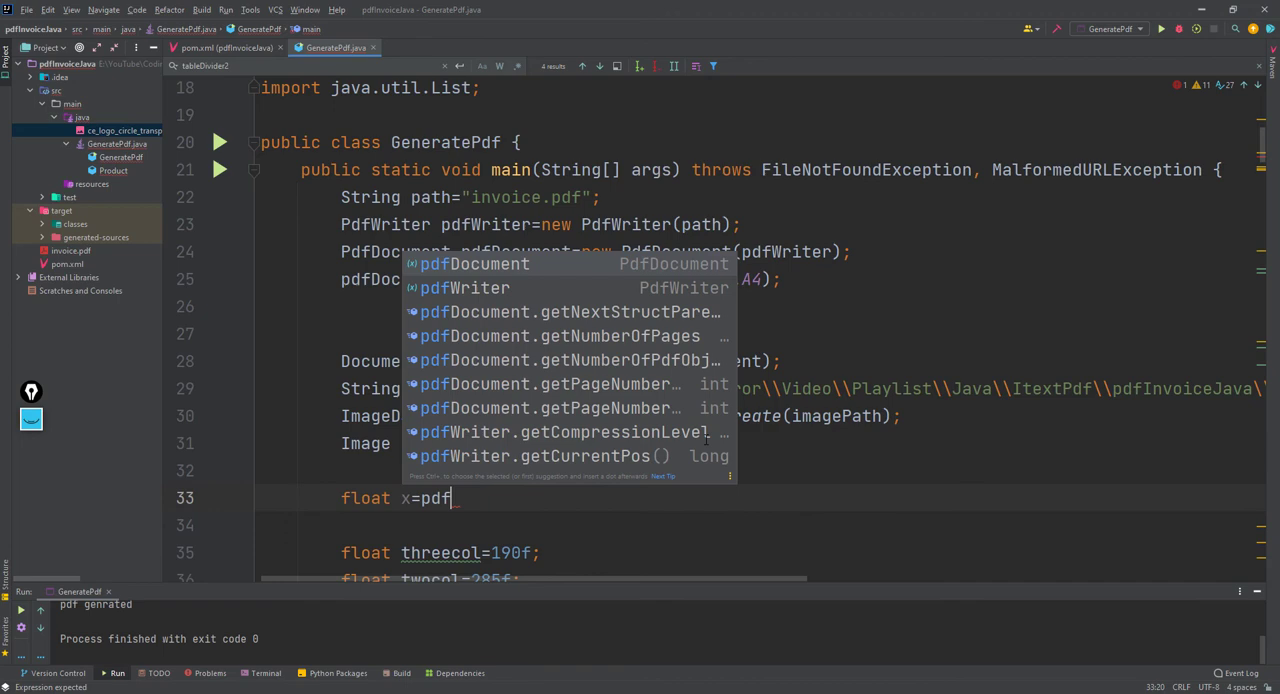
type("Document.getDefaultPageSize().getWidth(")
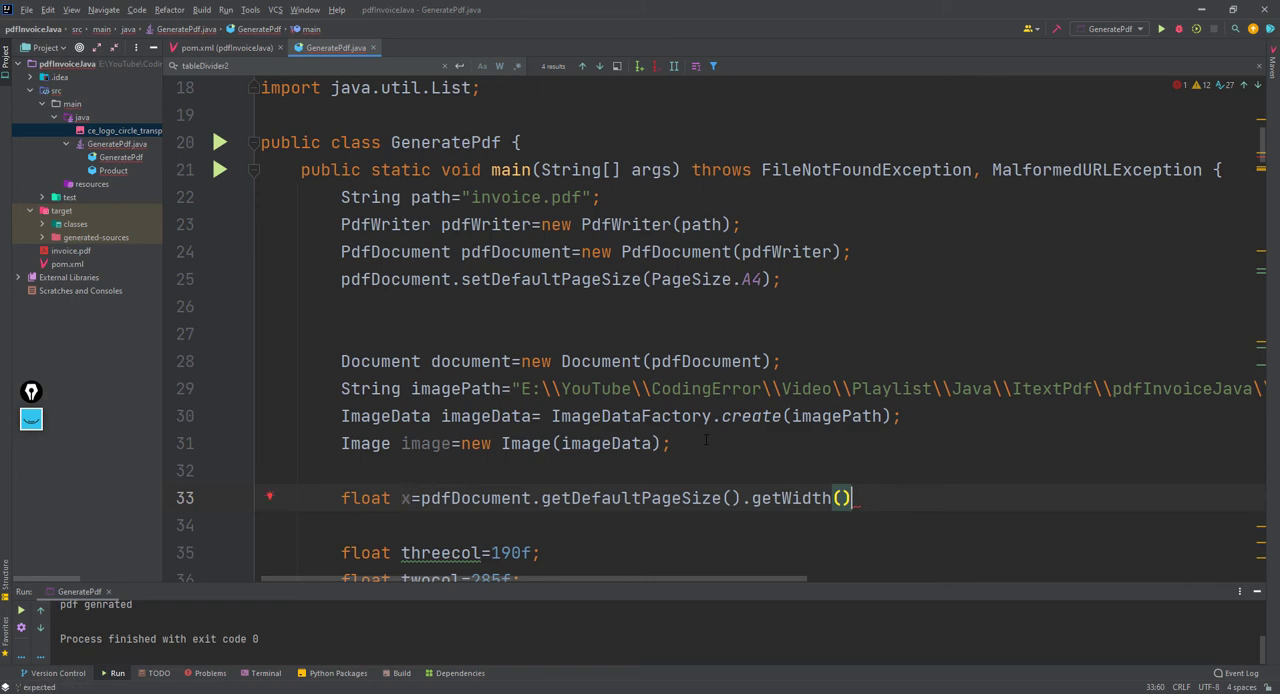
type(";")
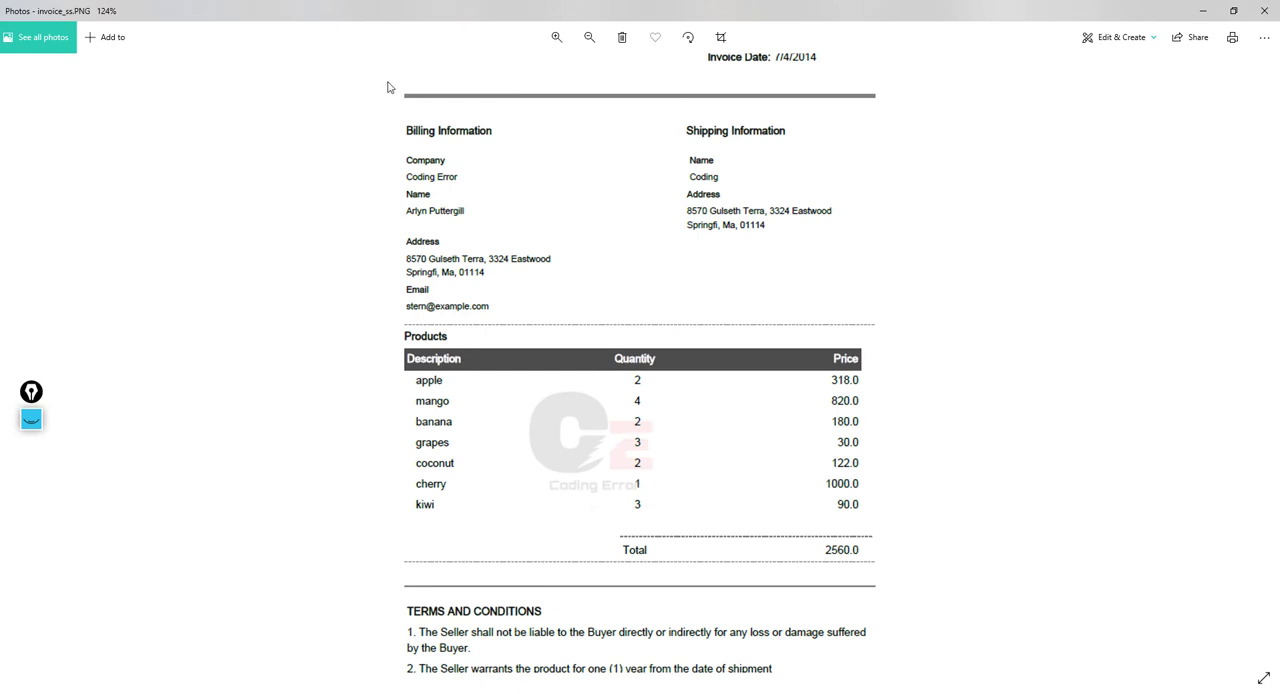
mouse_move(774, 122)
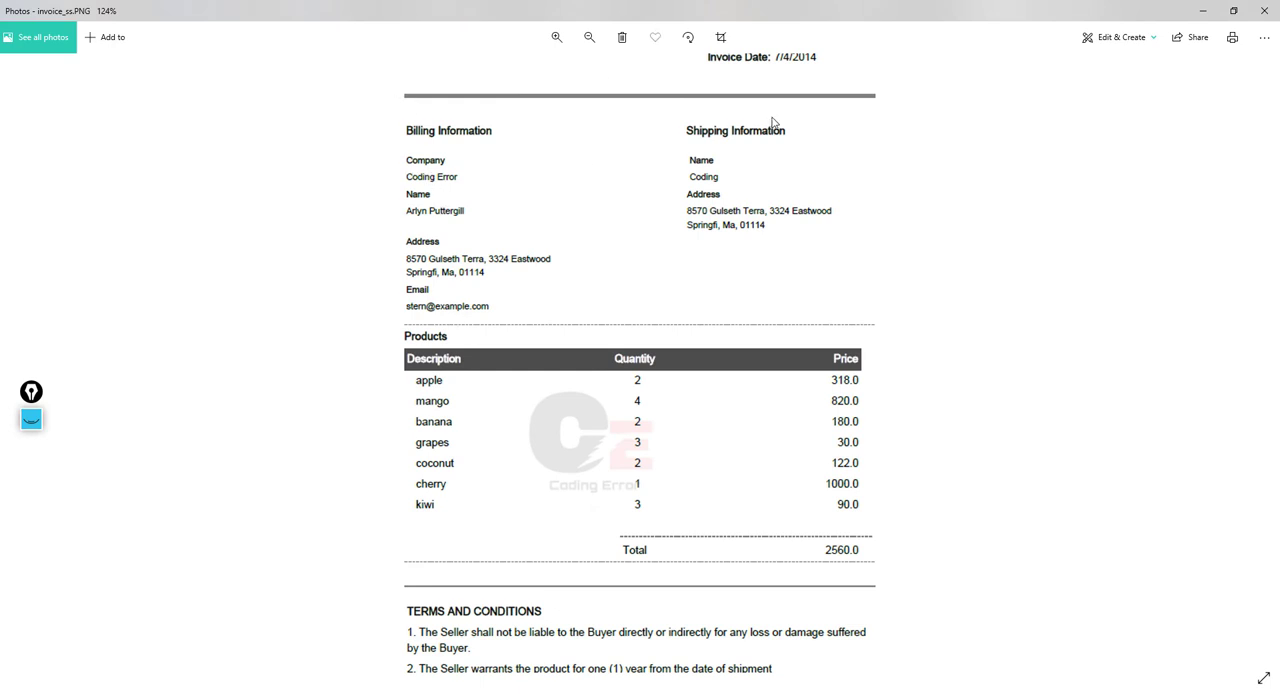
mouse_move(640, 392)
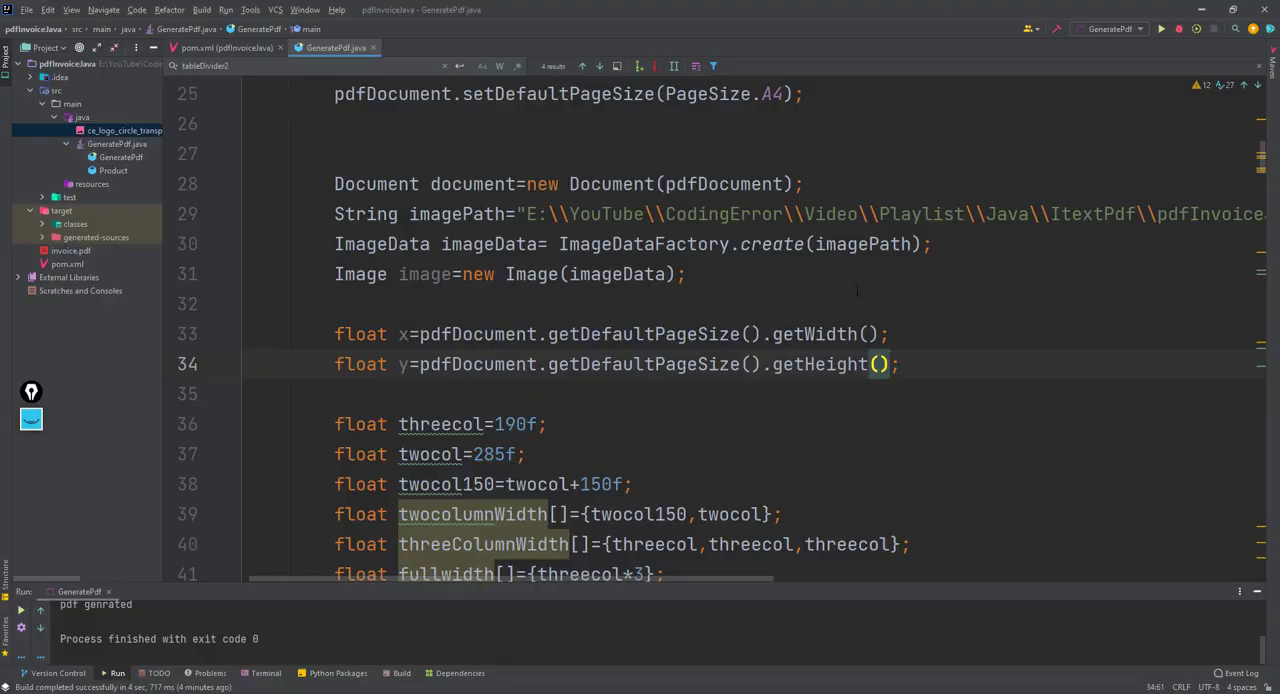
Append /2 to the getWidth() and getHeight() expressions so x and y mark the page centre.
type("/2")
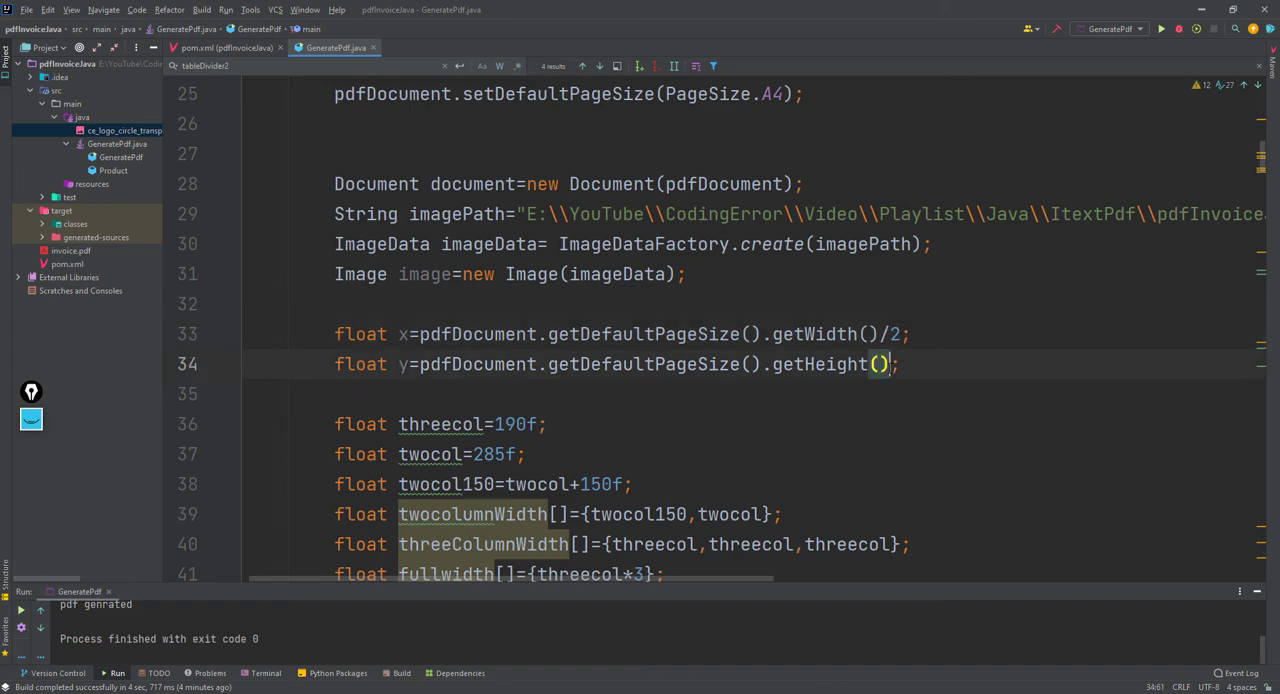
type("/2")
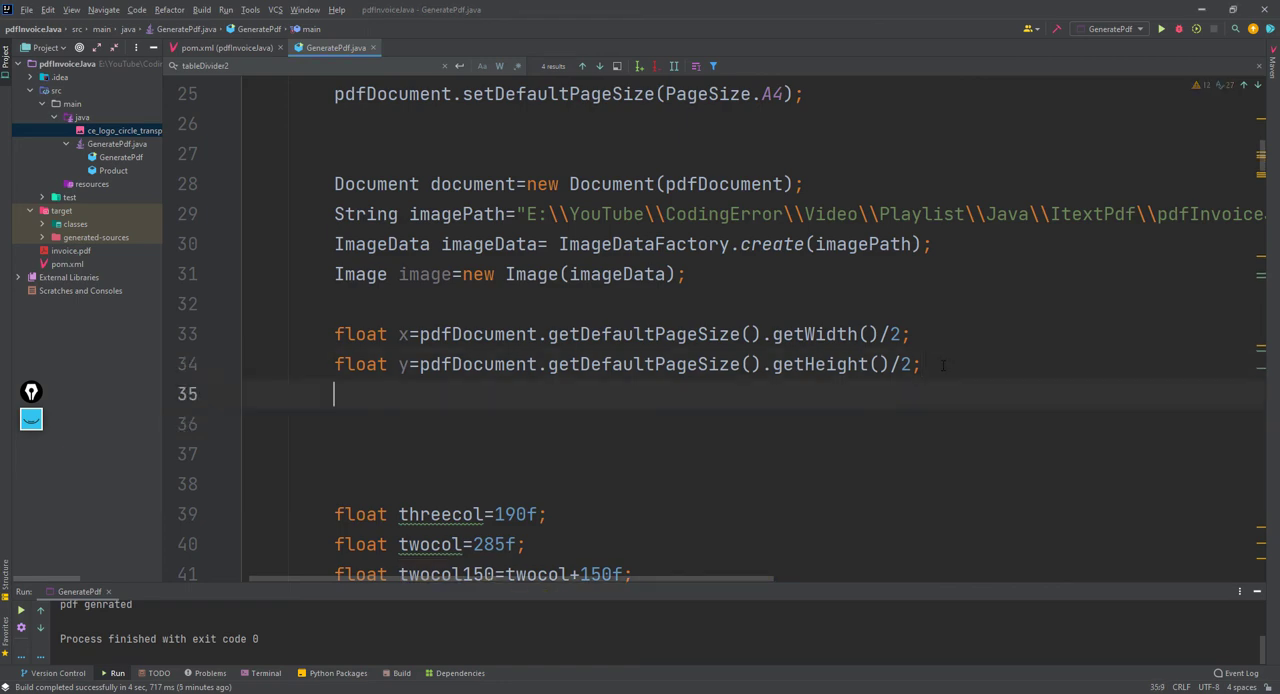
Fix the logo image at the page centre with image.setFixedPosition(x,y);.
type("image.")
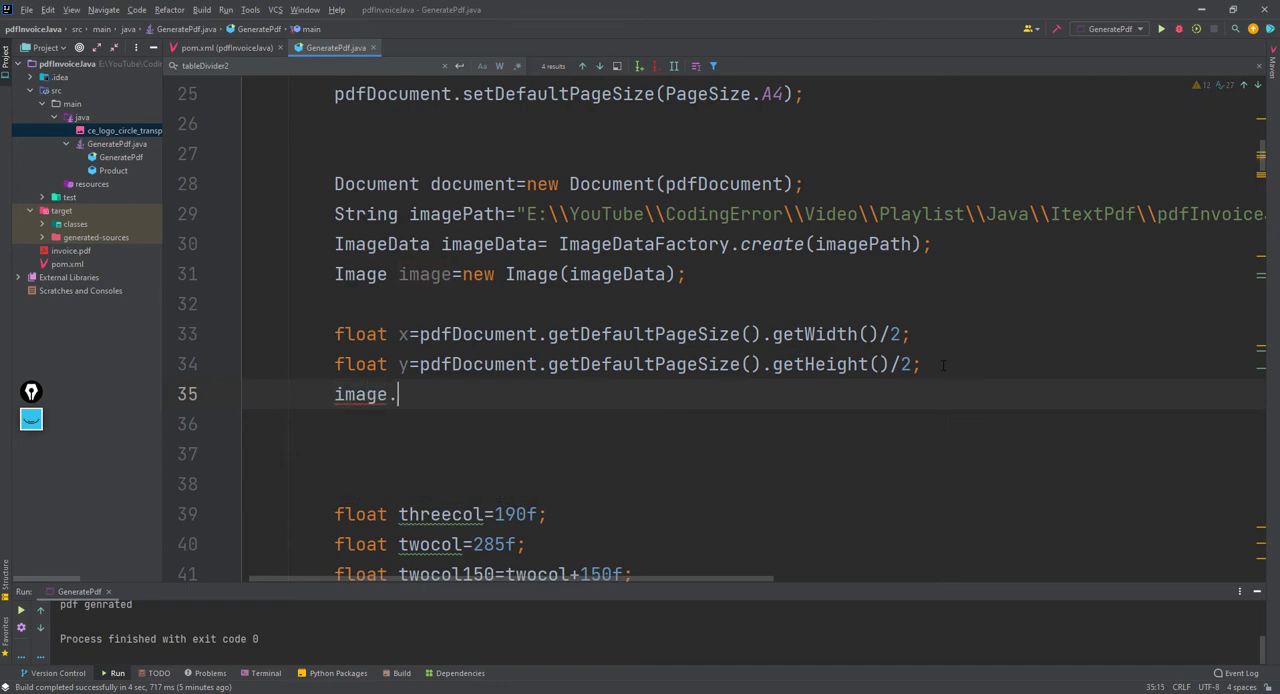
type("set")
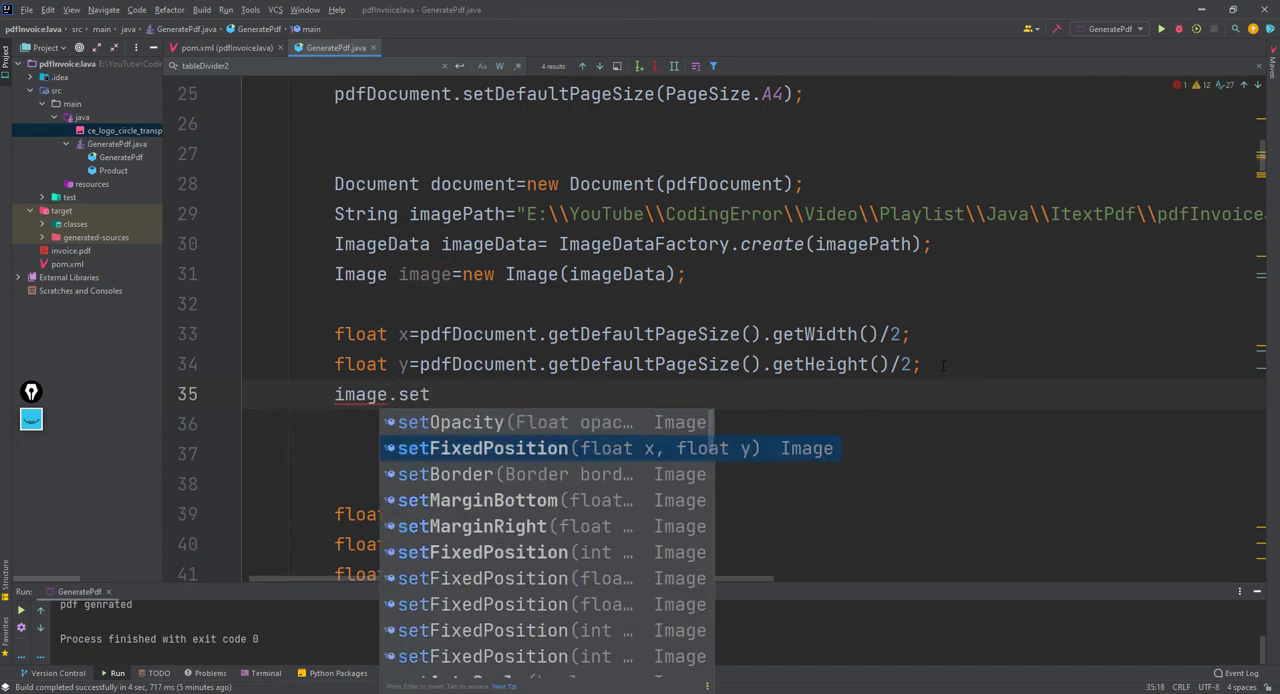
left_click(484, 448)
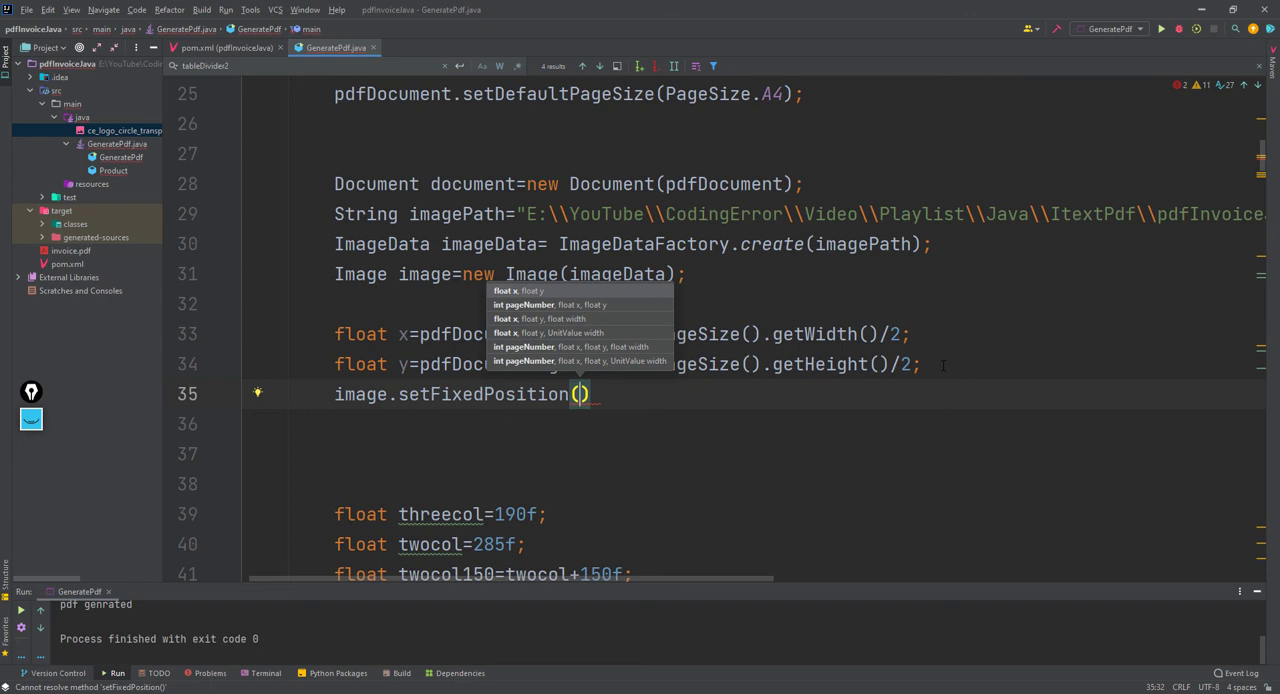
type("x,y")
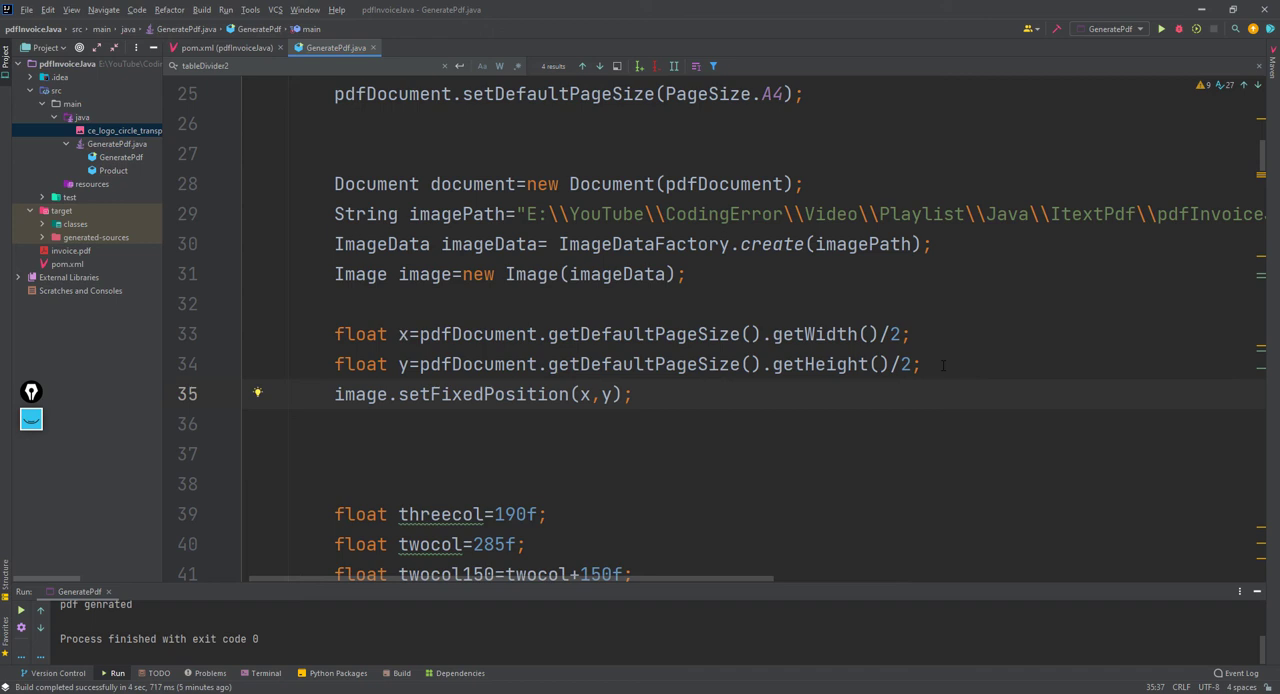
mouse_move(592, 456)
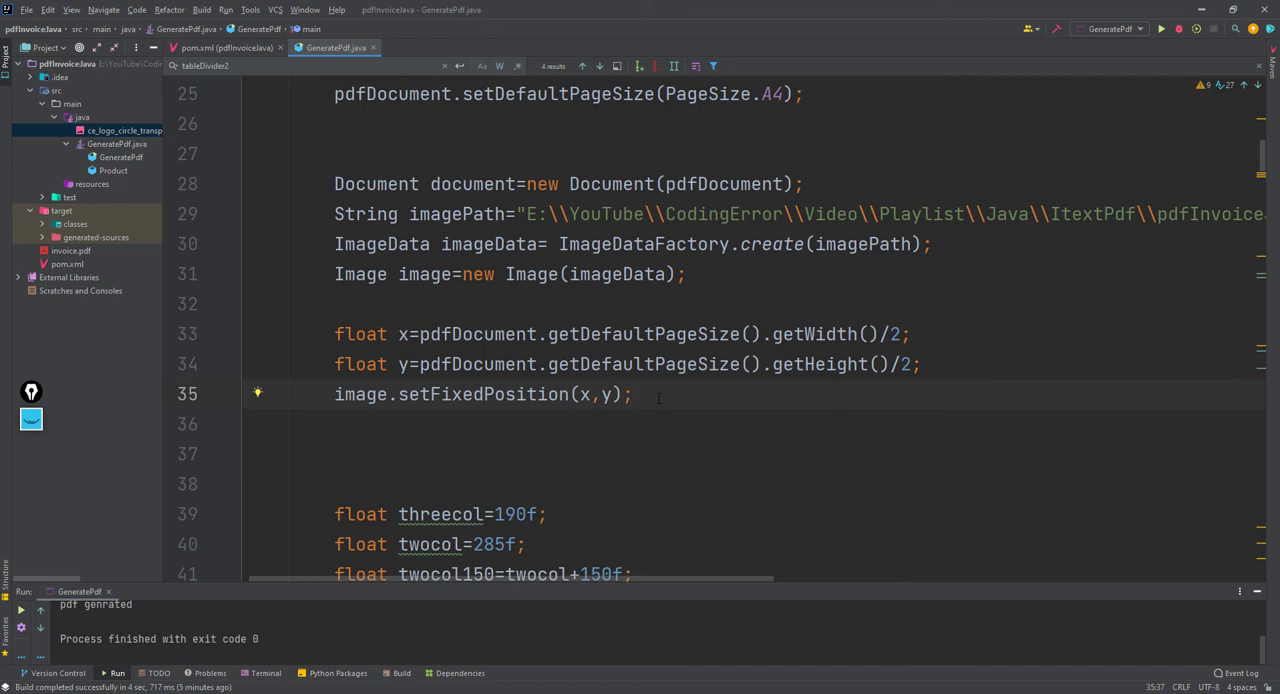
Make the logo faint with image.setOpacity(0.1f);.
type("image")
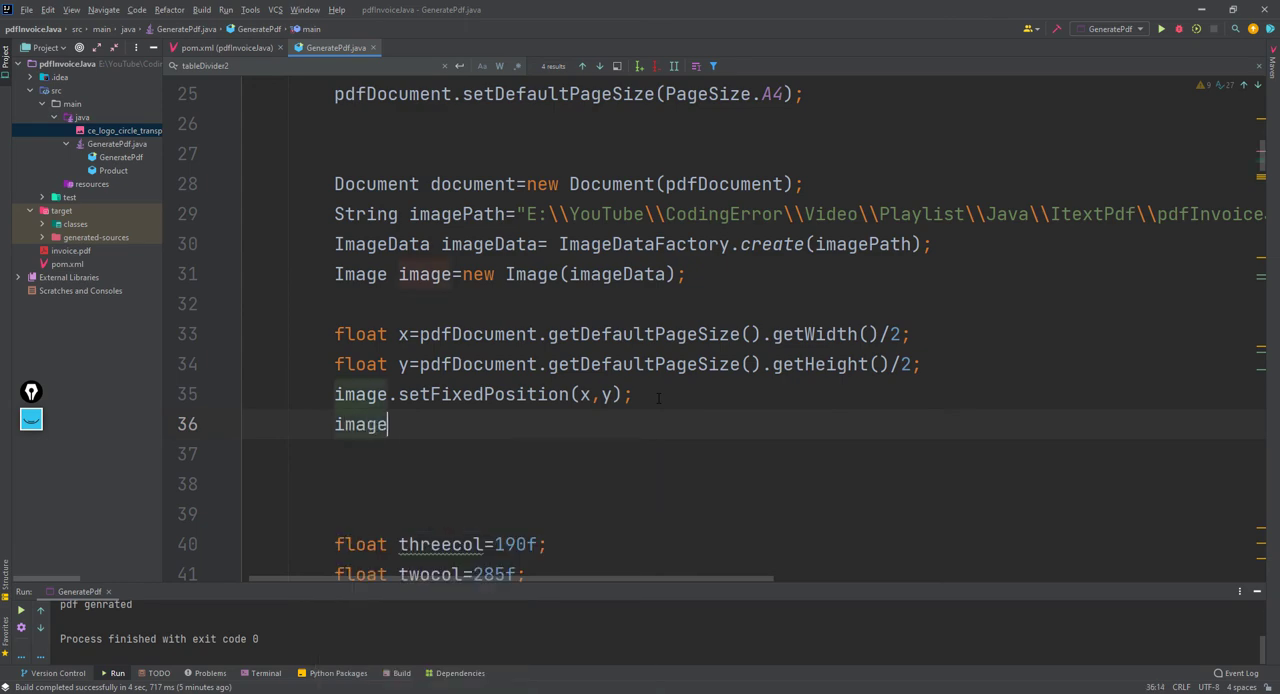
type(".setOpacity(")
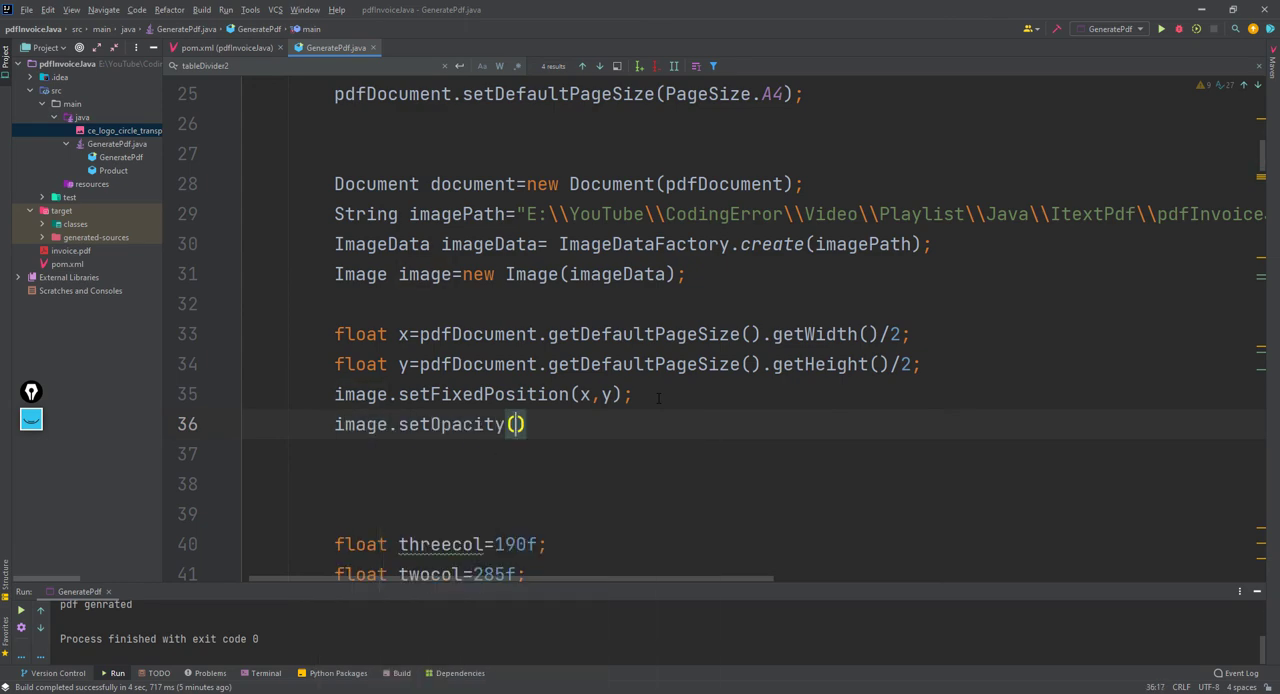
type("0.")
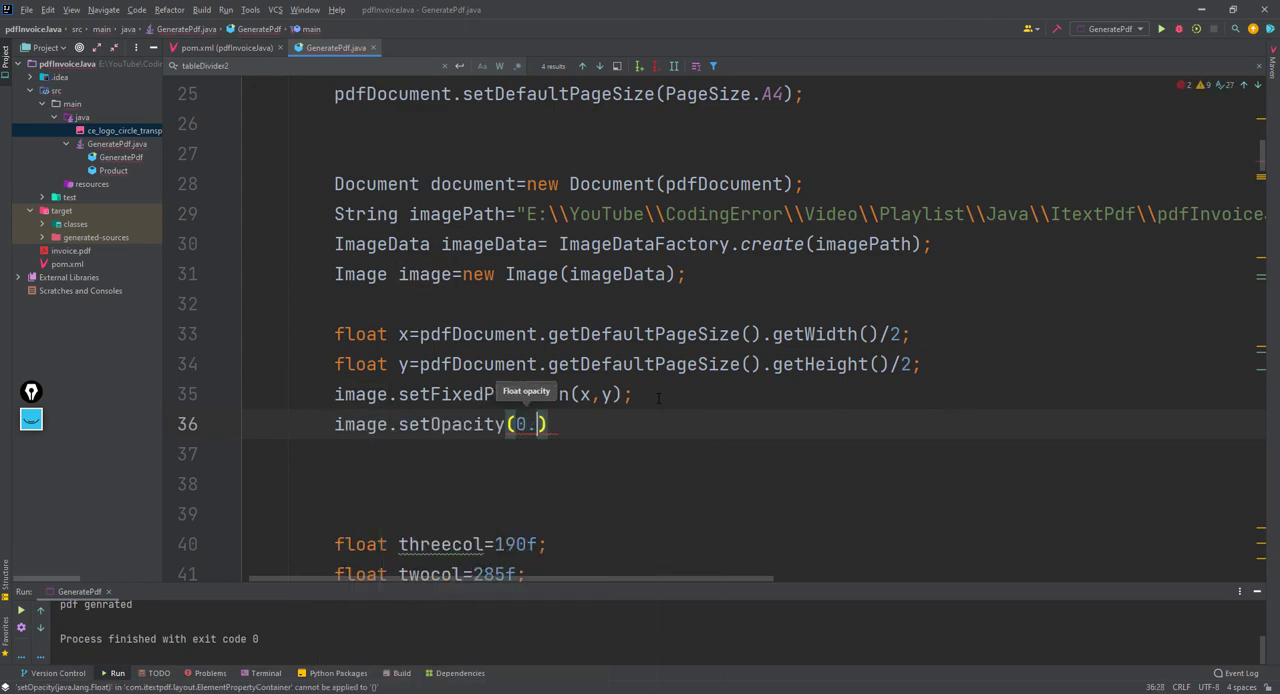
type("1f")
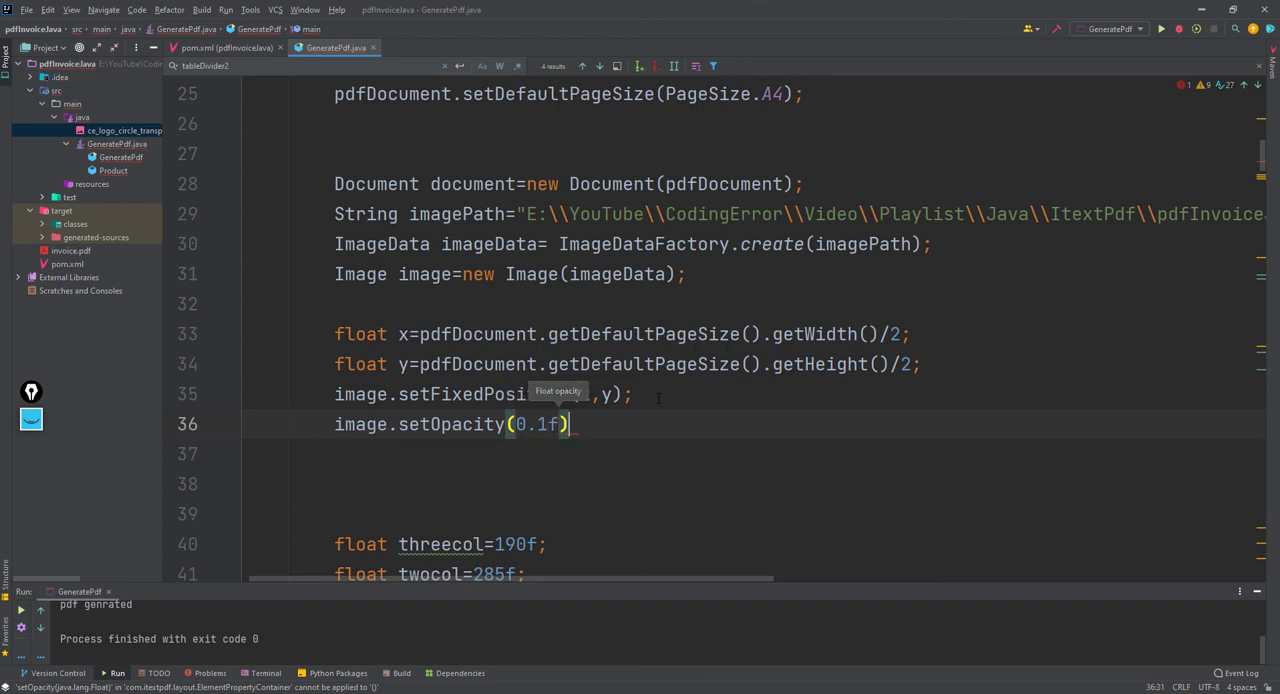
type(";")
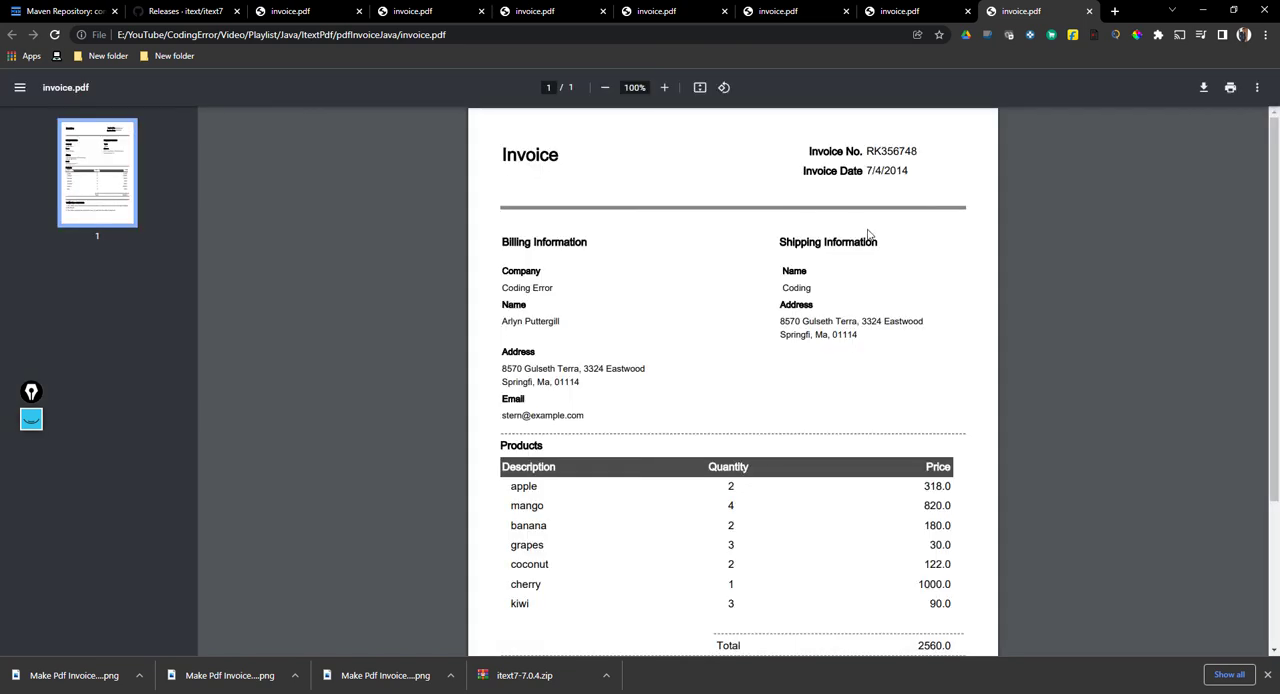
mouse_move(444, 440)
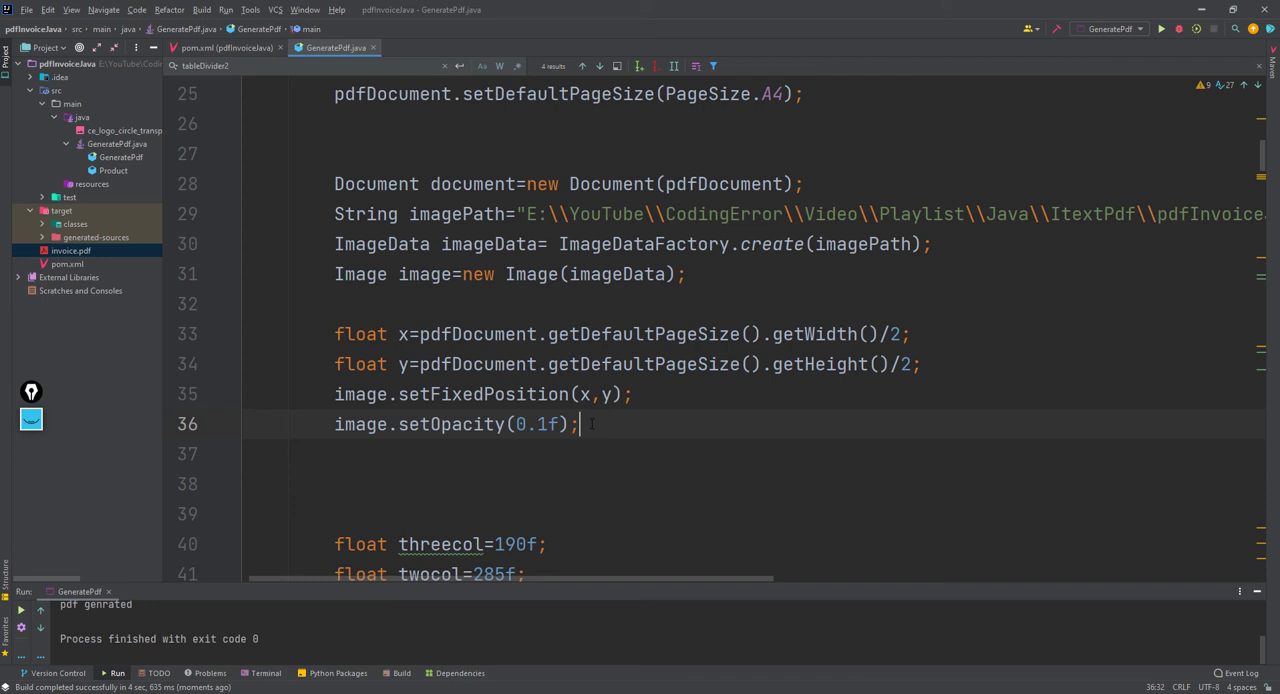
Write document.add(image); after the opacity line to place the watermark.
type("d")
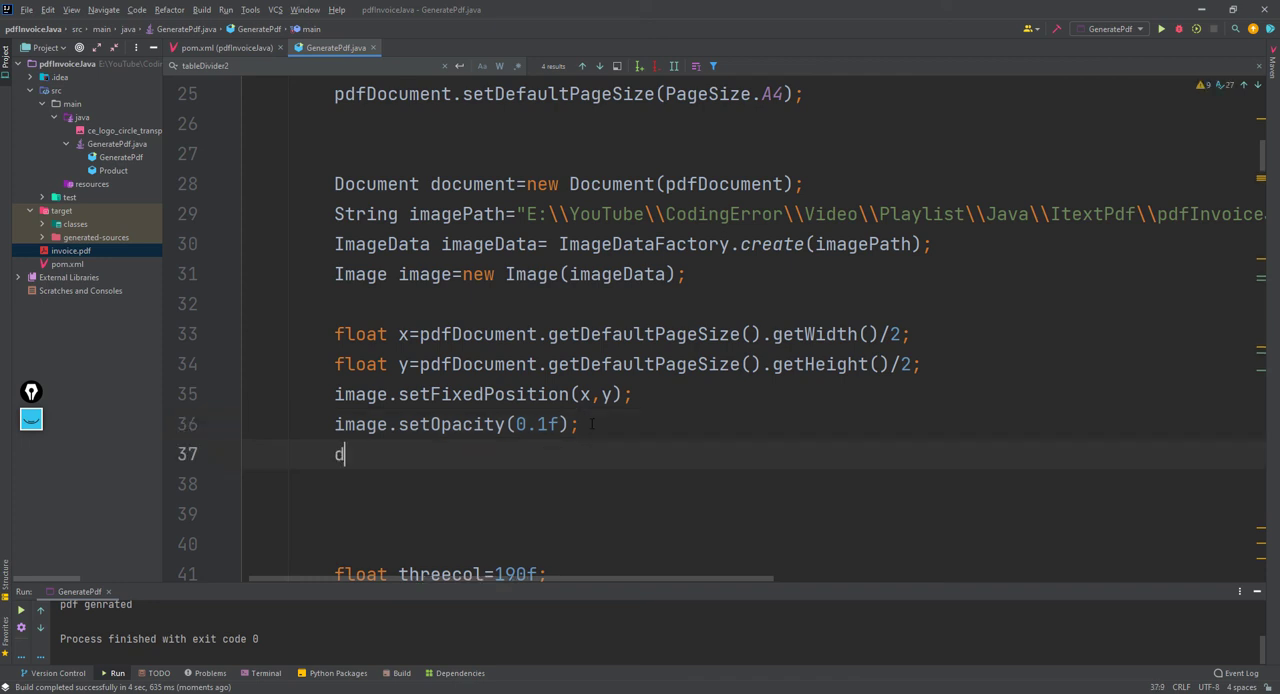
type("ocument.a")
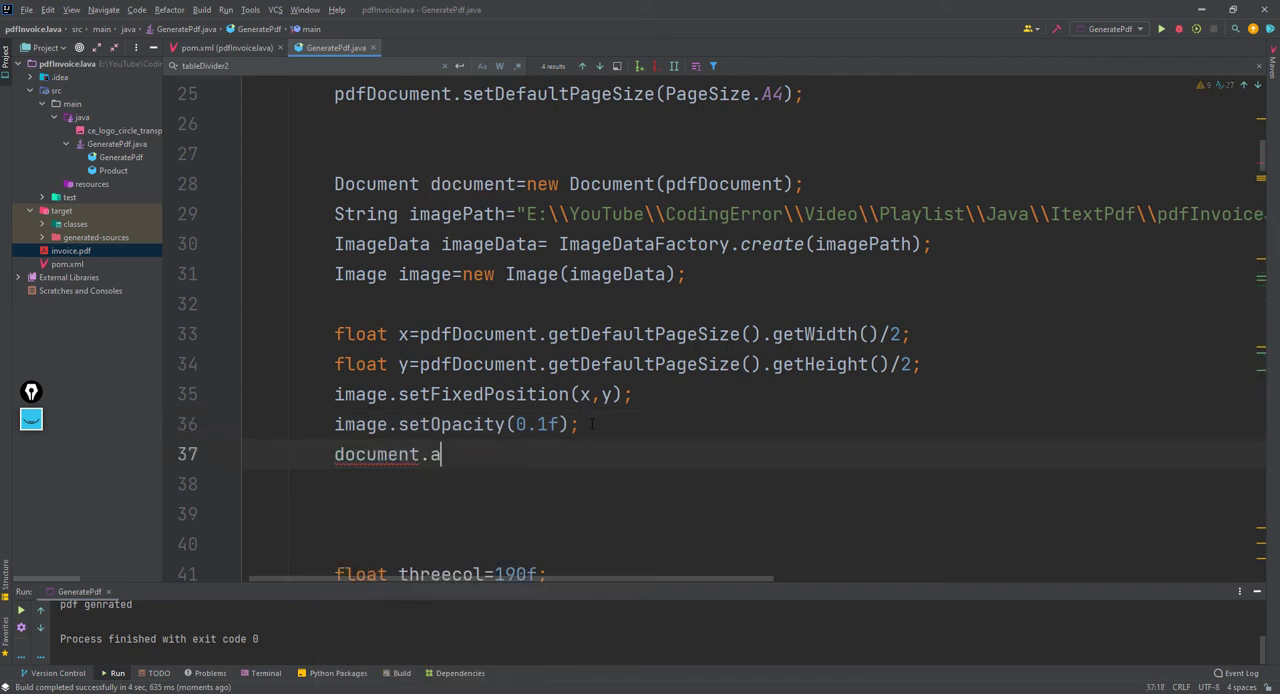
type("dd()")
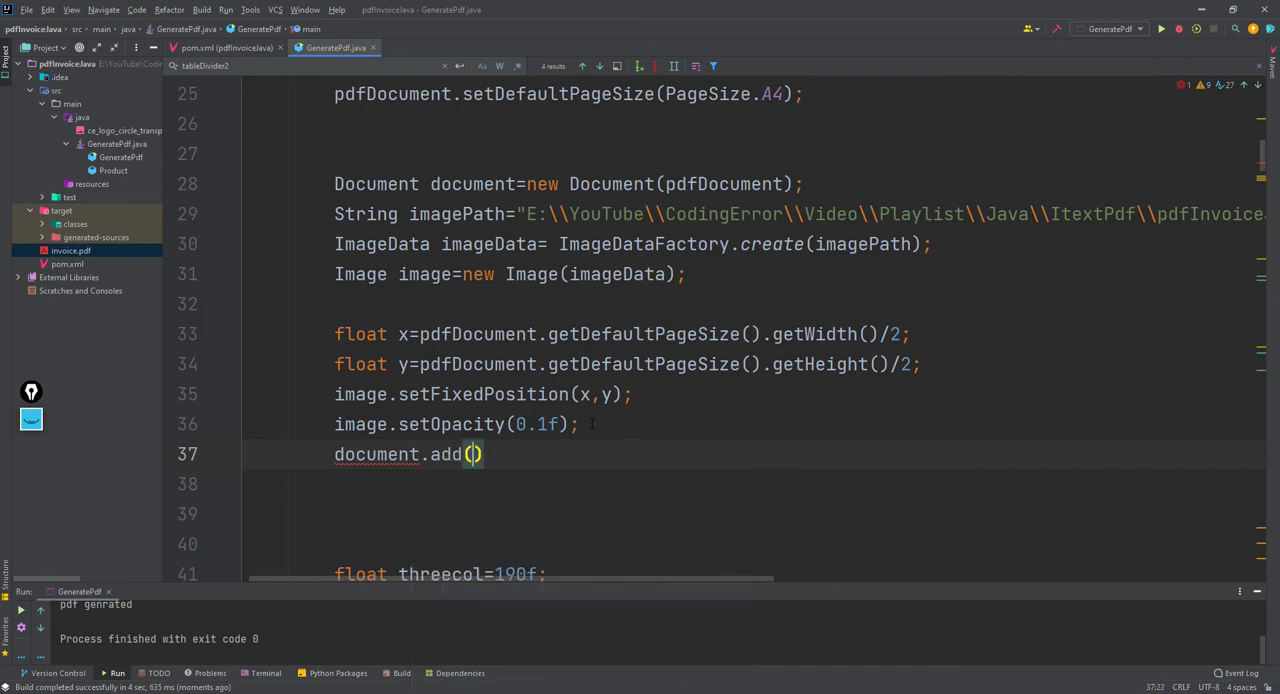
type("image")
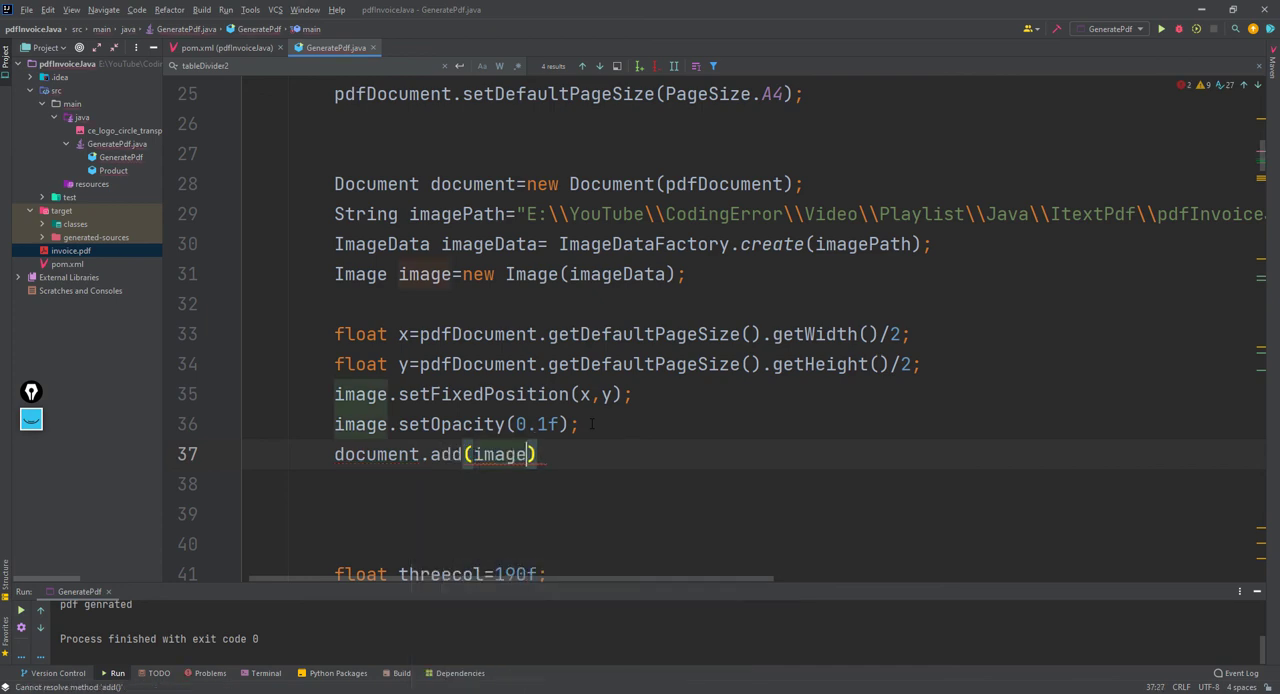
type(");")
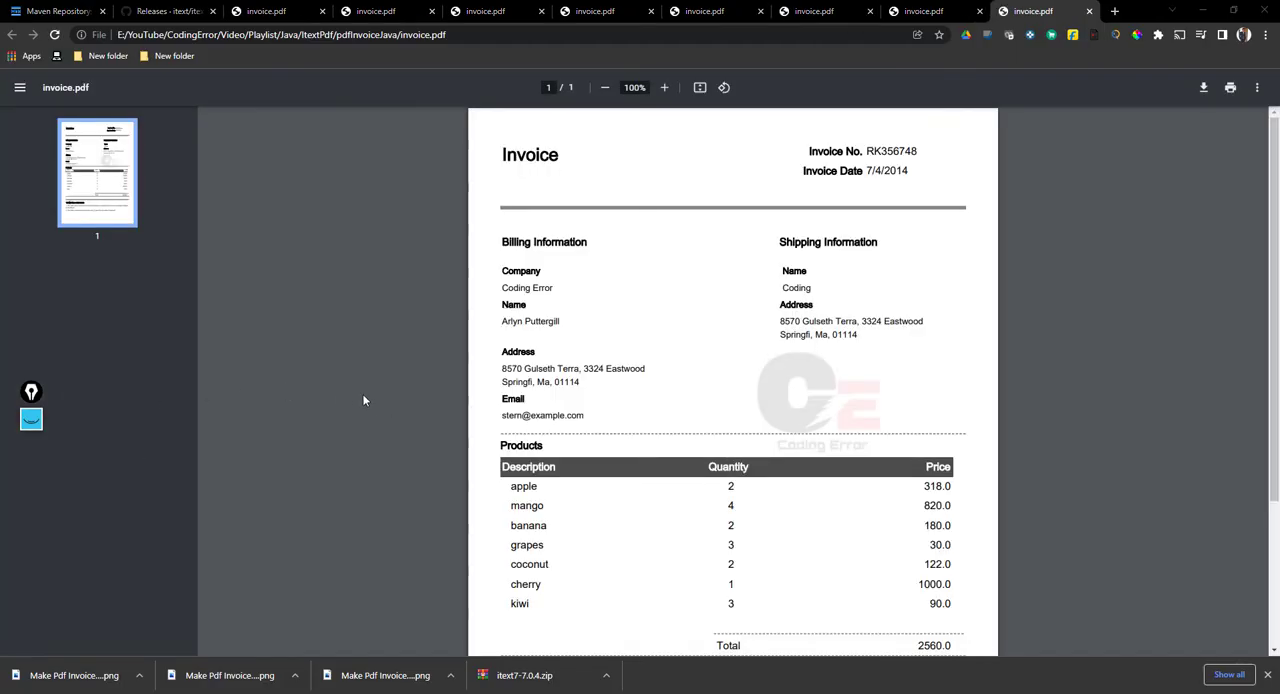
mouse_move(846, 496)
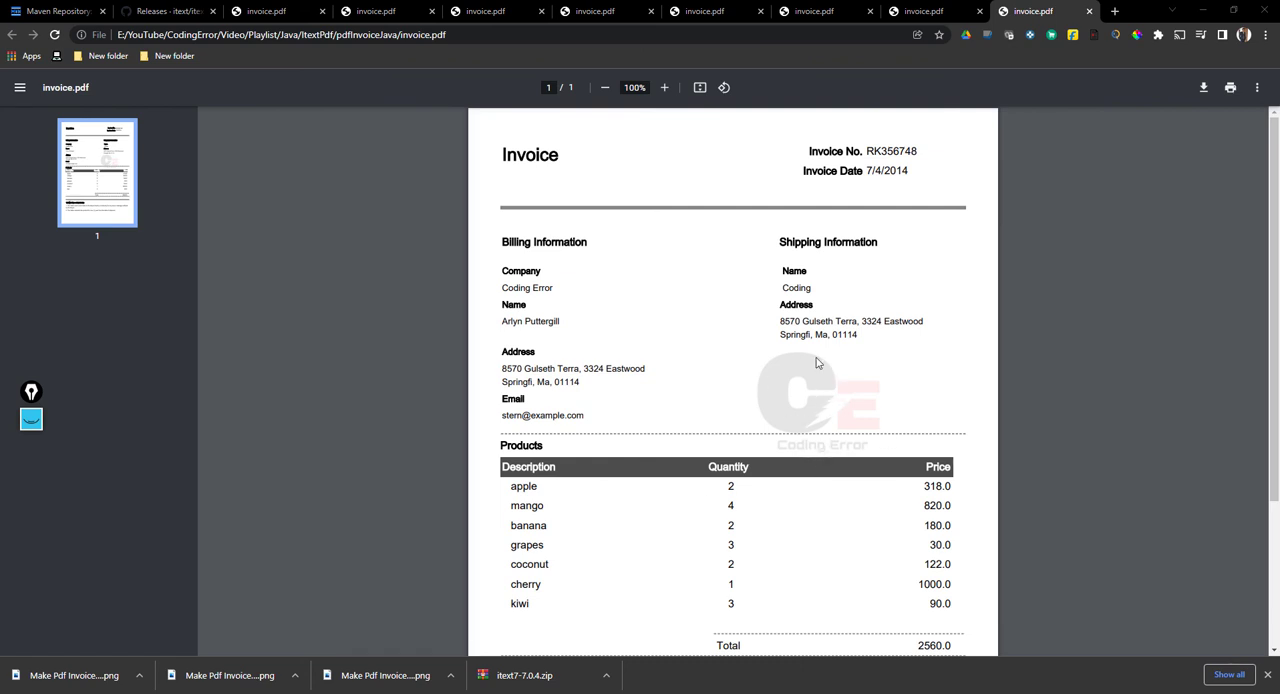
mouse_move(784, 374)
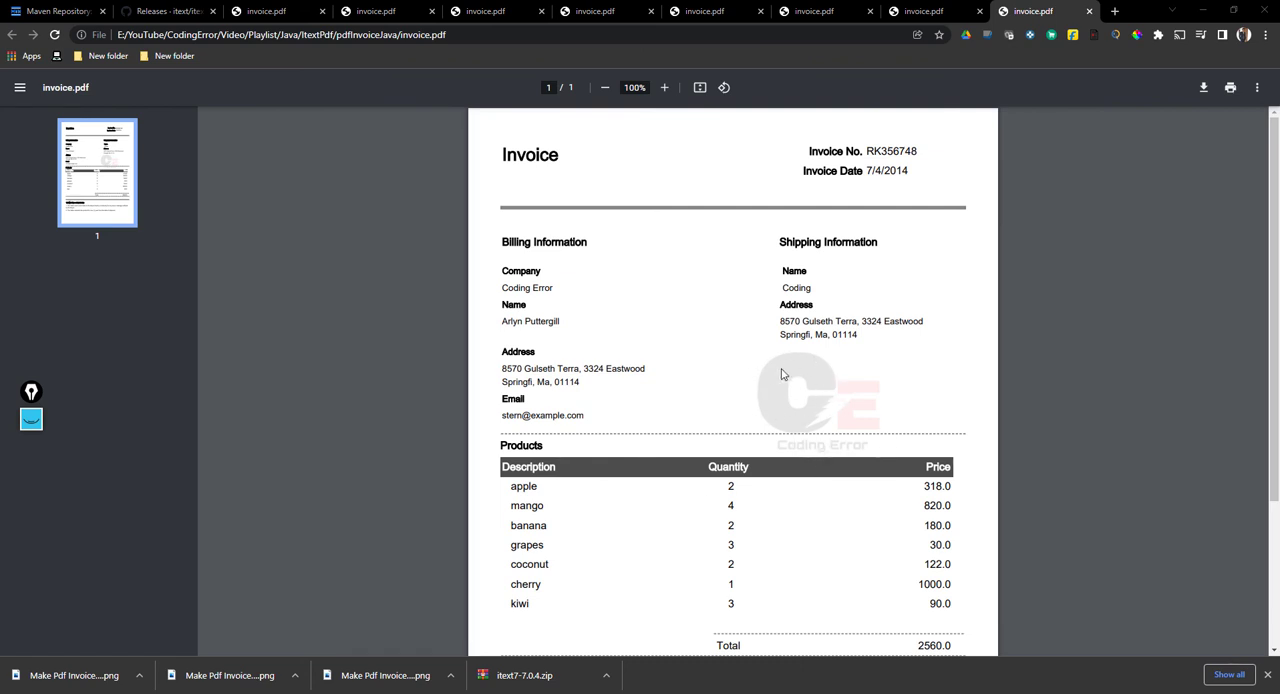
scroll("down", 3)
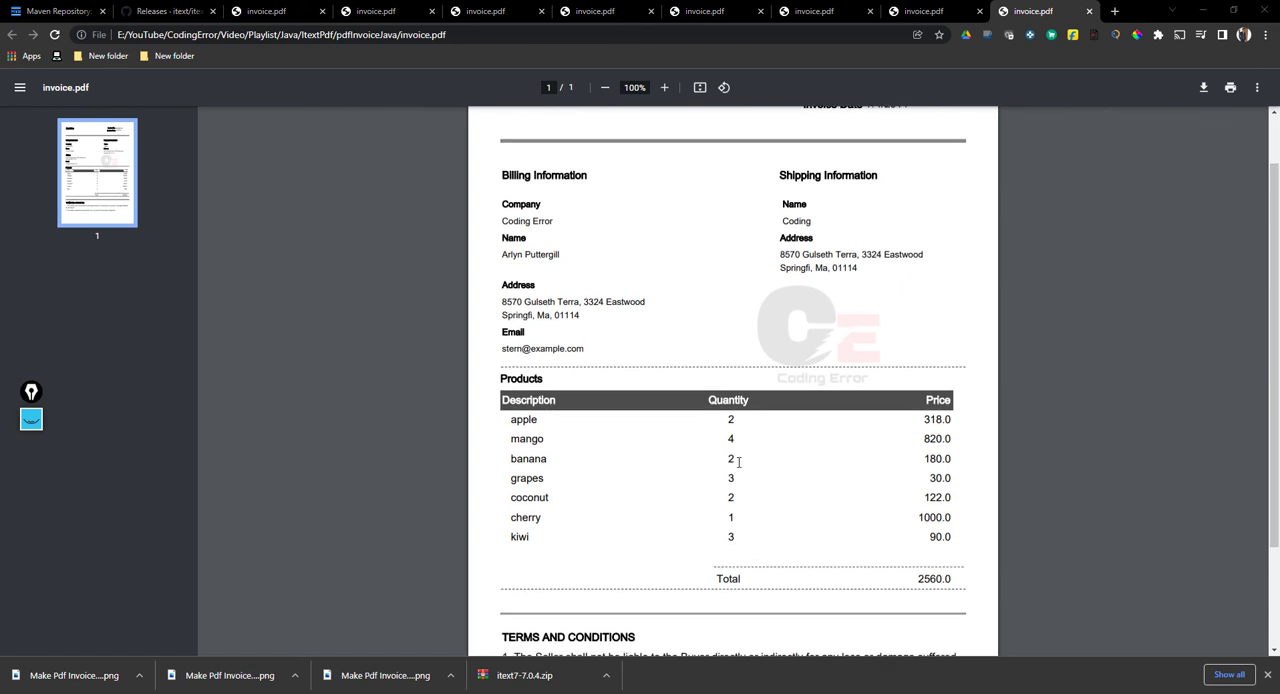
scroll("down", 3)
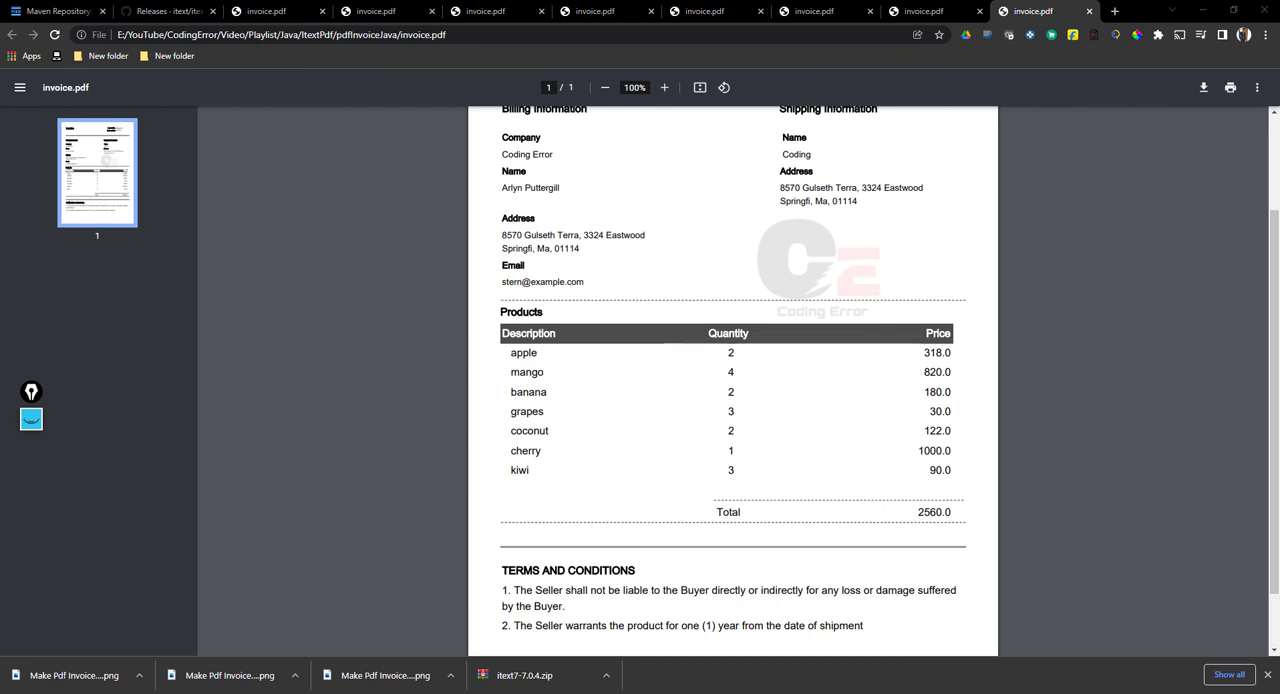
mouse_move(656, 450)
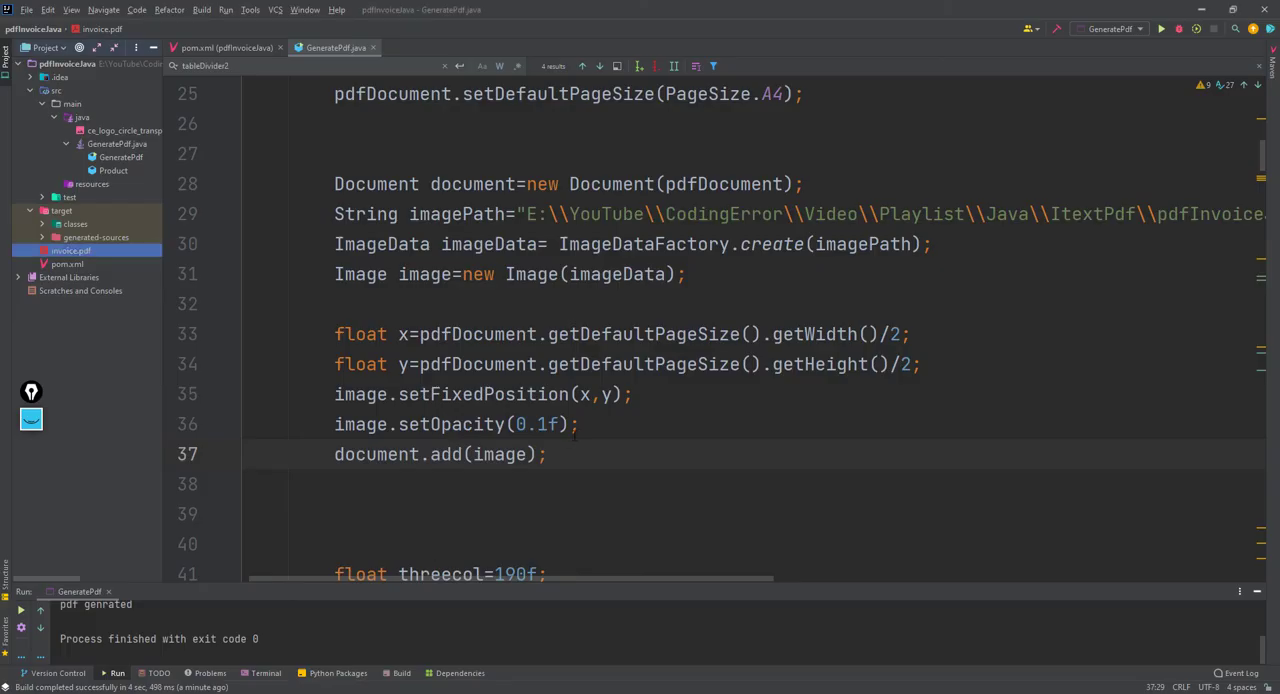
Set the logo's setFixedPosition arguments to x-150 and y-170.
left_click(588, 394)
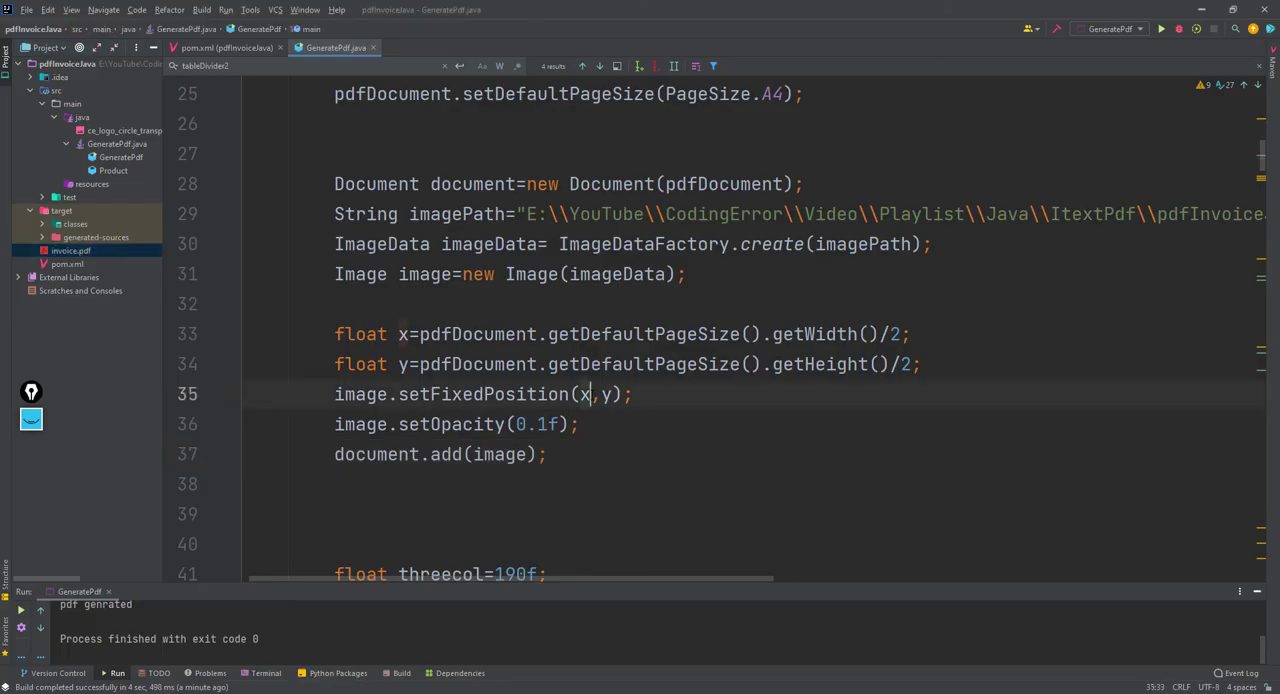
type("x-150")
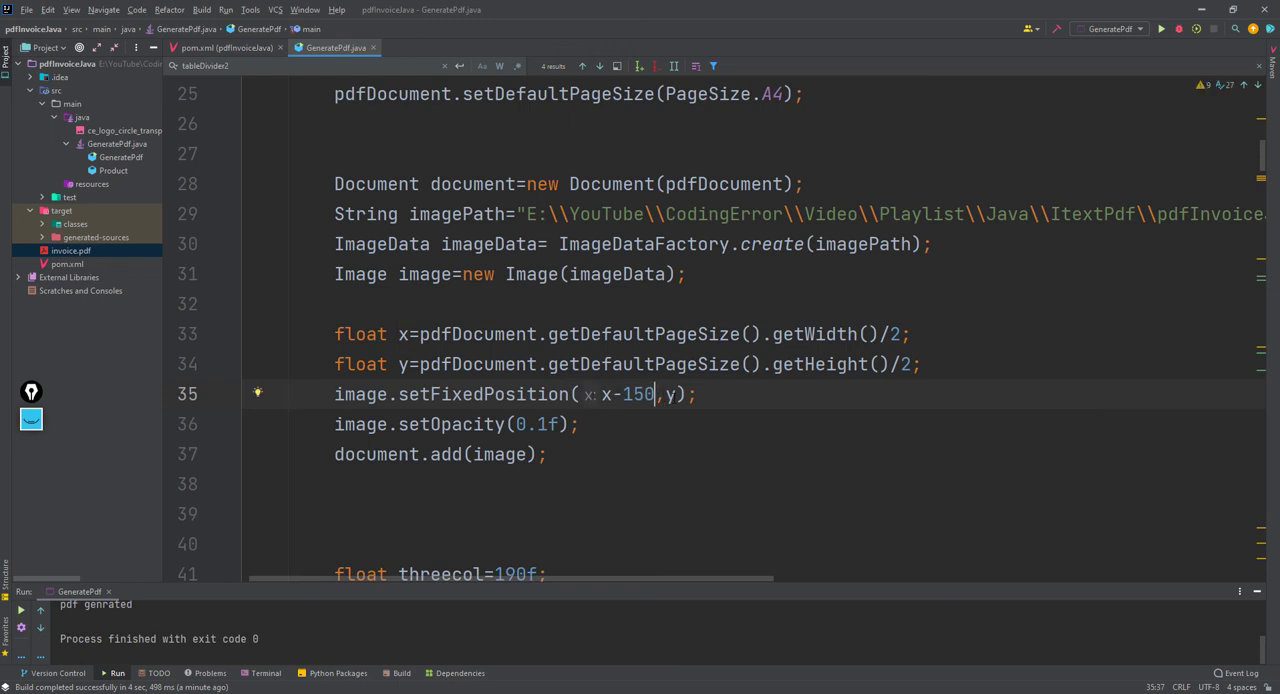
type("y-1")
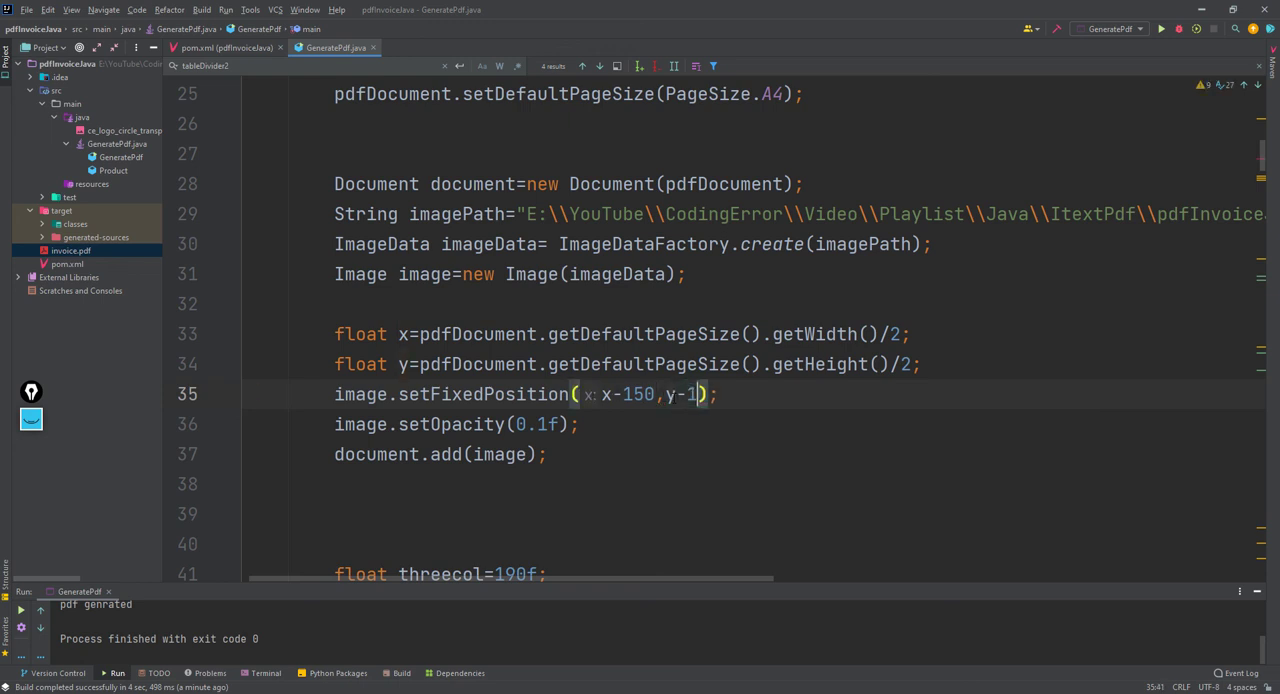
type("70")
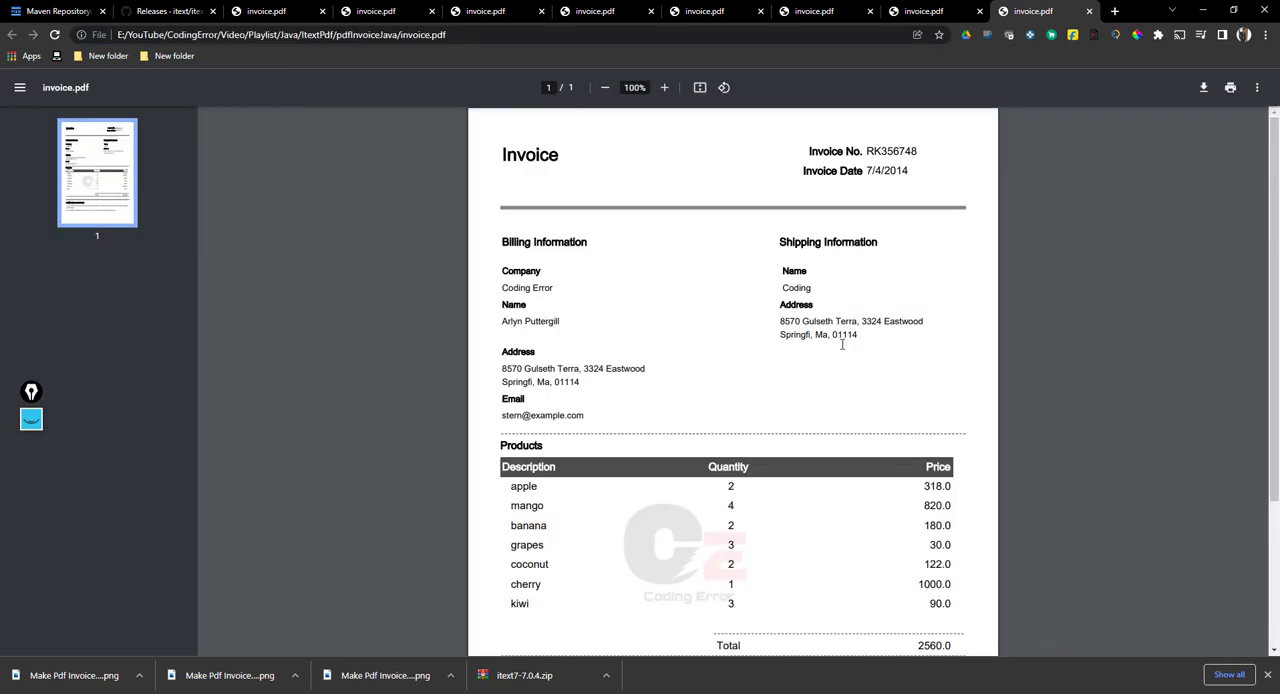
scroll("down", 3)
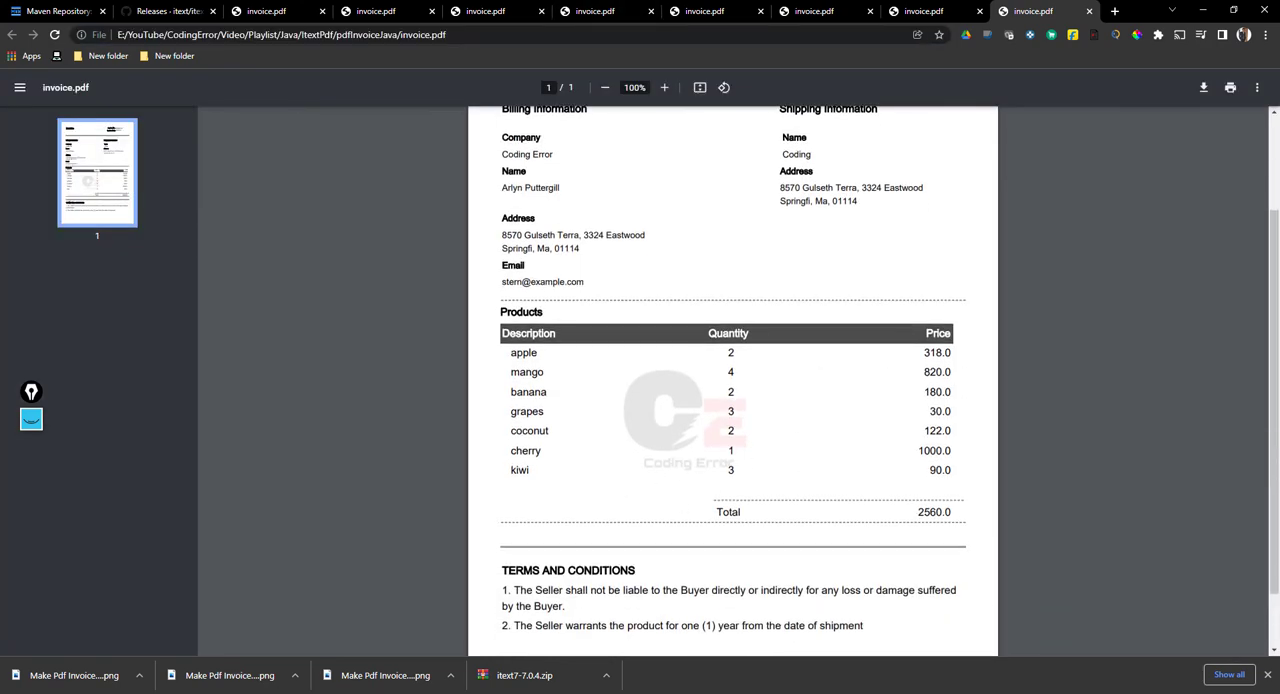